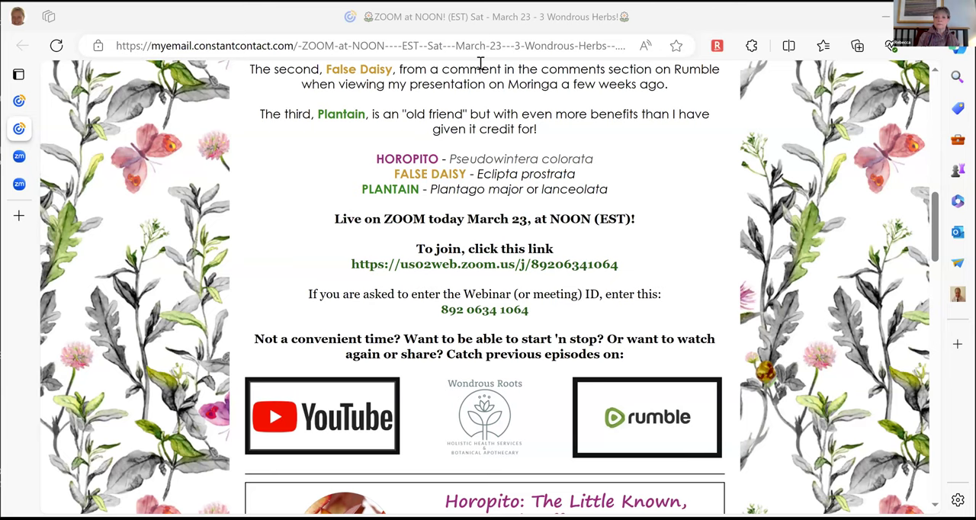
mouse_move(548, 141)
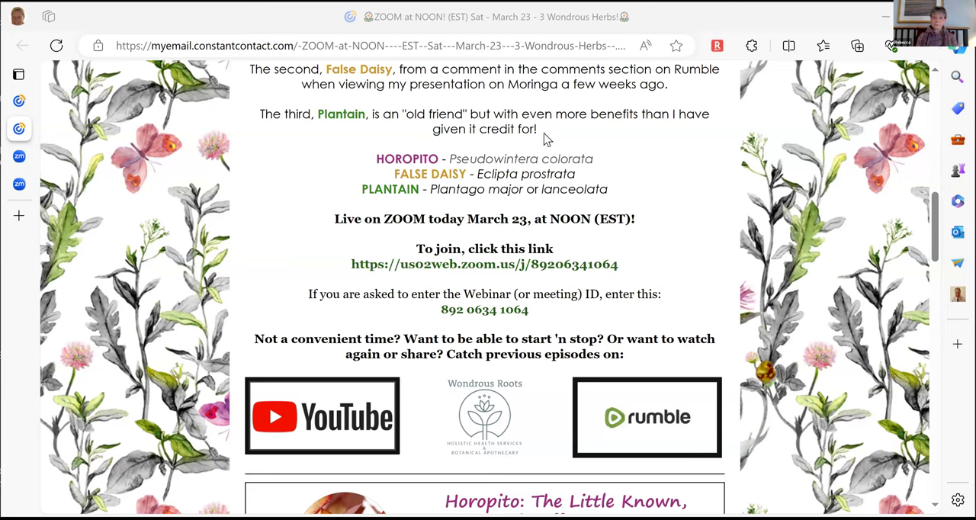
mouse_move(524, 197)
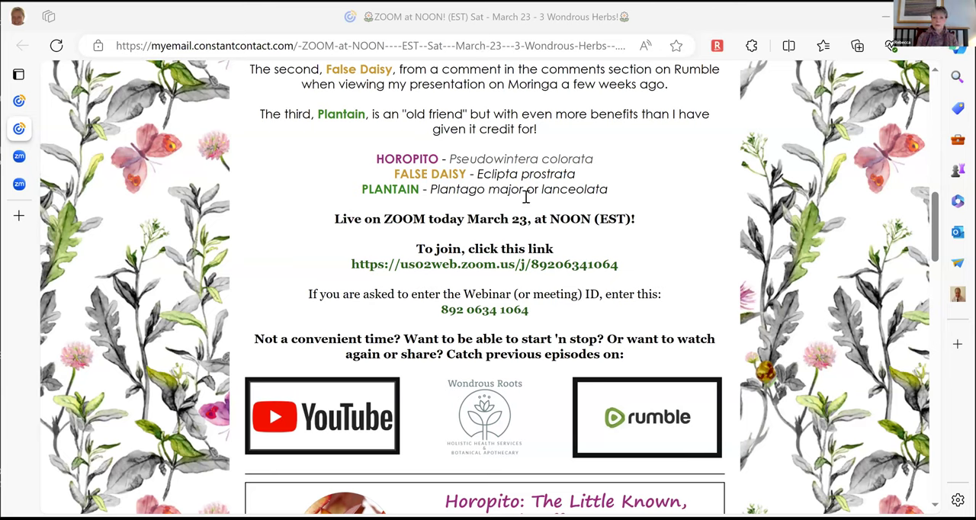
mouse_move(519, 234)
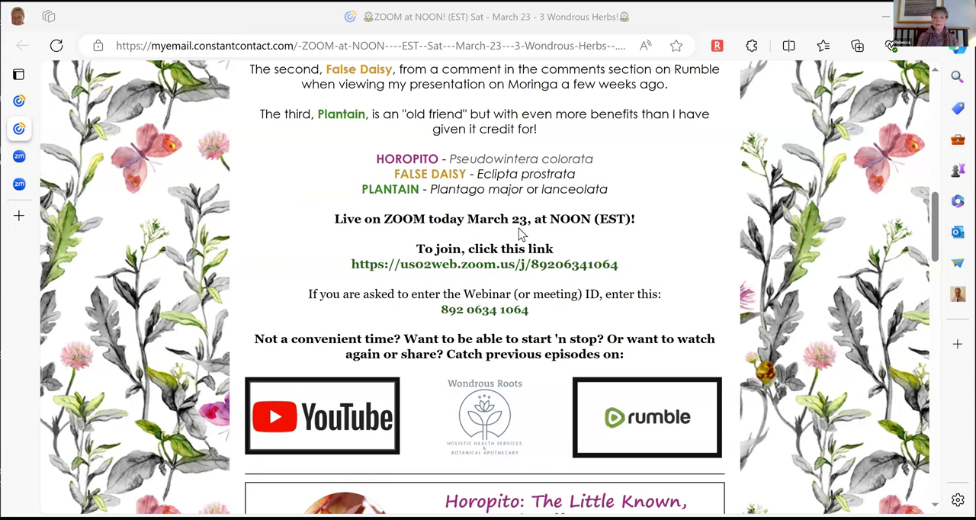
Scroll the newsletter down to the Plantain chapter offer with its 'Get the Chapter!' button.
scroll("down", 3)
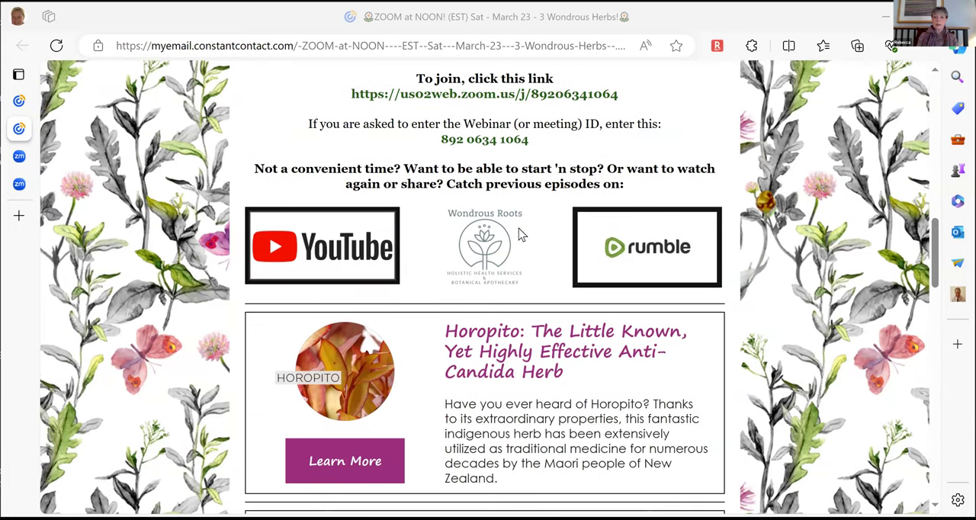
scroll("up", 3)
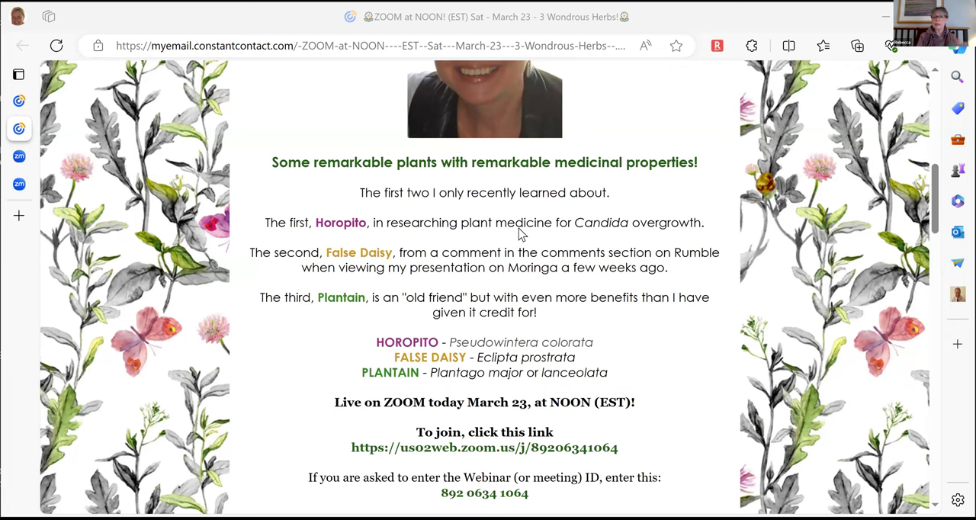
scroll("down", 3)
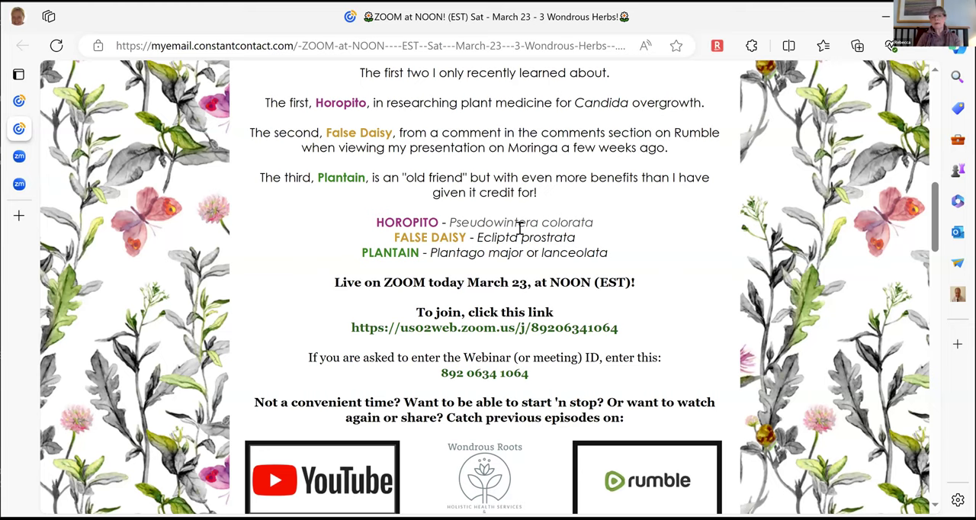
scroll("down", 3)
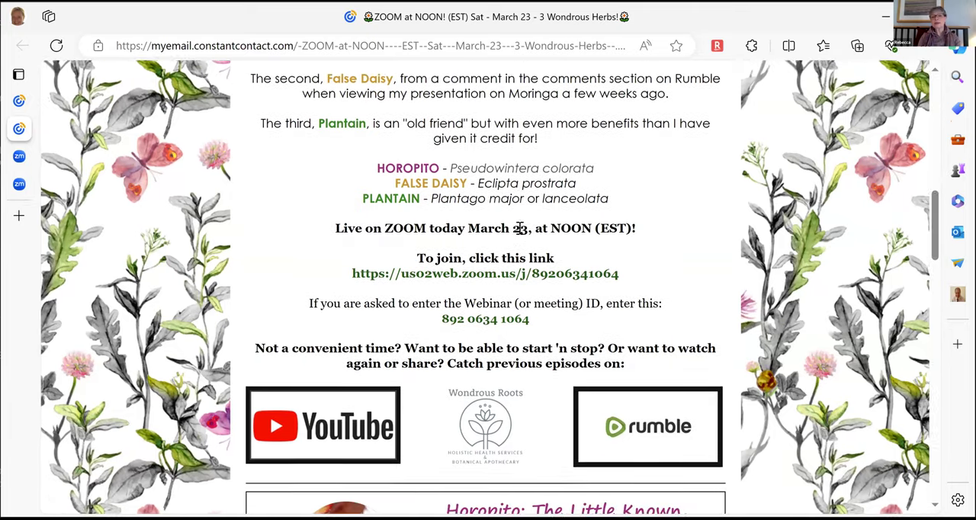
scroll("down", 3)
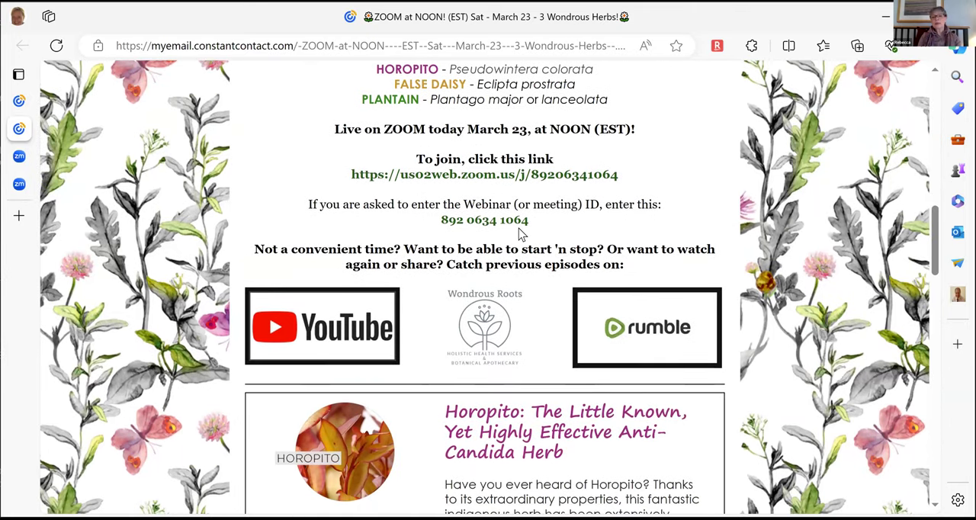
scroll("down", 3)
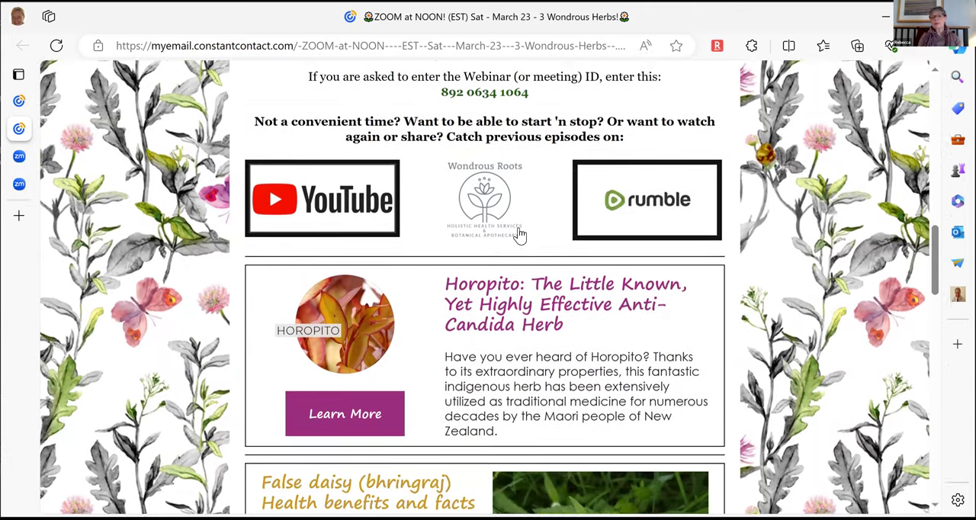
scroll("down", 3)
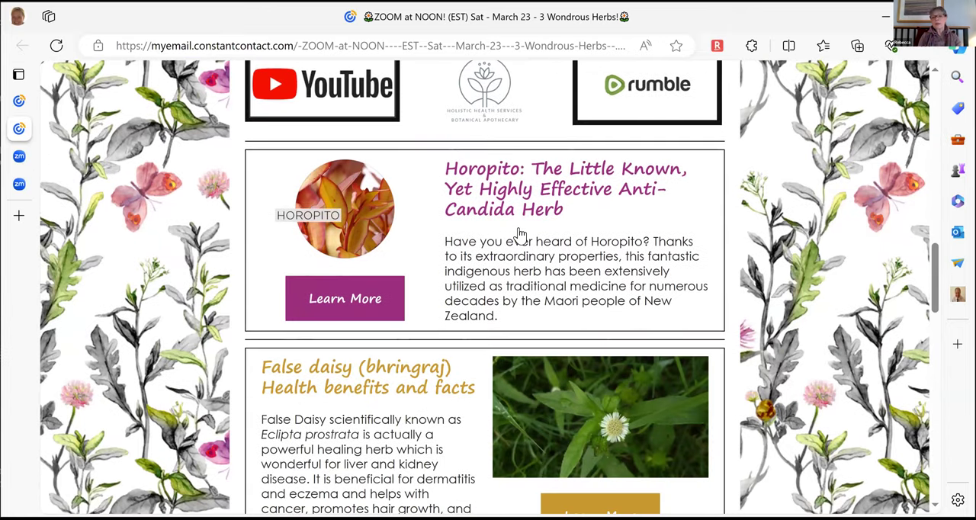
scroll("down", 3)
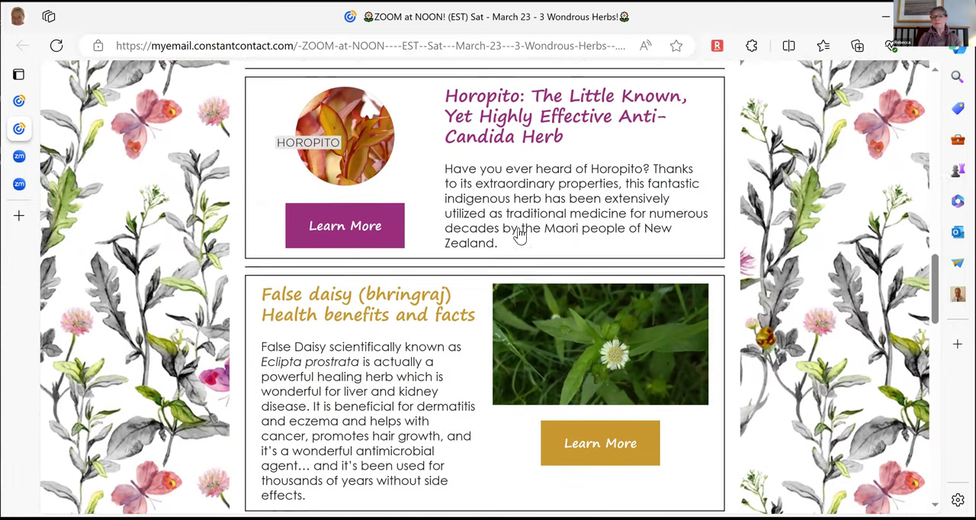
scroll("down", 3)
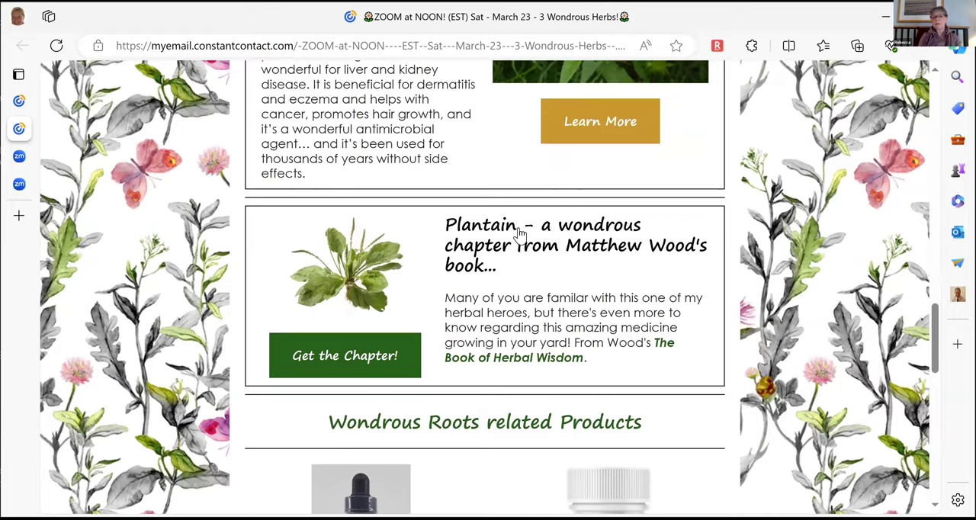
scroll("down", 3)
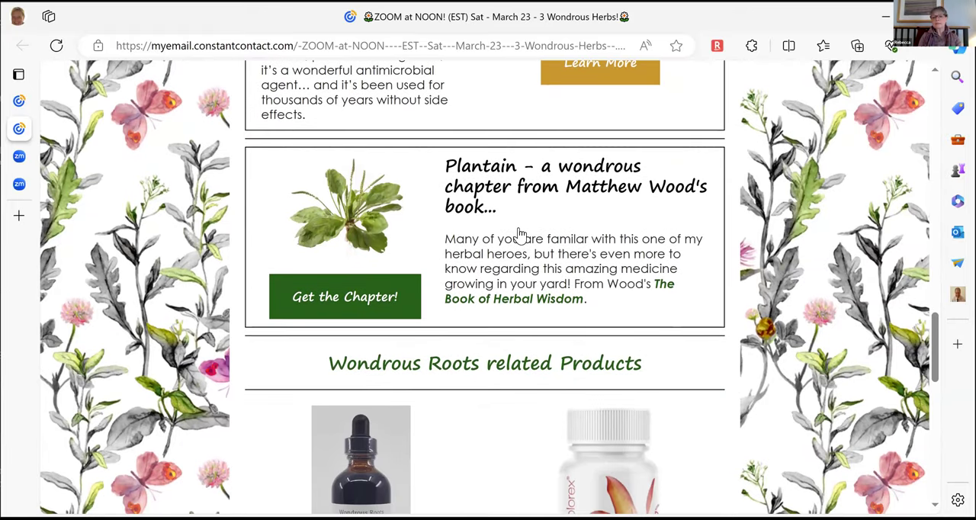
scroll("down", 3)
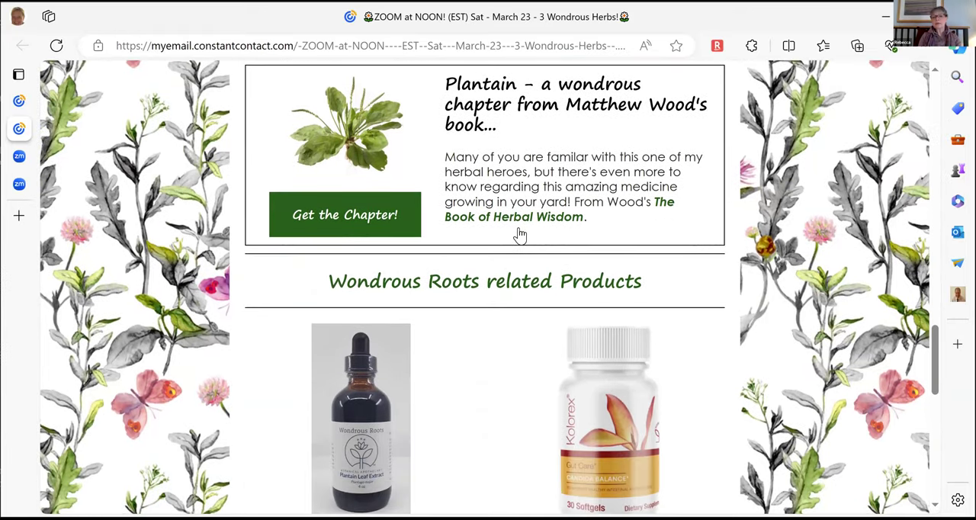
scroll("up", 3)
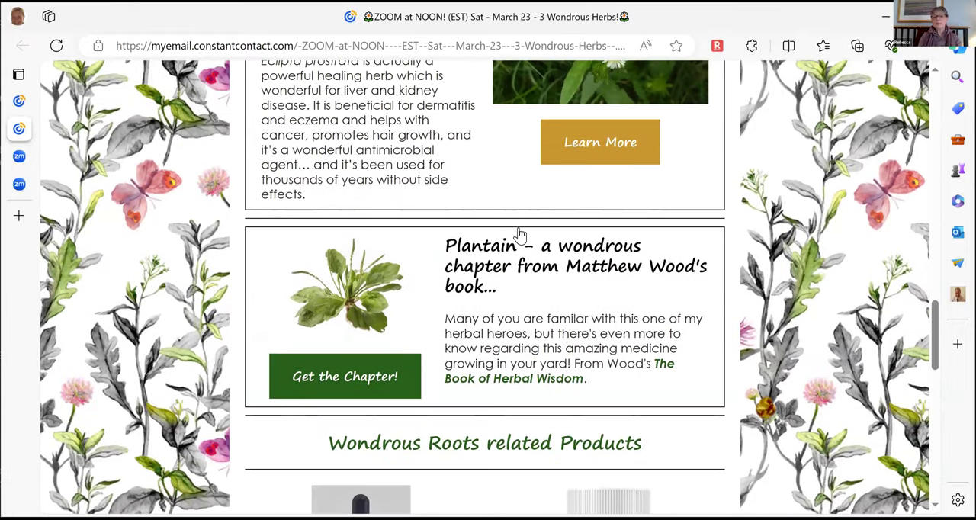
scroll("down", 3)
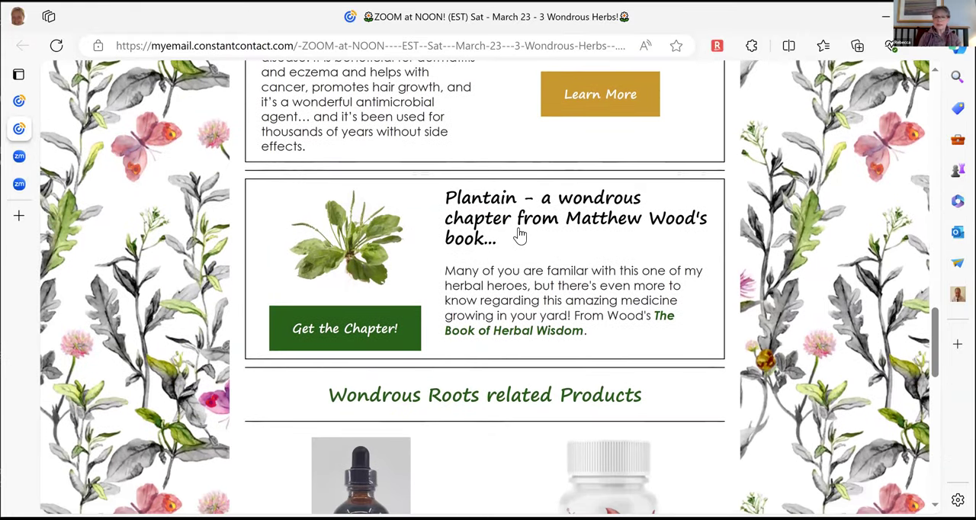
scroll("down", 3)
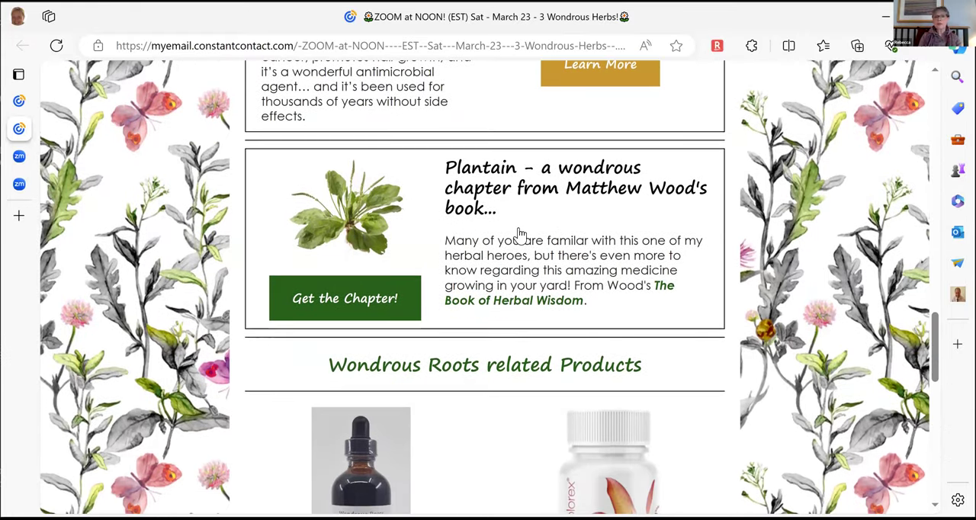
scroll("down", 3)
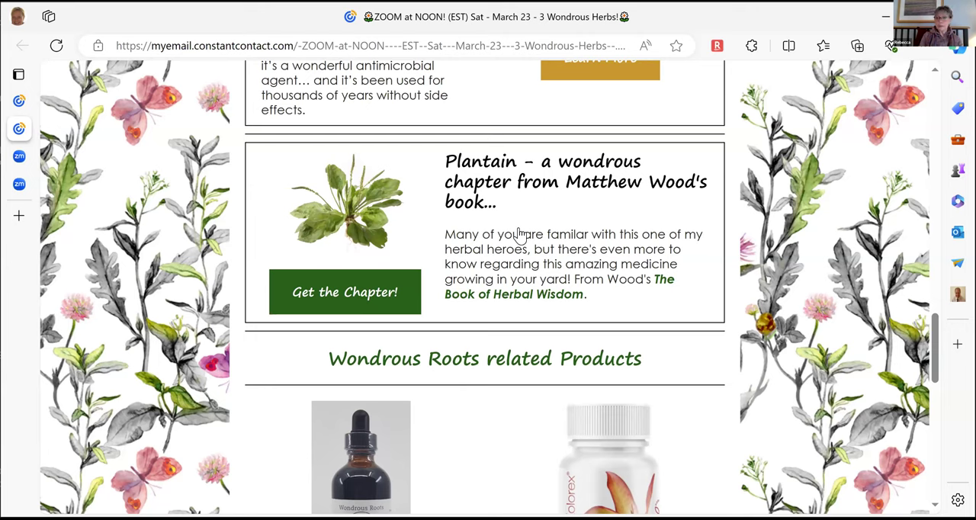
mouse_move(384, 238)
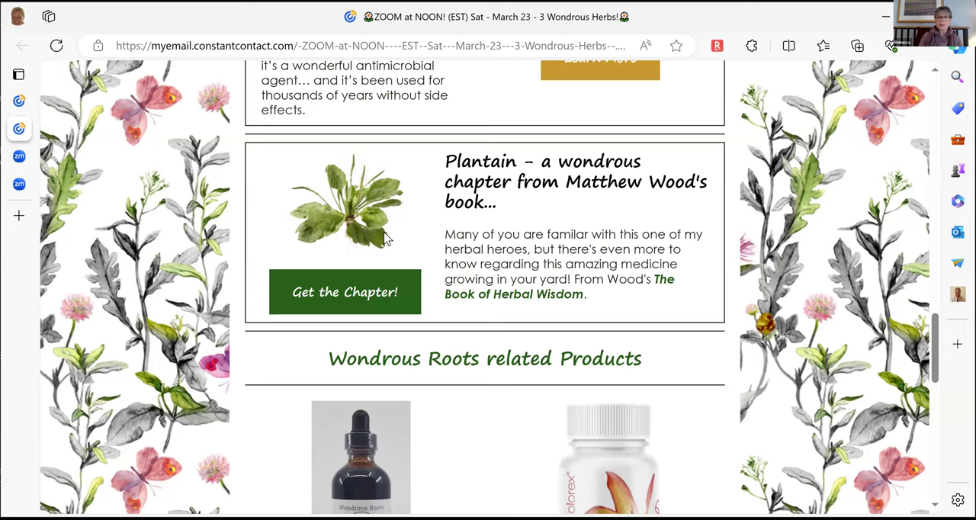
mouse_move(345, 298)
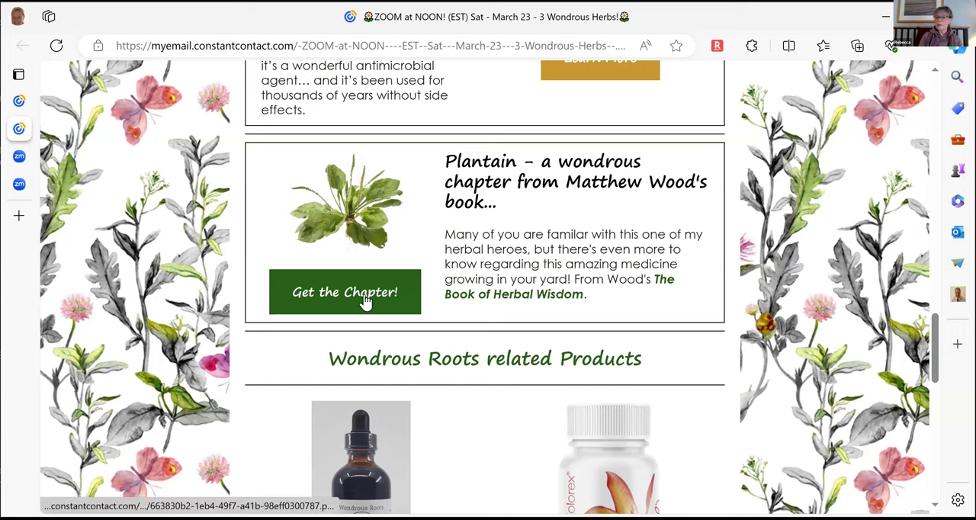
Open the Plantain chapter PDF via 'Get the Chapter!' in the Edge viewer.
left_click(345, 291)
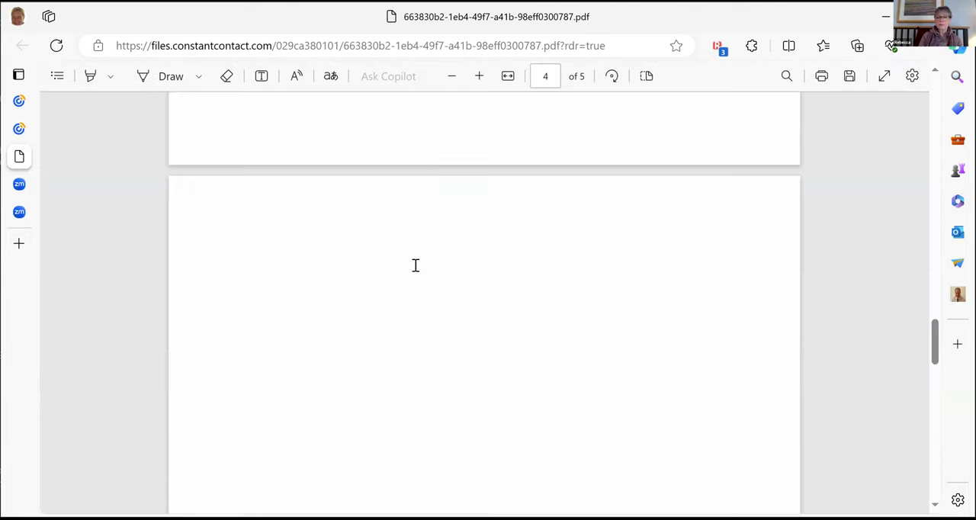
right_click(397, 232)
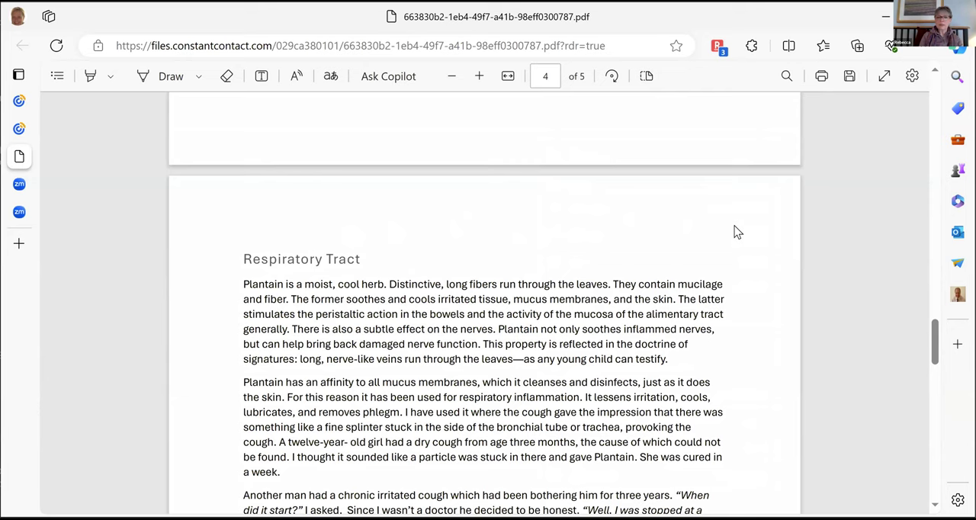
scroll("up", 3)
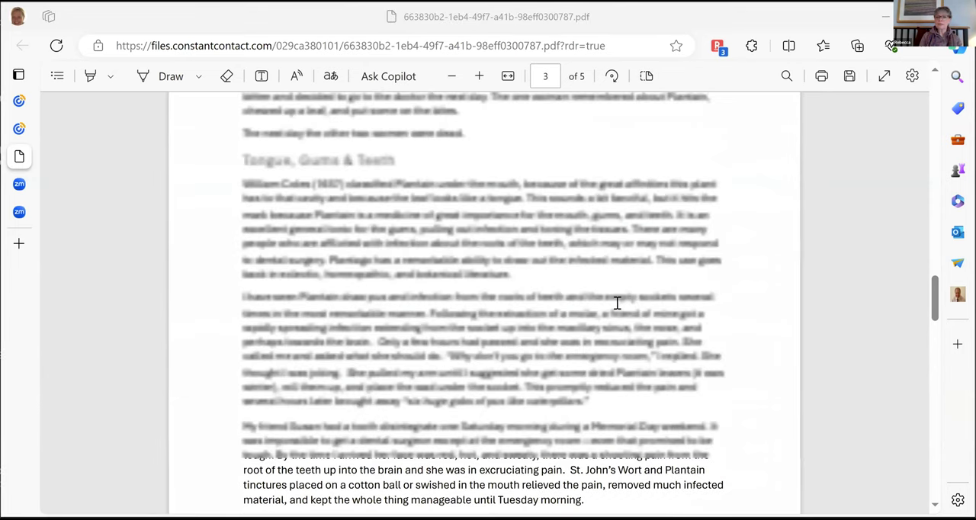
scroll("up", 3)
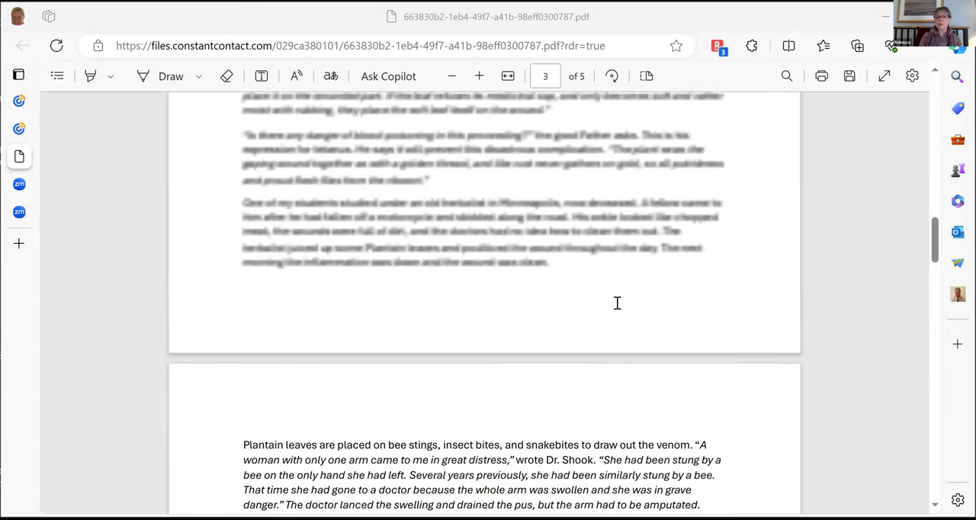
scroll("up", 3)
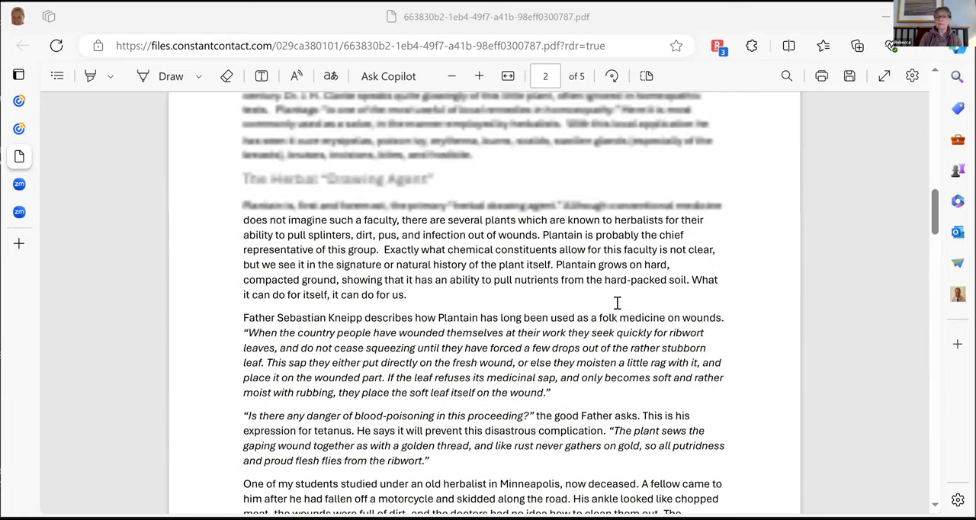
Skim through the five PDF pages and return to page 1.
scroll("down", 3)
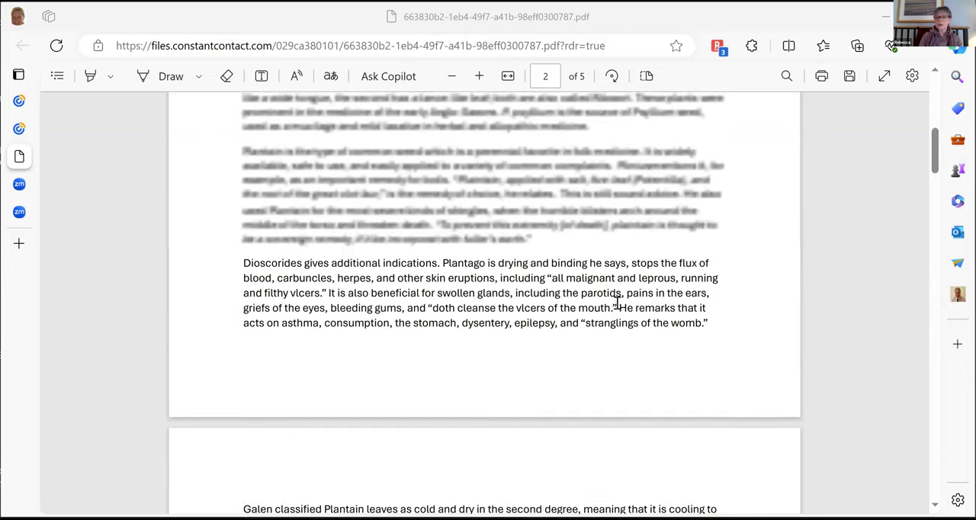
scroll("up", 3)
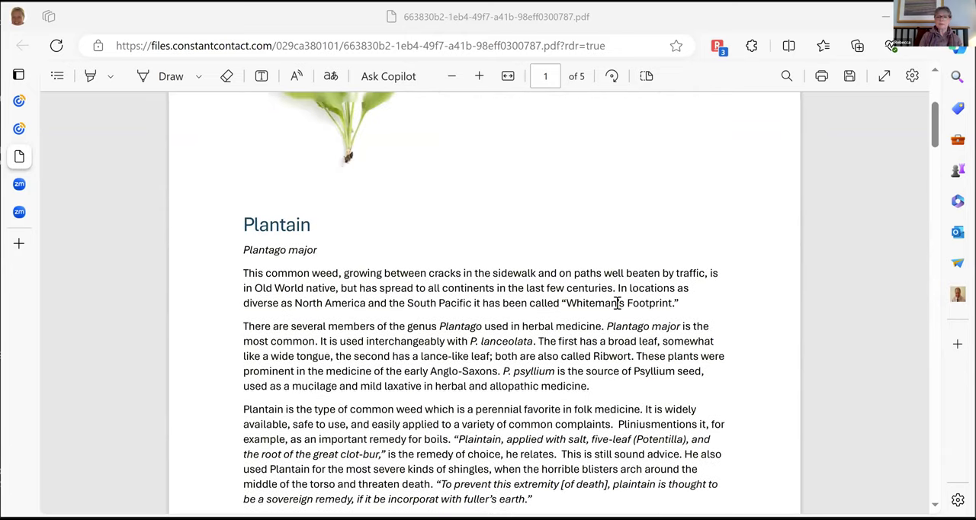
scroll("up", 3)
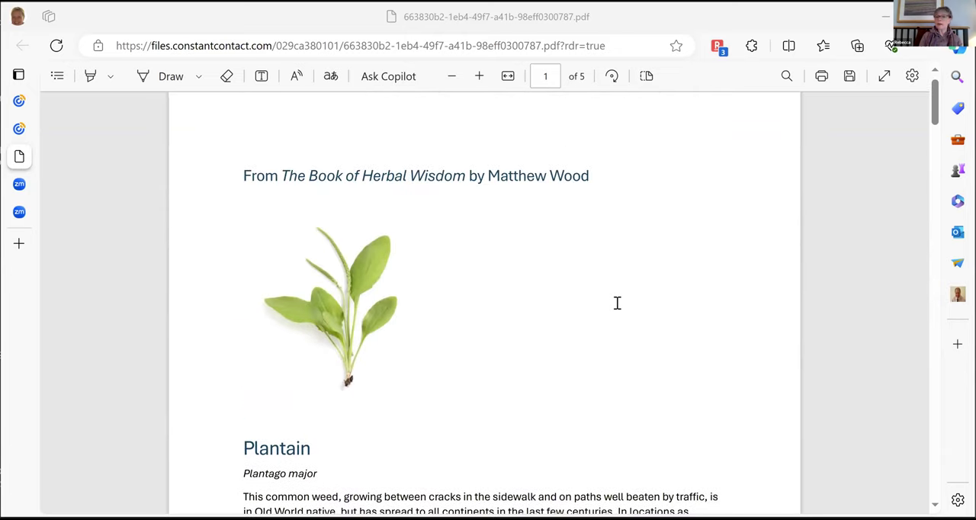
scroll("down", 3)
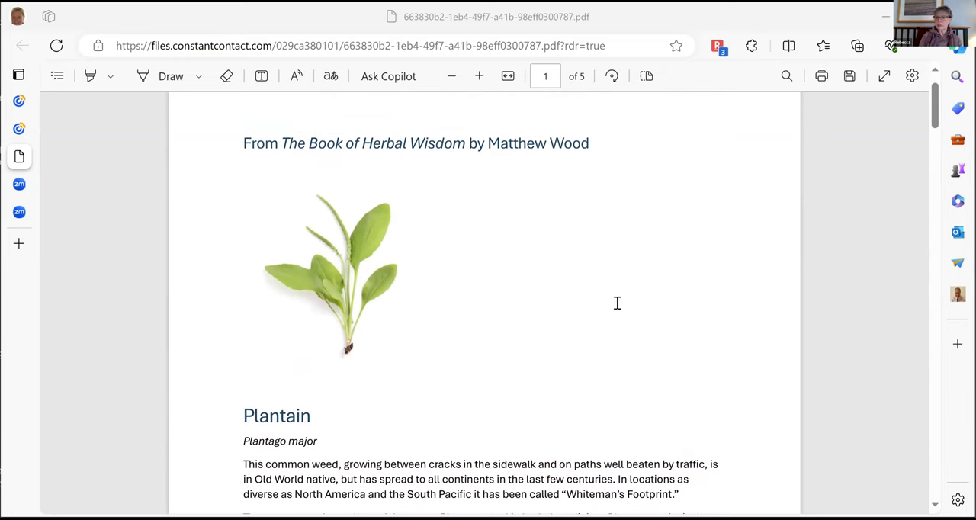
scroll("down", 3)
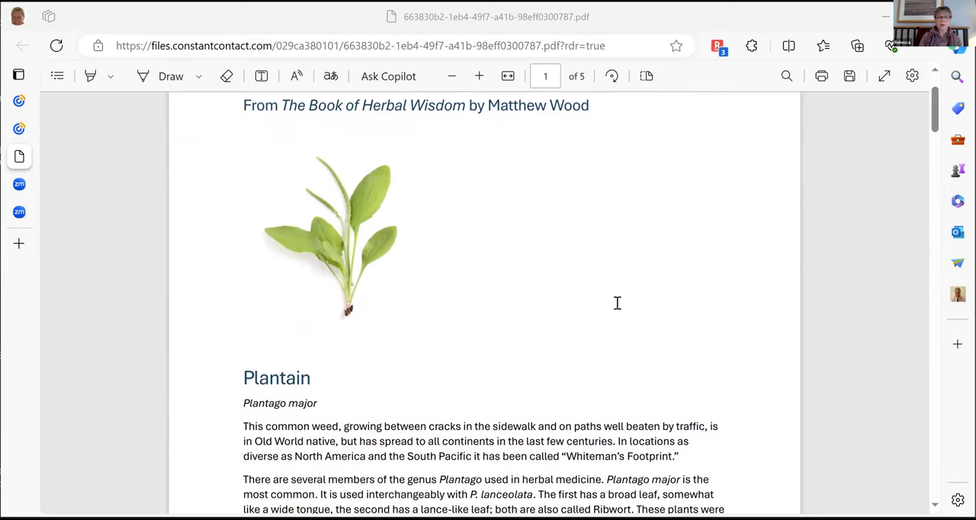
scroll("down", 3)
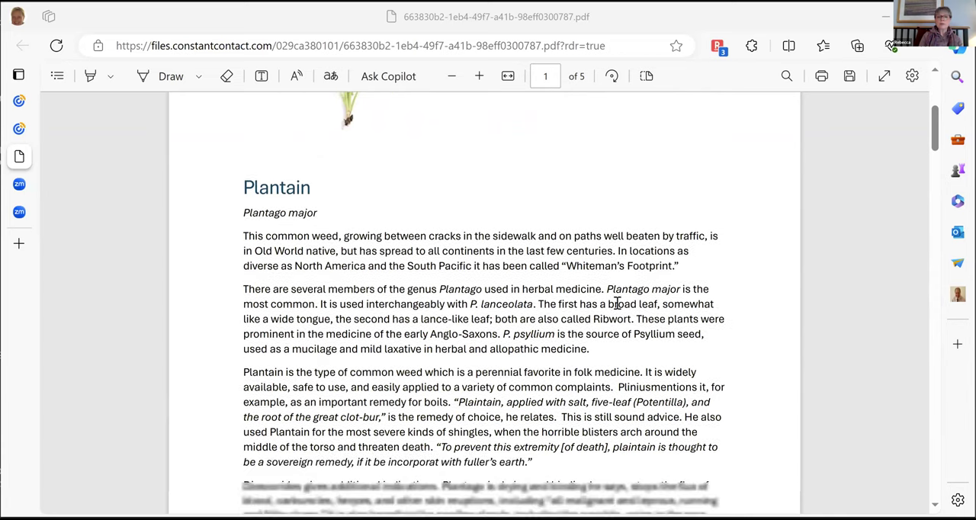
scroll("down", 3)
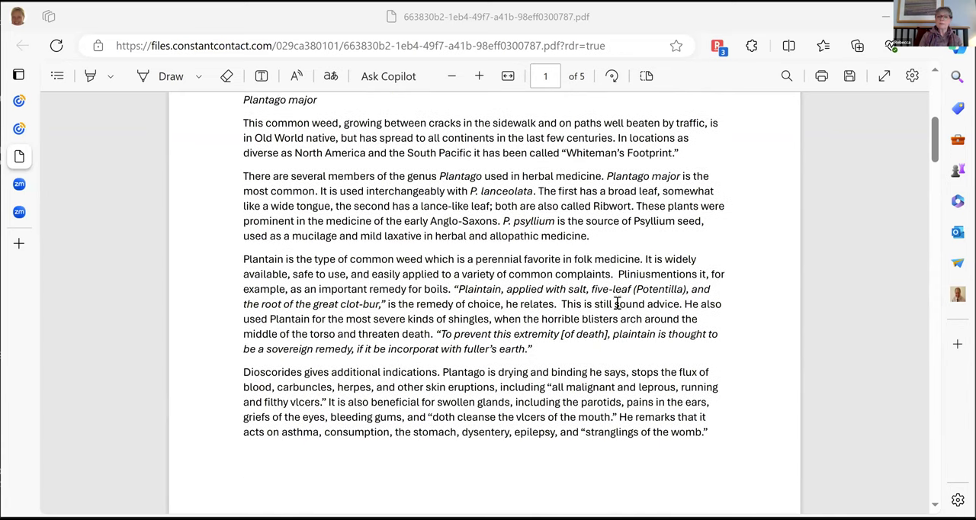
scroll("up", 3)
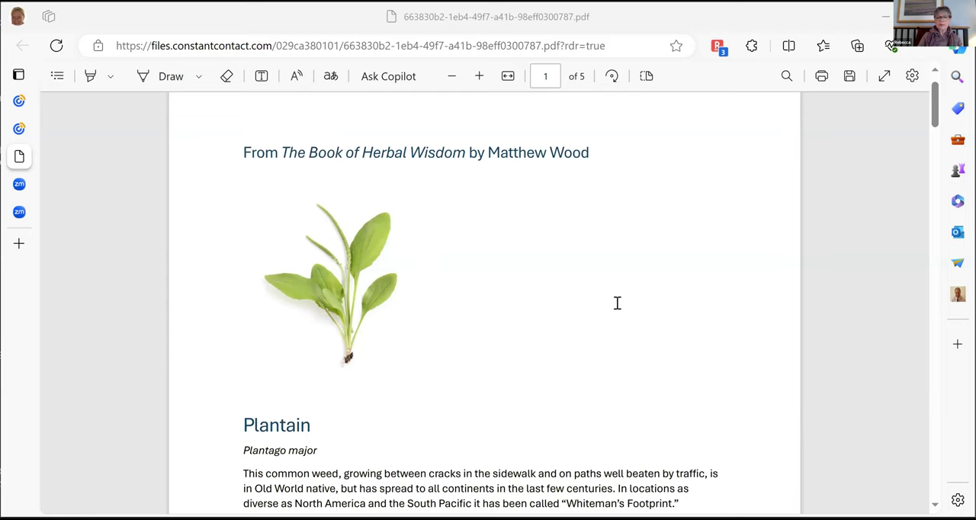
scroll("down", 3)
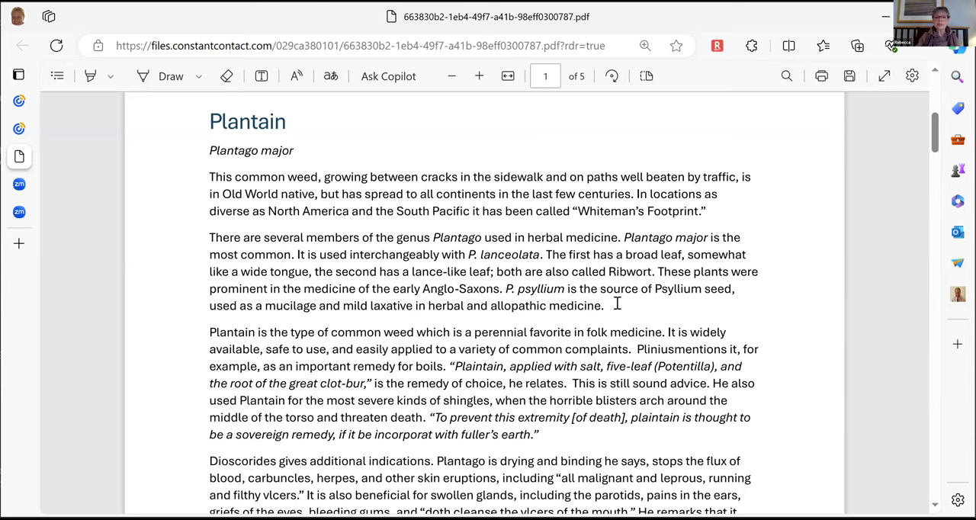
Scroll page 1 down to the folk-medicine and Dioscorides paragraphs on plantain.
scroll("down", 3)
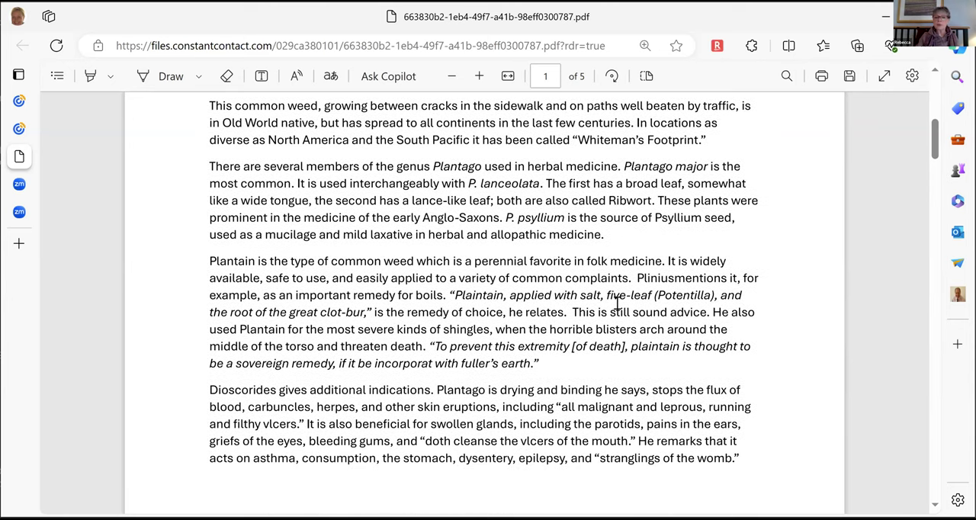
scroll("down", 3)
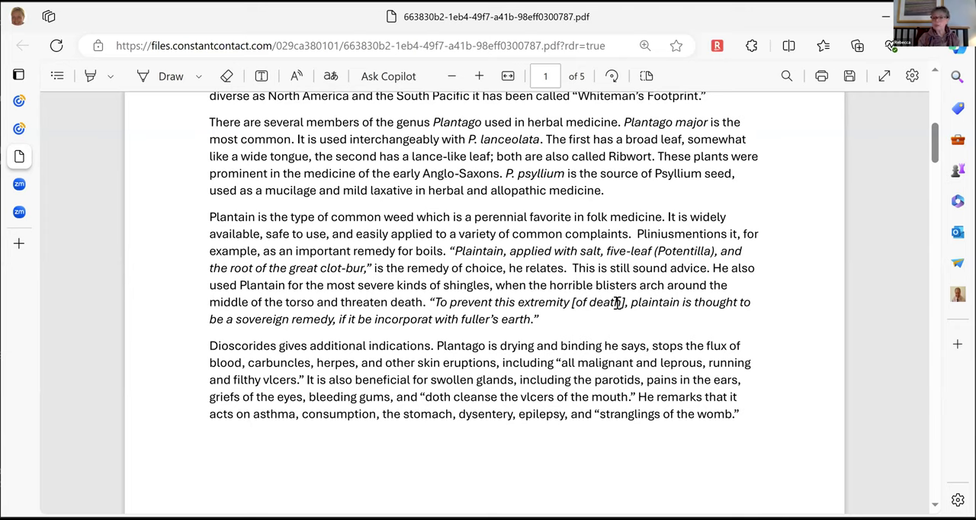
Scroll onto page 2 to the Galen, Gerard and Dr. Edwin Hale homeopathy paragraph.
scroll("down", 3)
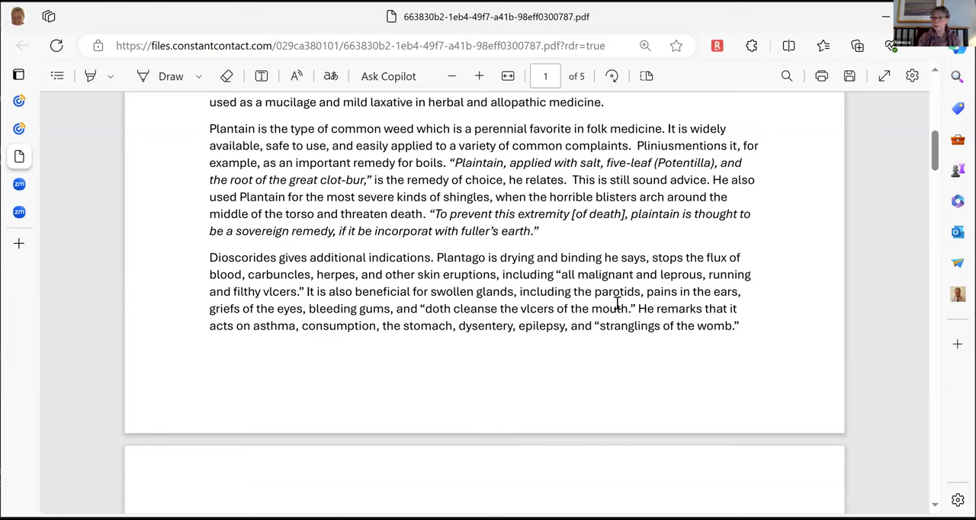
scroll("down", 3)
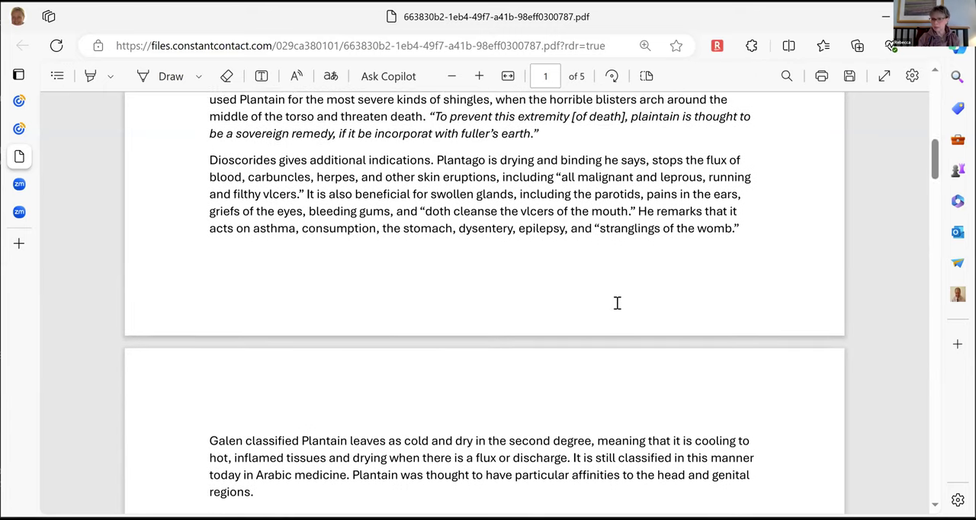
scroll("down", 3)
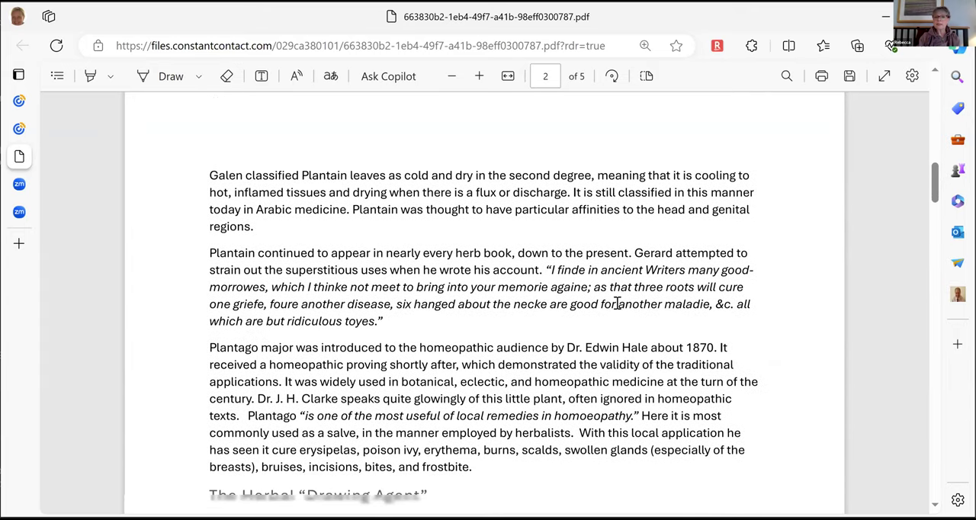
scroll("down", 3)
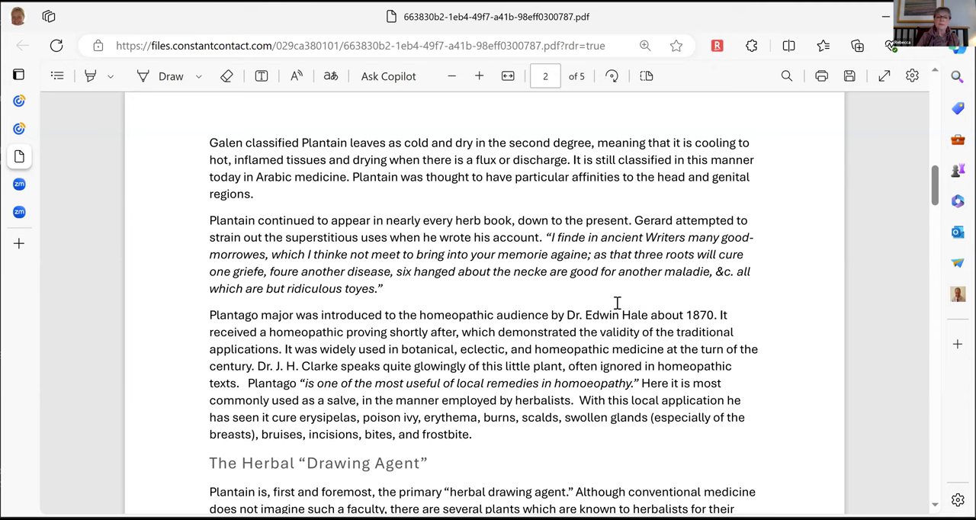
Scroll to The Herbal "Drawing Agent" heading and Father Kneipp's wound remedies.
scroll("down", 3)
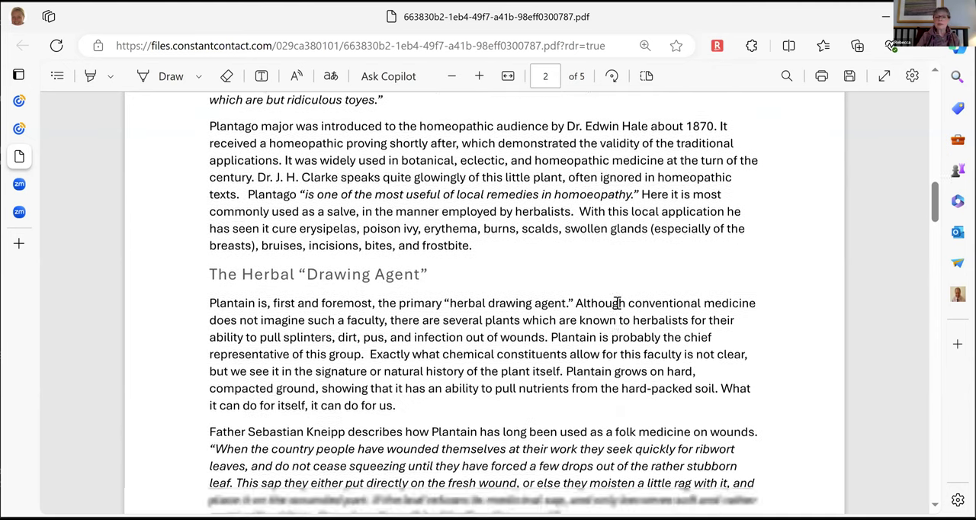
scroll("down", 3)
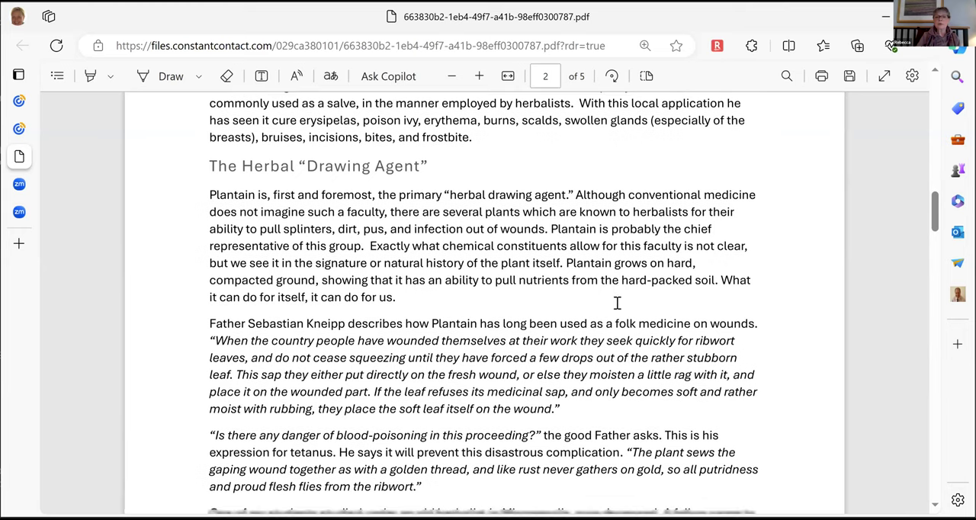
scroll("down", 3)
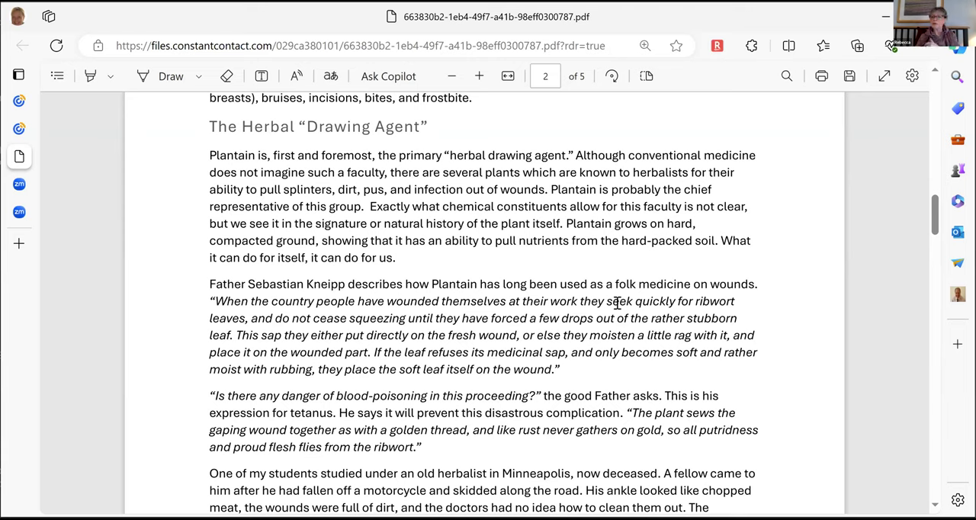
mouse_move(677, 278)
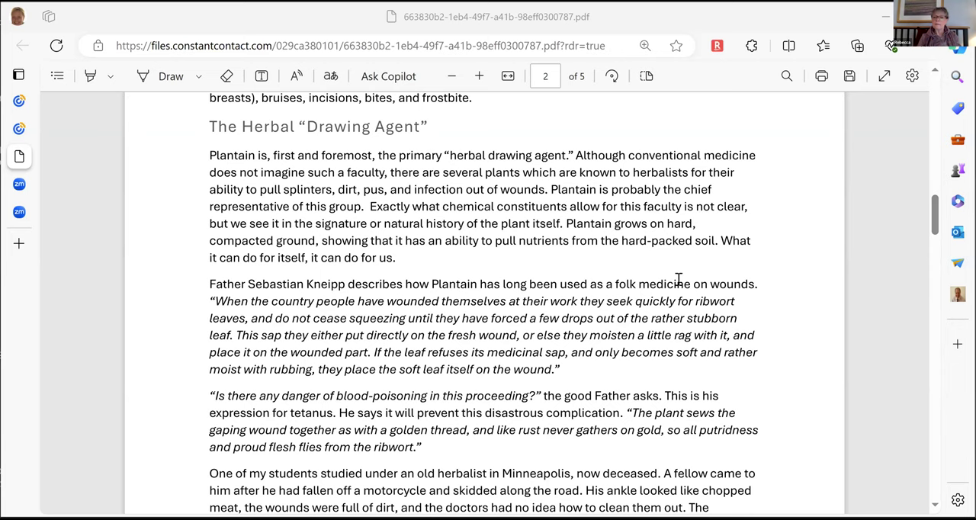
mouse_move(737, 462)
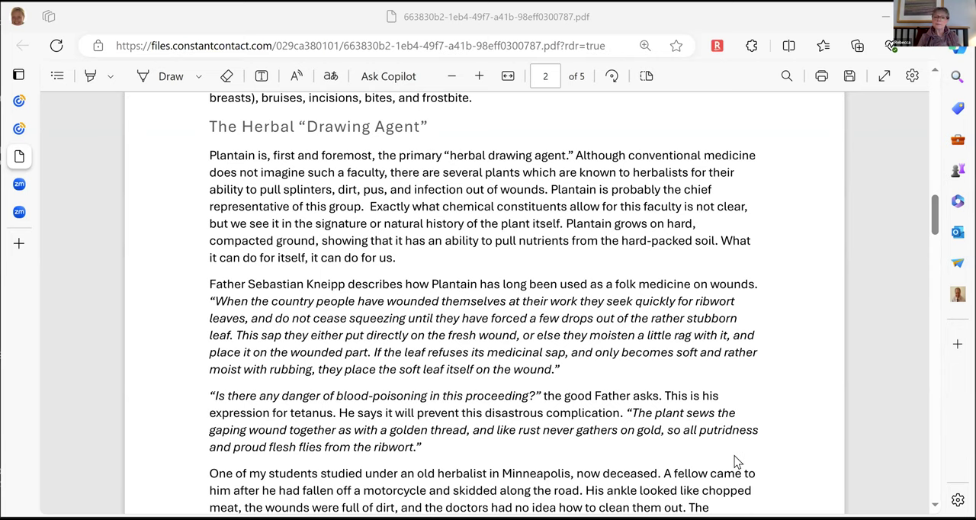
Scroll to the end of page 2 showing the Minneapolis herbalist's motorcycle wound story.
scroll("down", 3)
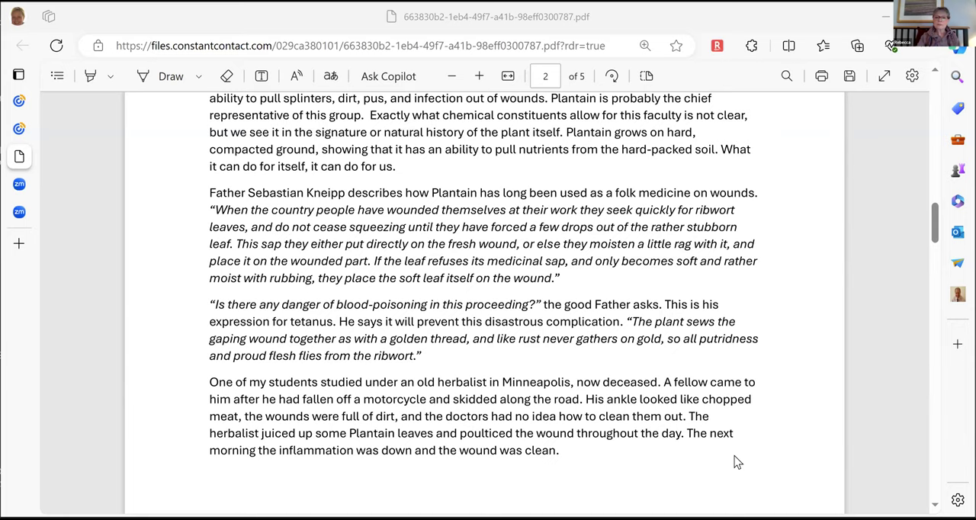
Scroll past the page break to page 3's Dr. Shook bee-sting poultice paragraph.
scroll("down", 3)
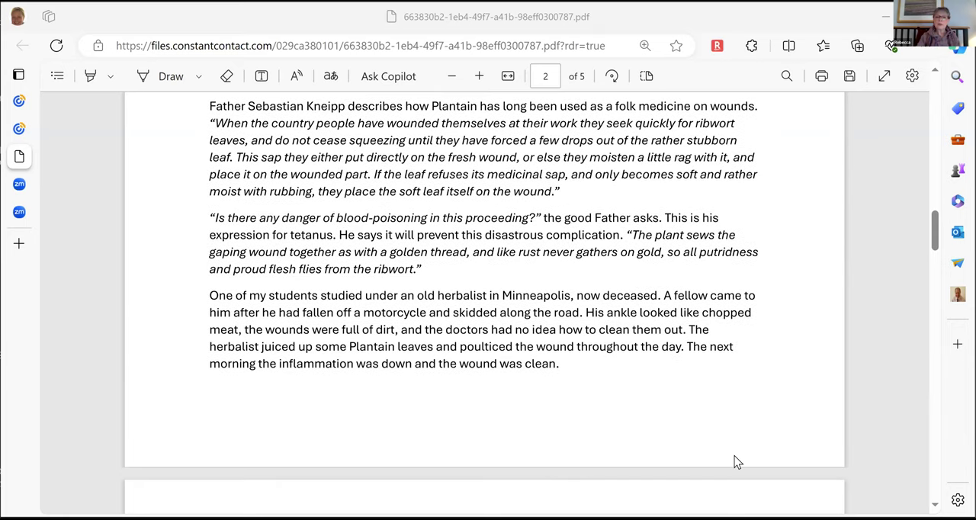
scroll("down", 3)
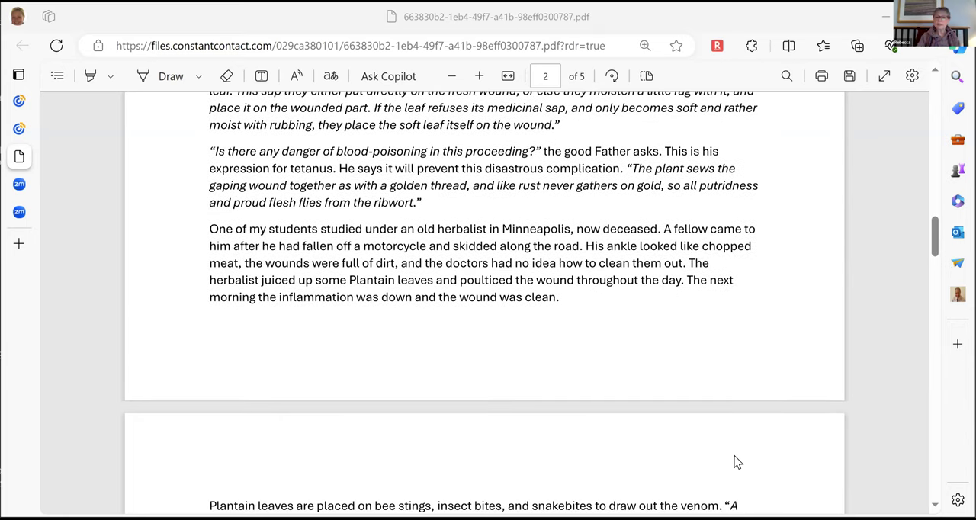
scroll("down", 3)
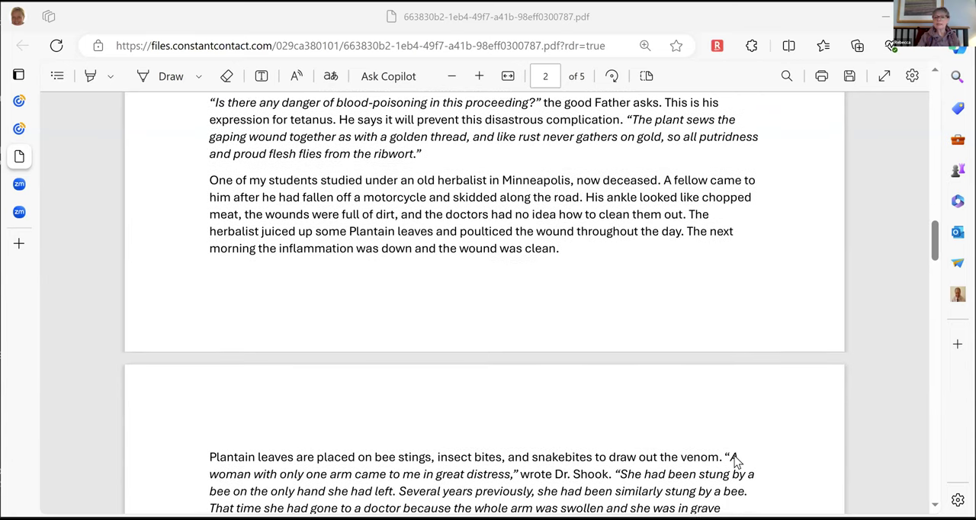
scroll("down", 3)
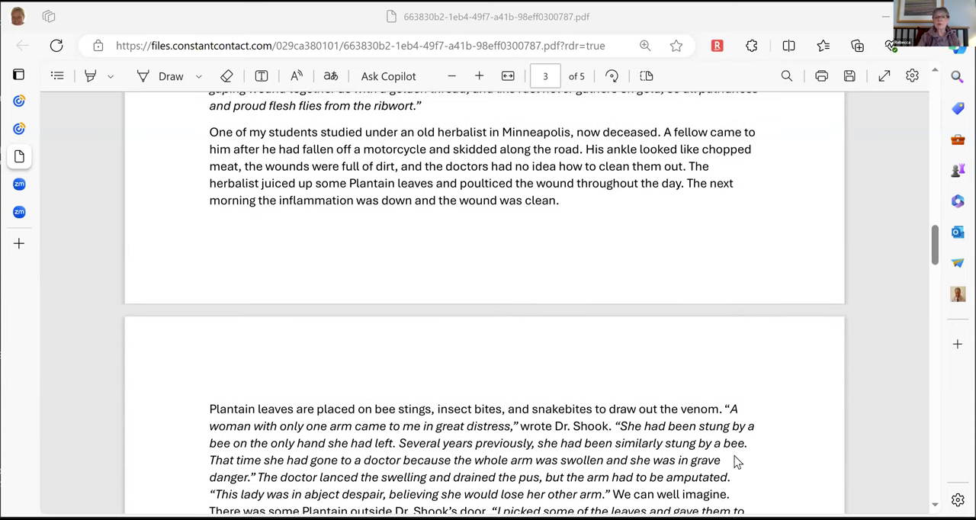
scroll("down", 3)
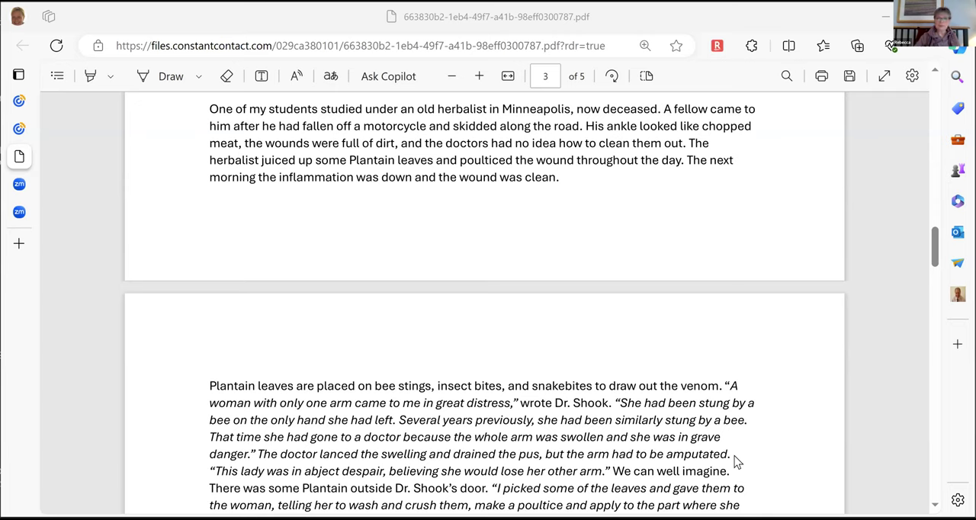
scroll("up", 3)
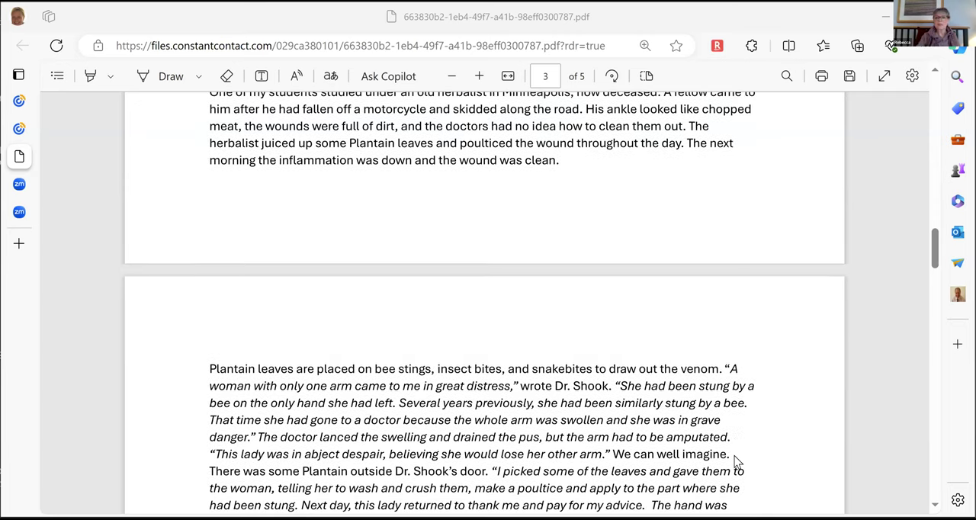
scroll("up", 3)
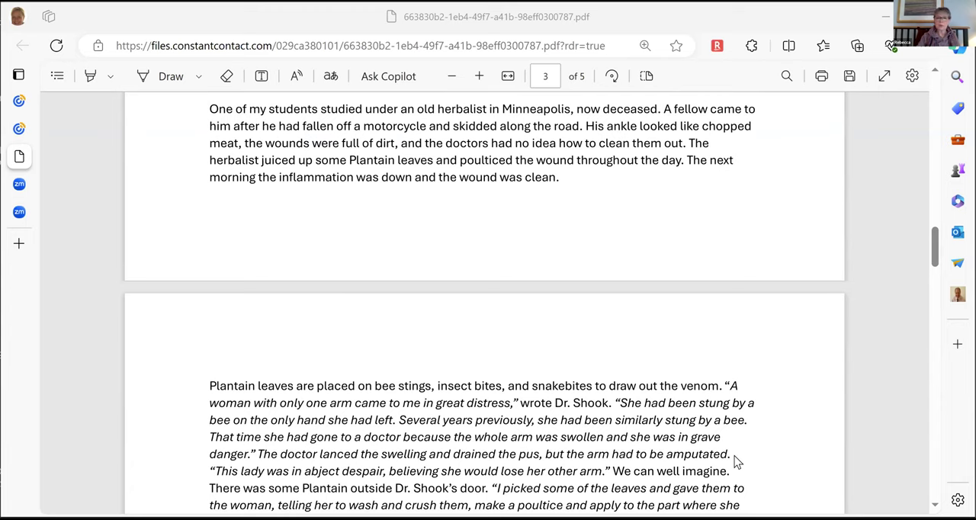
Scroll through Keewaydinoquay's black widow spider story to the Tongue, Gums & Teeth heading.
scroll("down", 3)
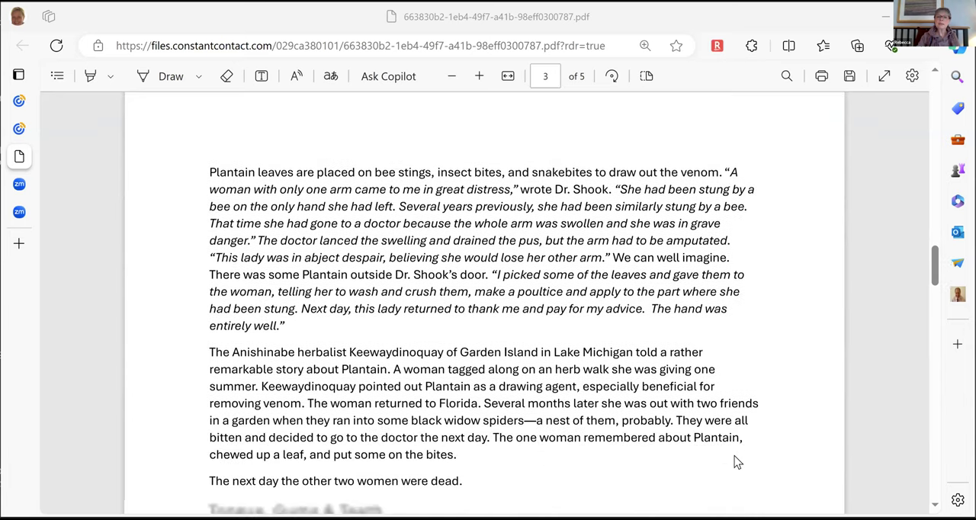
scroll("down", 3)
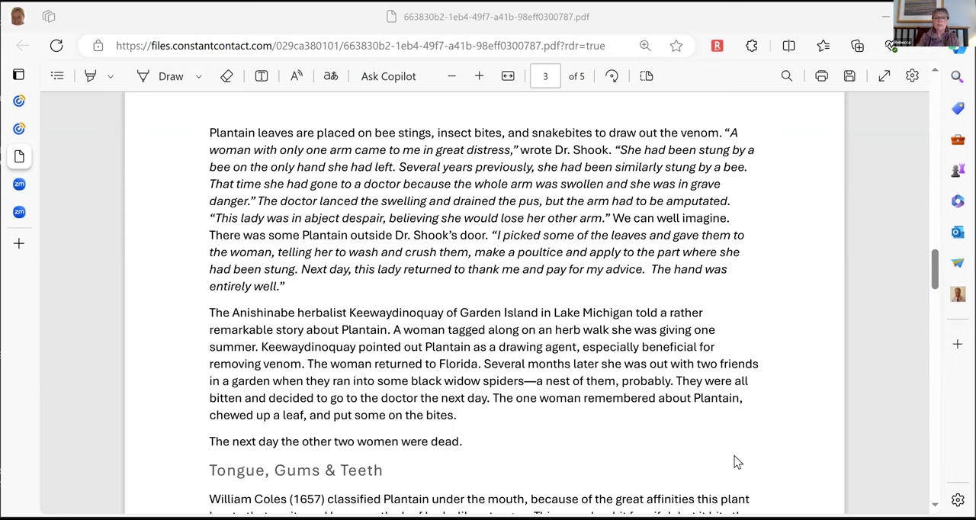
Bring the Tongue, Gums & Teeth section fully into view through Susan's tooth story.
scroll("down", 3)
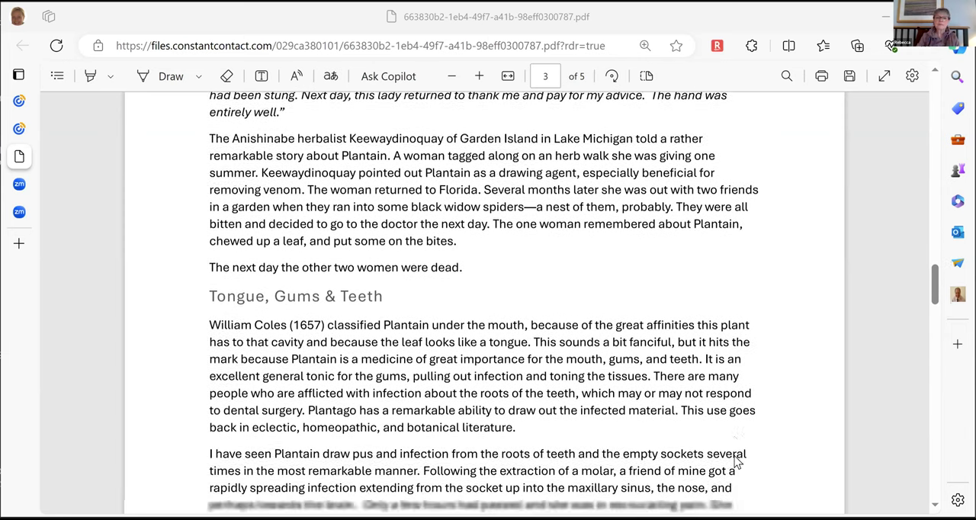
scroll("down", 3)
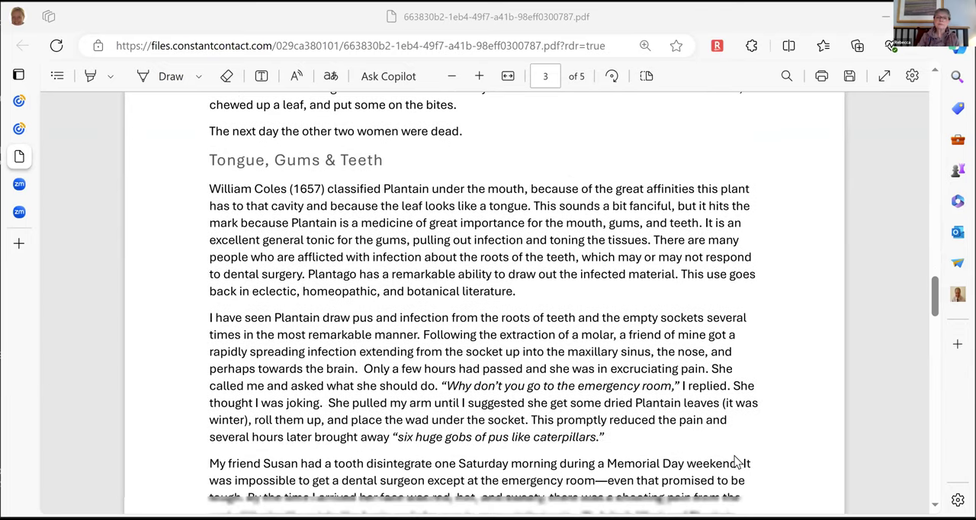
scroll("down", 3)
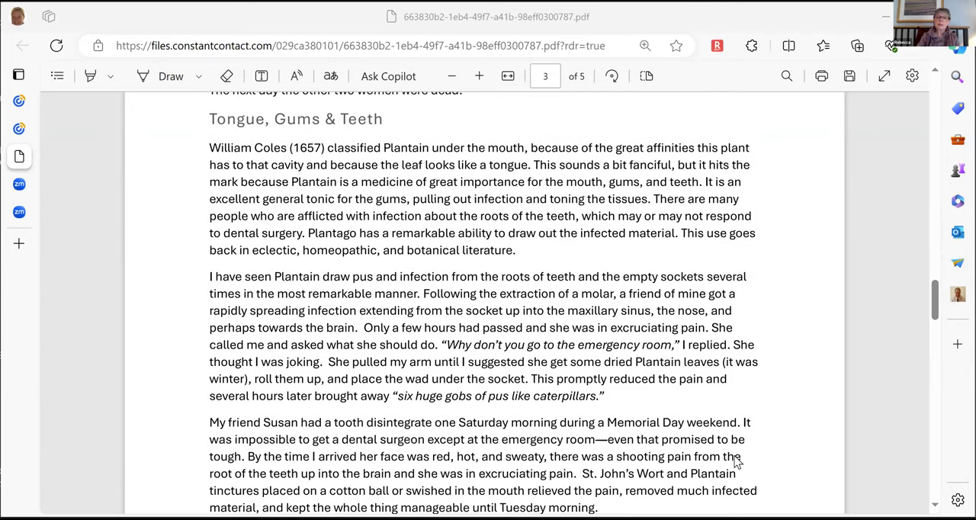
scroll("down", 3)
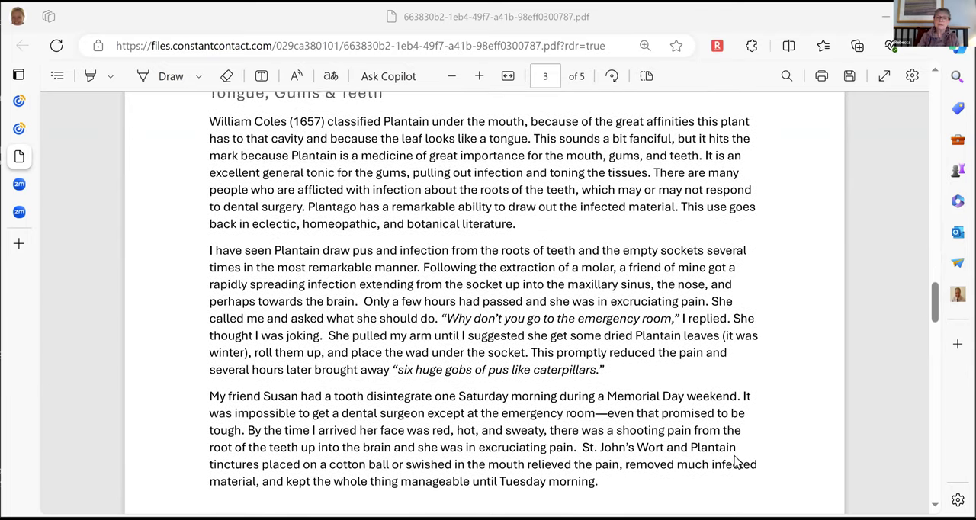
scroll("up", 3)
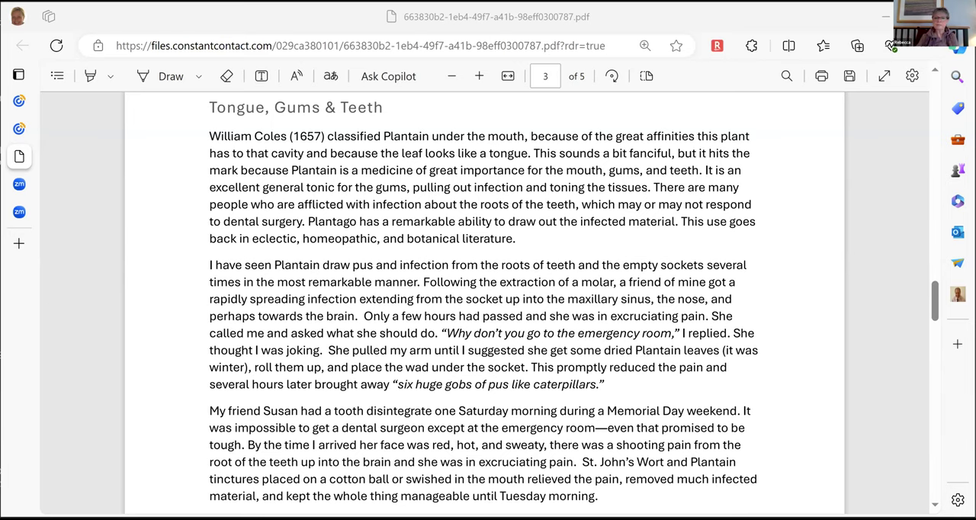
mouse_move(495, 337)
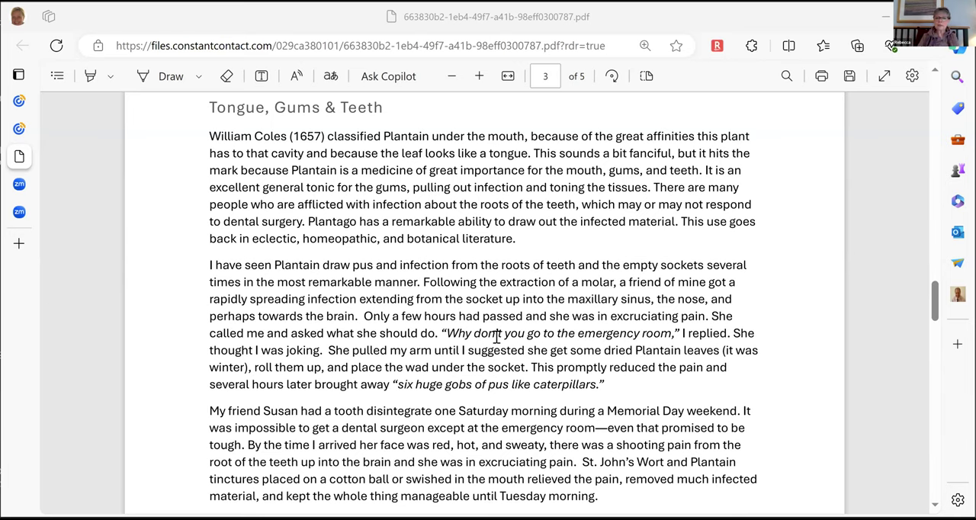
Scroll to the bottom of page 3, ending with Susan's tooth remedy relieving pain until Tuesday.
scroll("down", 3)
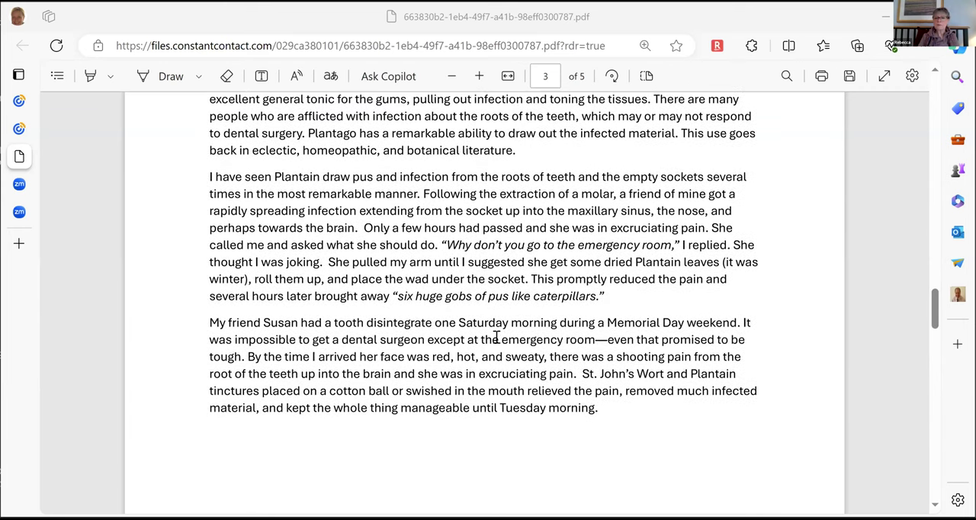
scroll("down", 3)
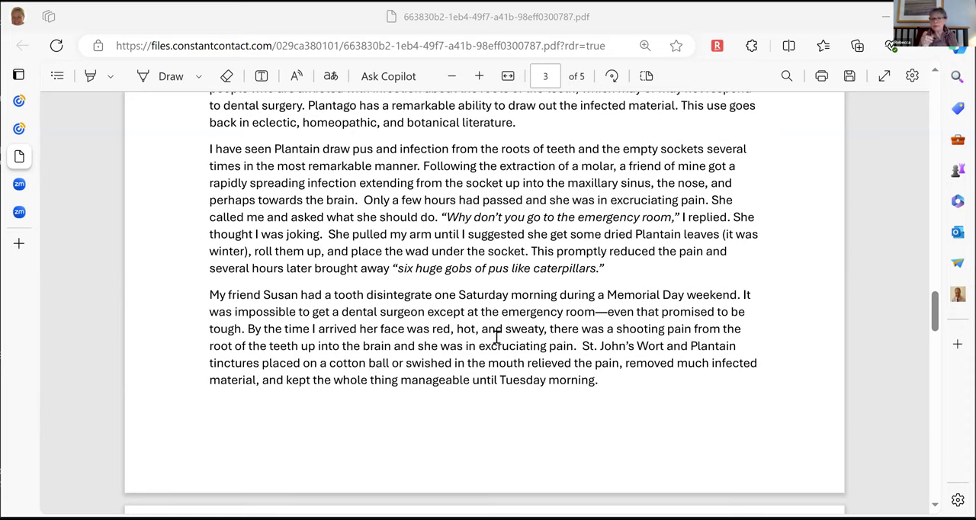
mouse_move(34, 252)
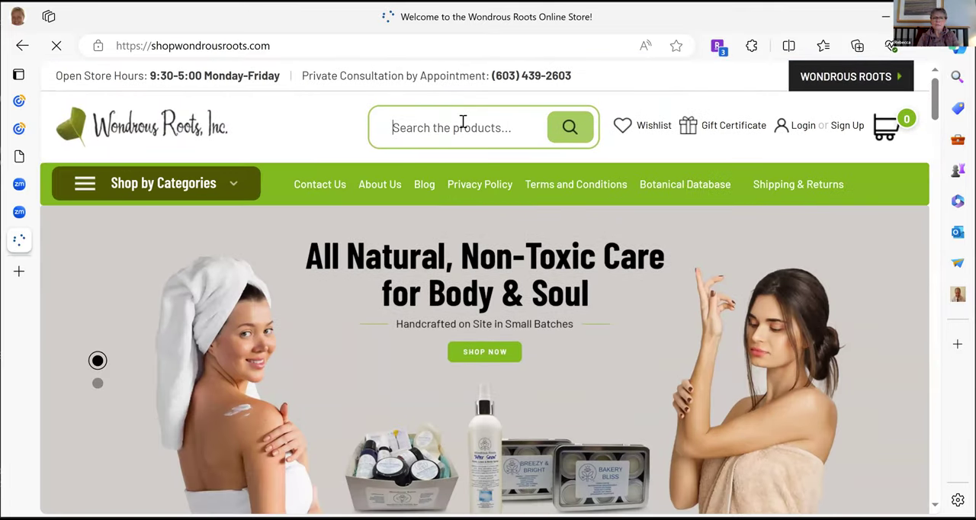
Search the store for 'plantain' and filter to the matching product results.
type("plantain")
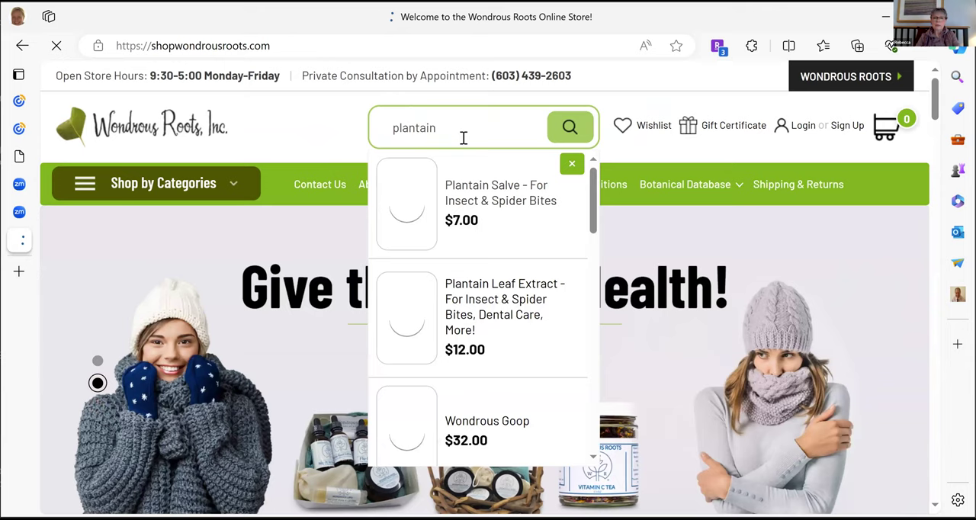
left_click(570, 128)
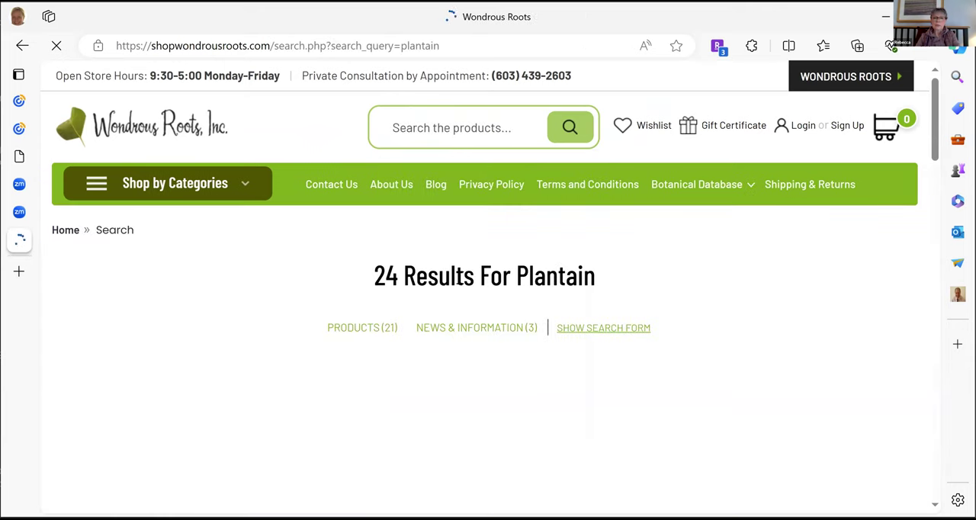
left_click(363, 327)
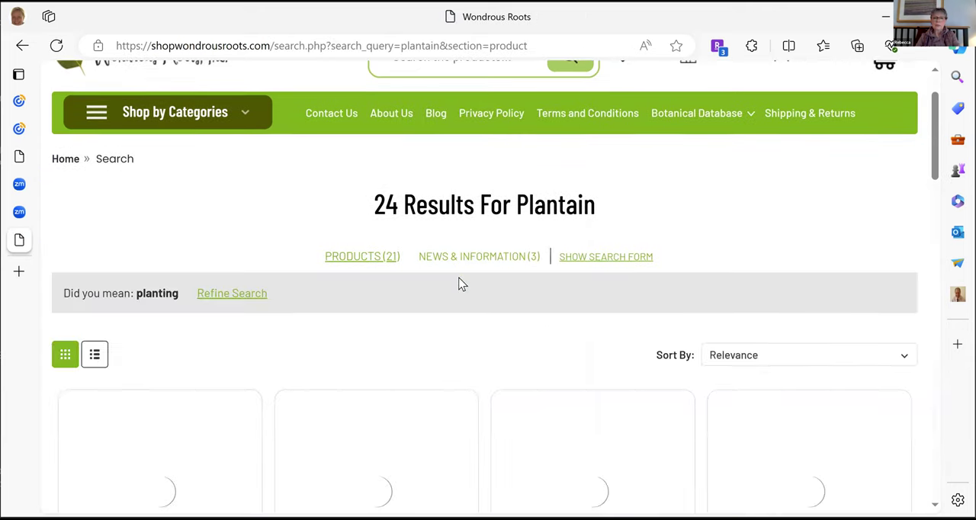
scroll("down", 3)
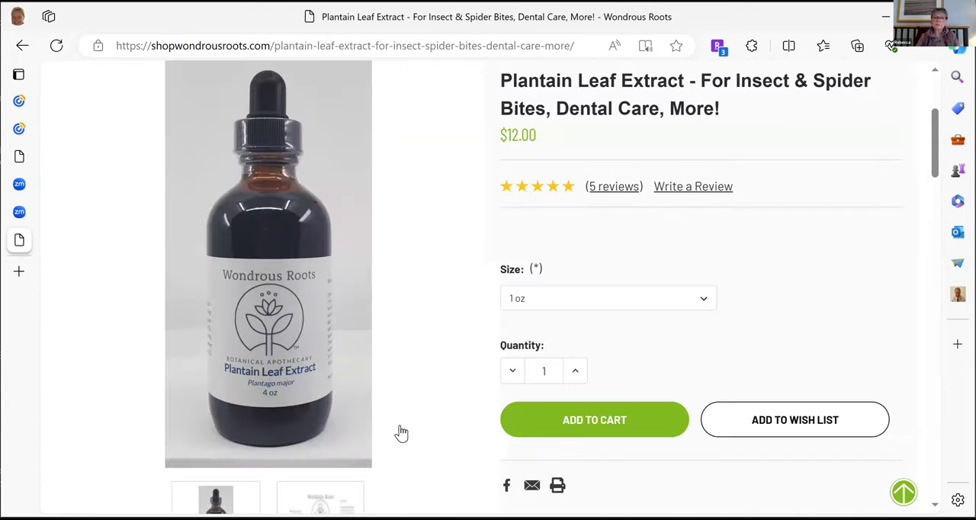
Read through the plantain leaf extract testimonial from Jeanne and Jim, ending back at its top.
scroll("down", 3)
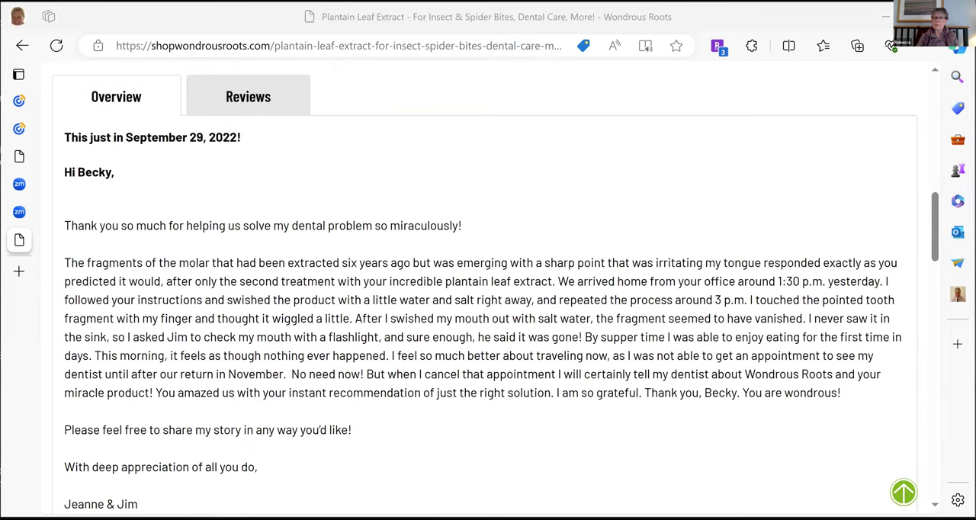
mouse_move(684, 351)
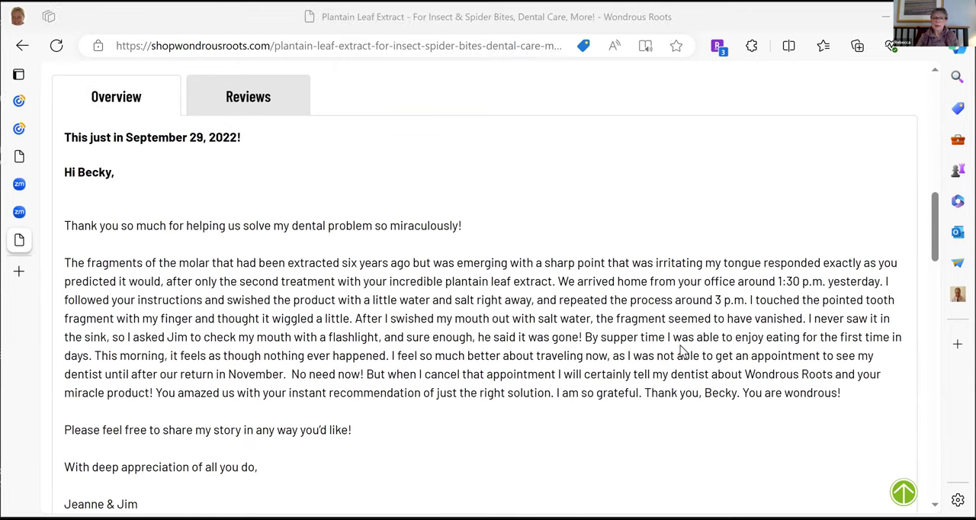
scroll("down", 3)
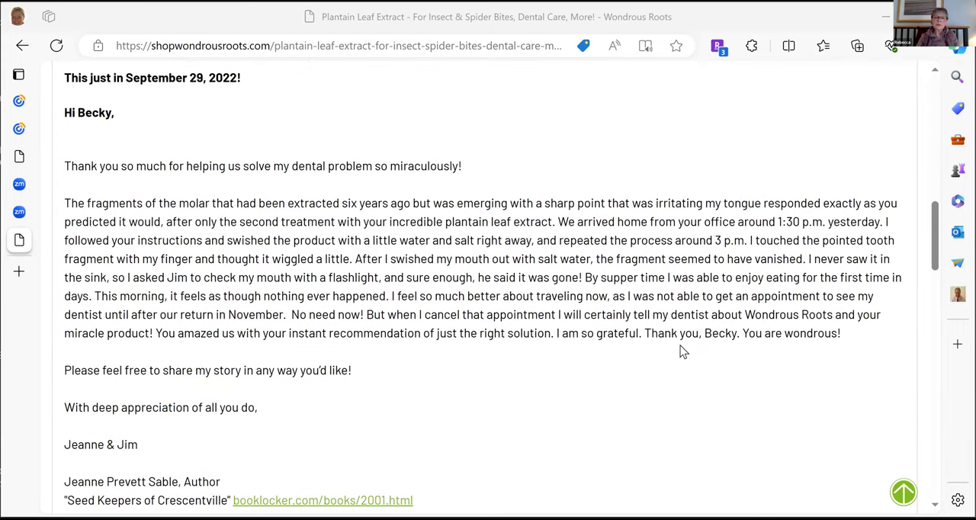
scroll("down", 3)
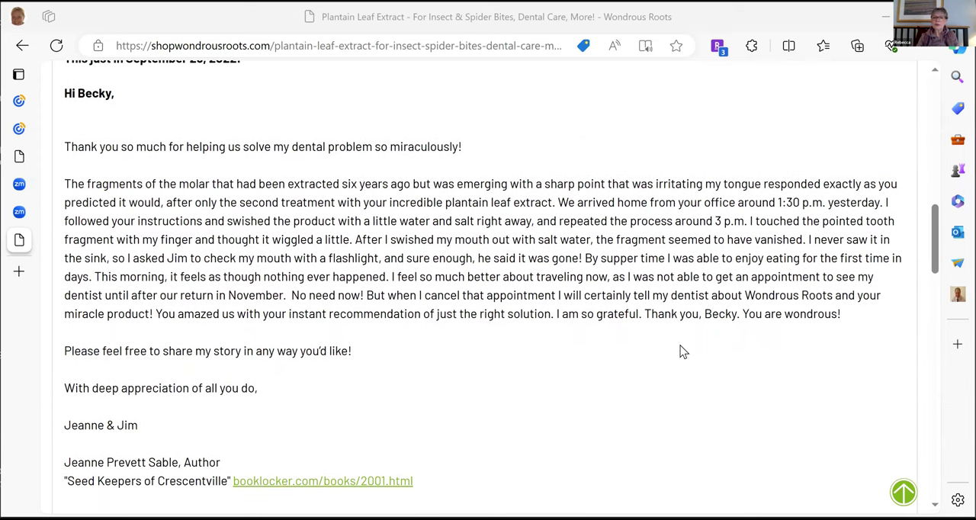
scroll("up", 3)
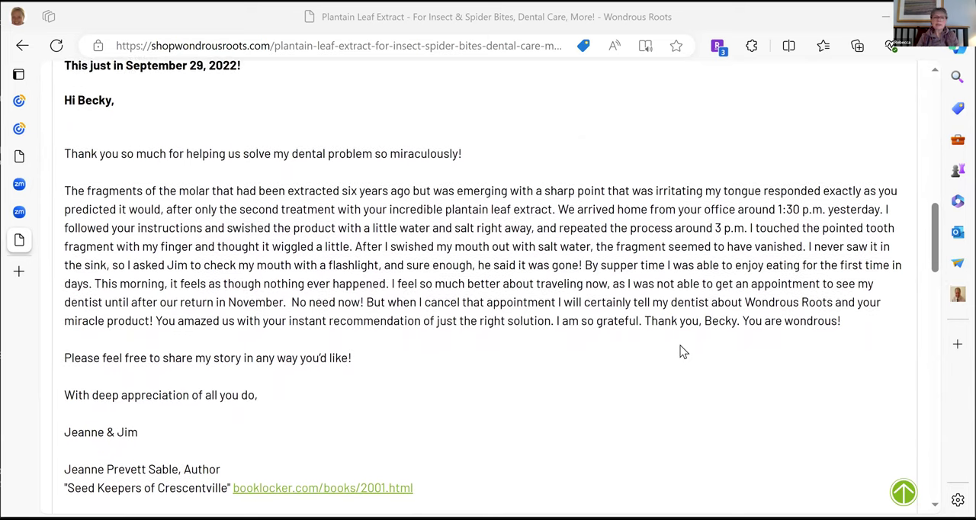
scroll("down", 3)
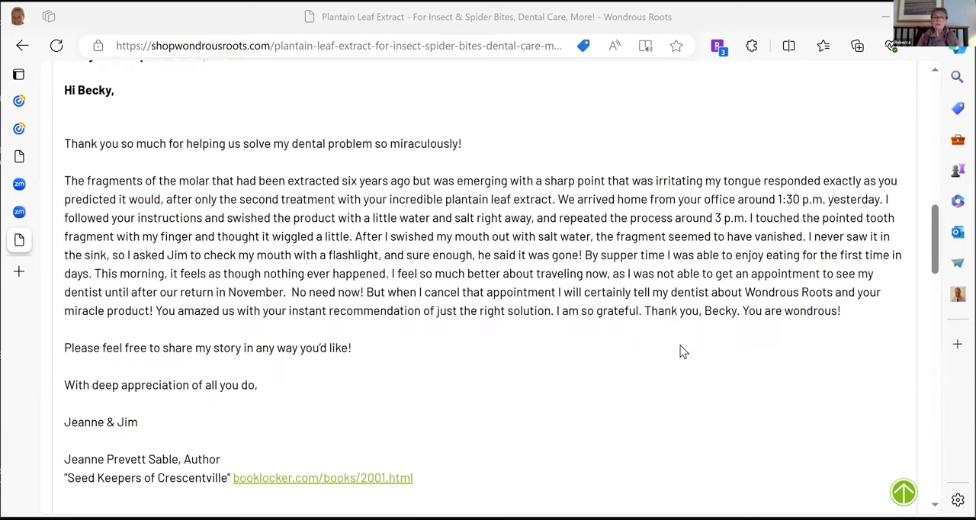
scroll("down", 3)
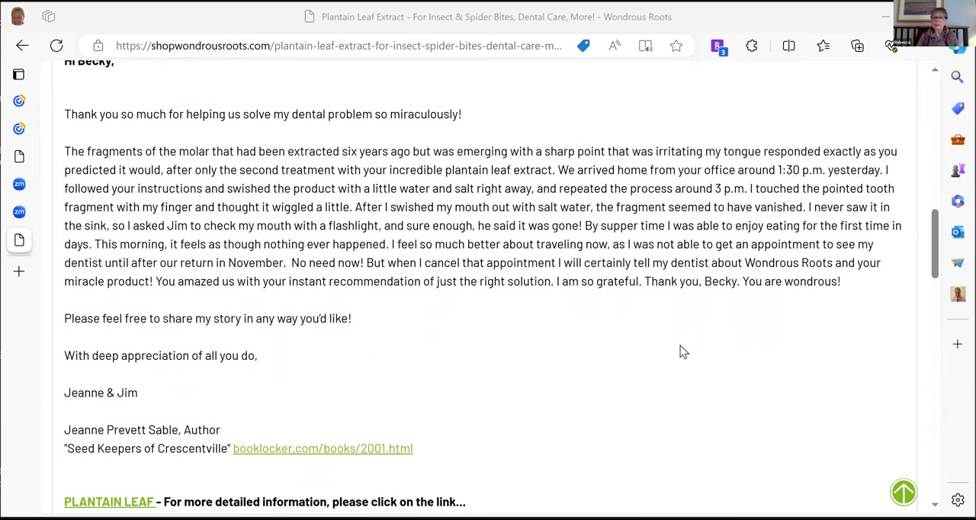
scroll("up", 3)
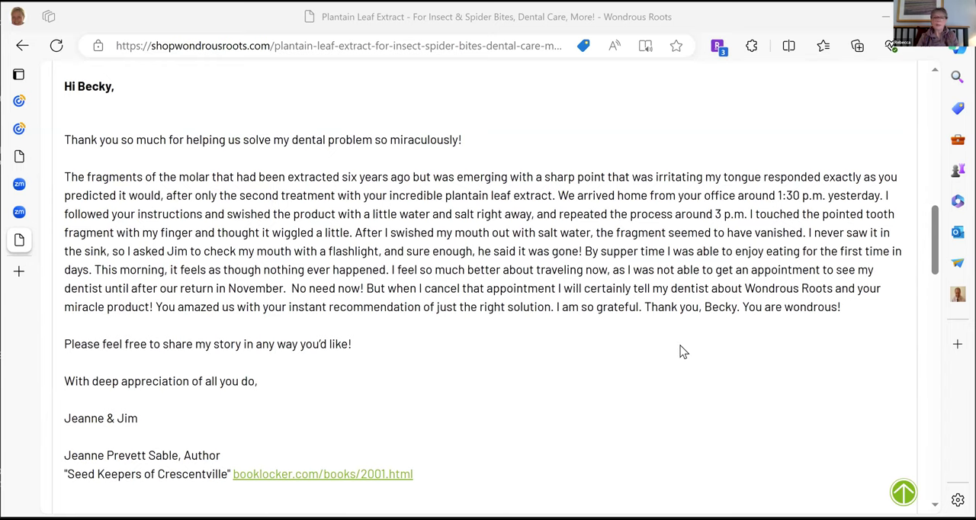
scroll("up", 3)
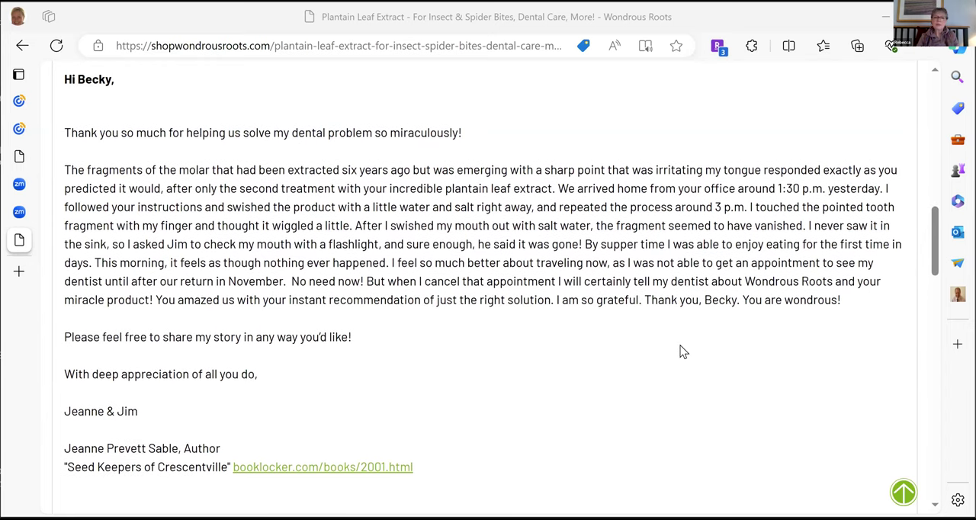
scroll("up", 3)
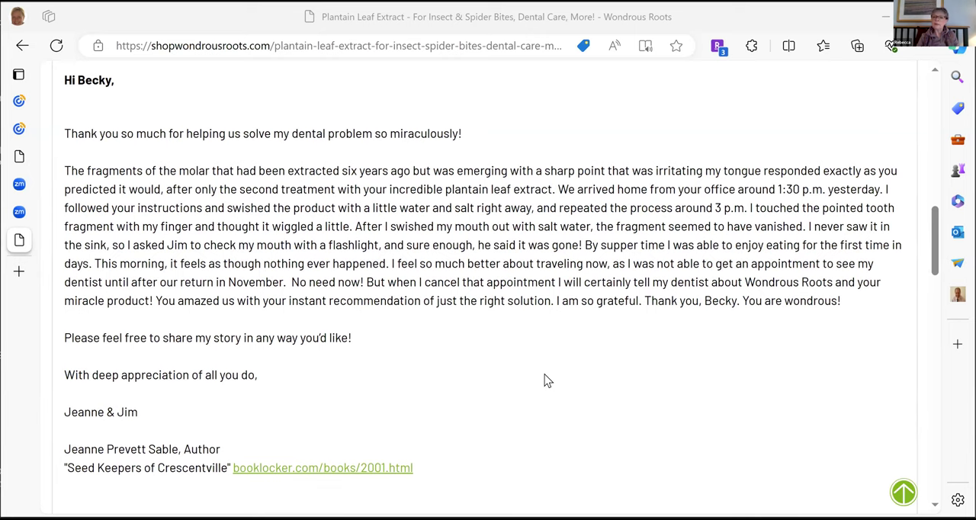
scroll("down", 3)
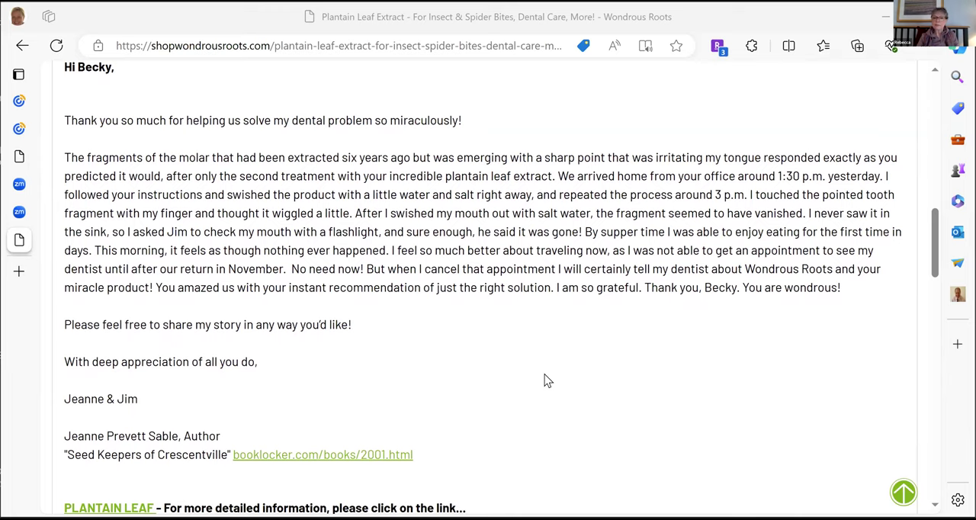
scroll("up", 3)
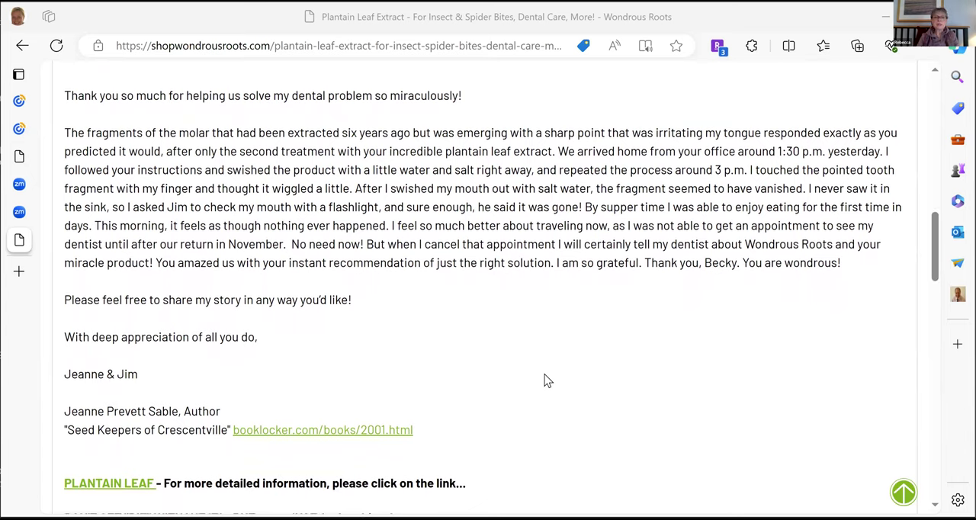
scroll("down", 3)
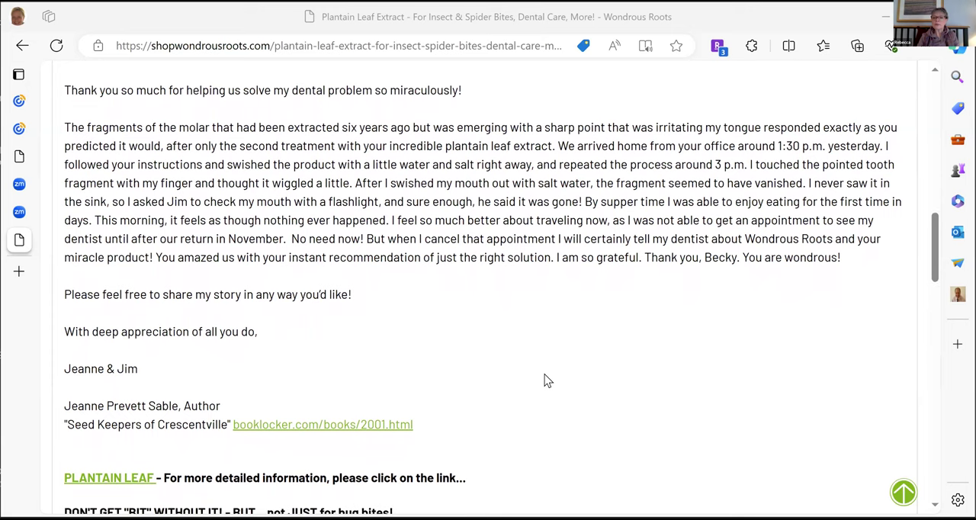
scroll("up", 3)
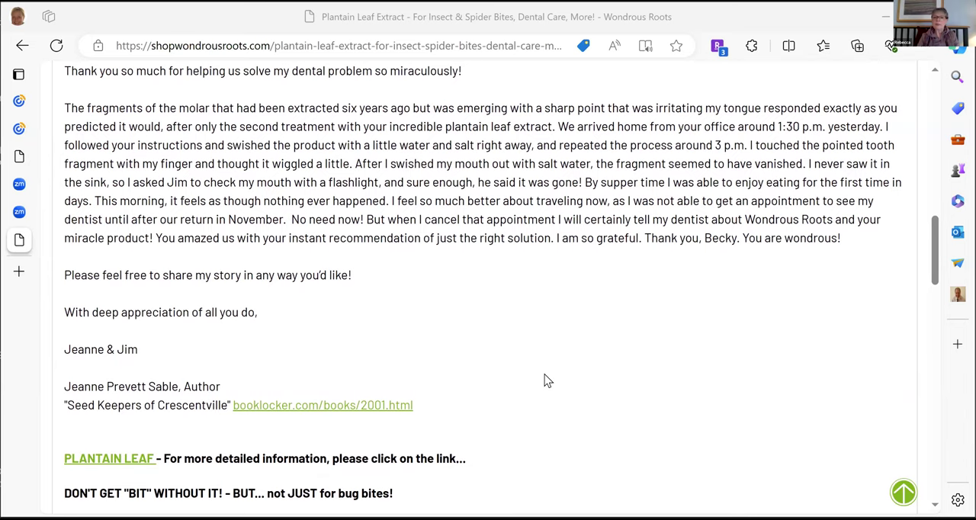
scroll("up", 3)
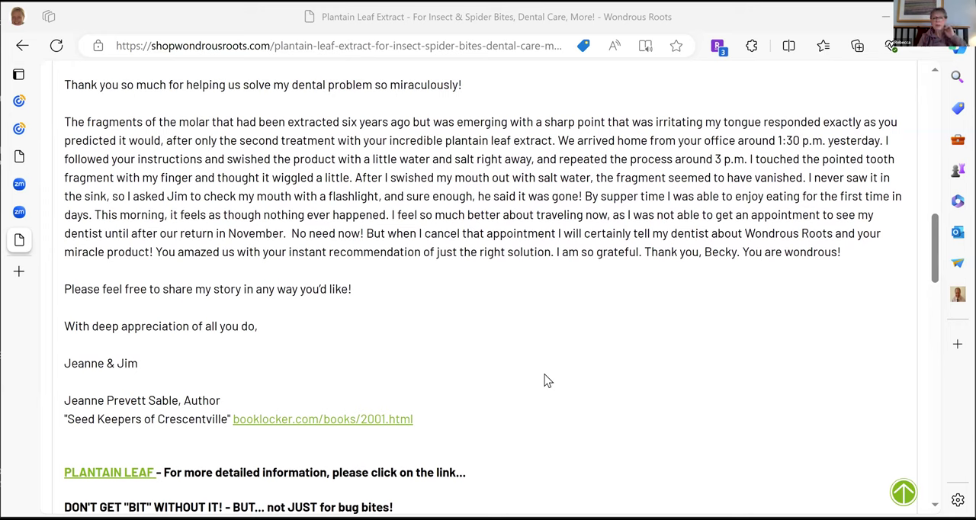
scroll("up", 3)
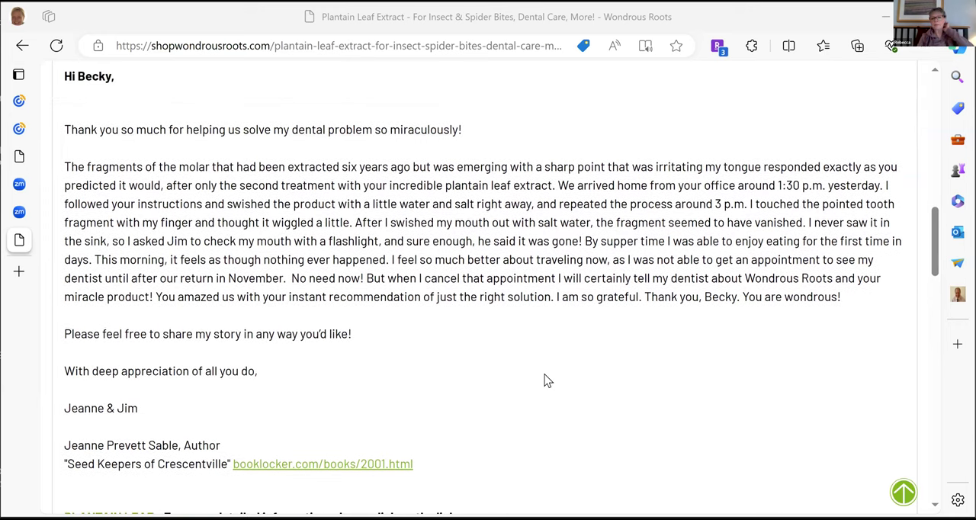
scroll("up", 3)
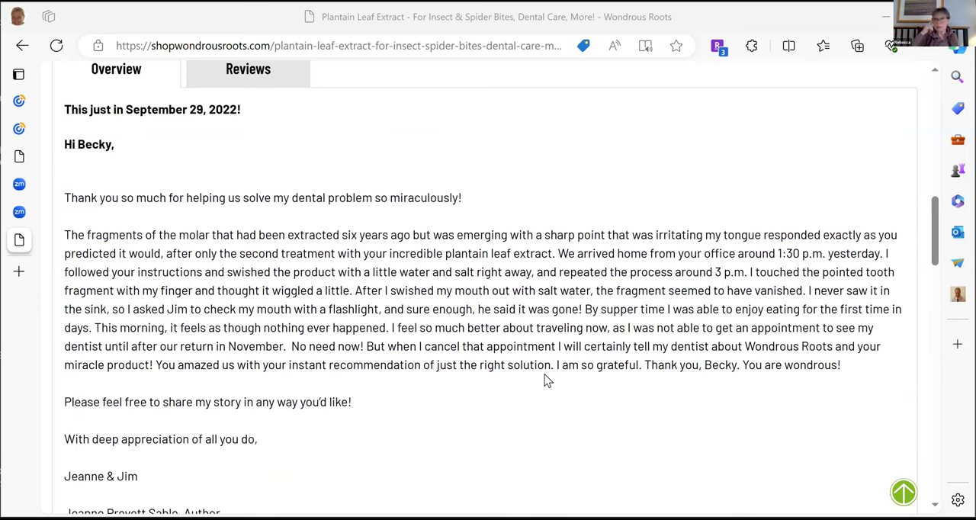
mouse_move(33, 273)
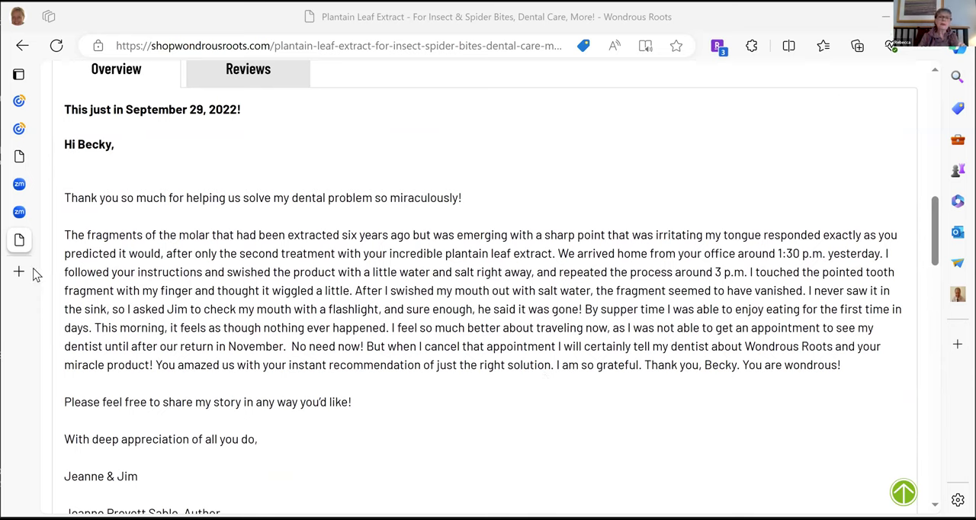
Switch from the store tab back to the Plantain chapter PDF via the vertical tabs pane.
left_click(18, 75)
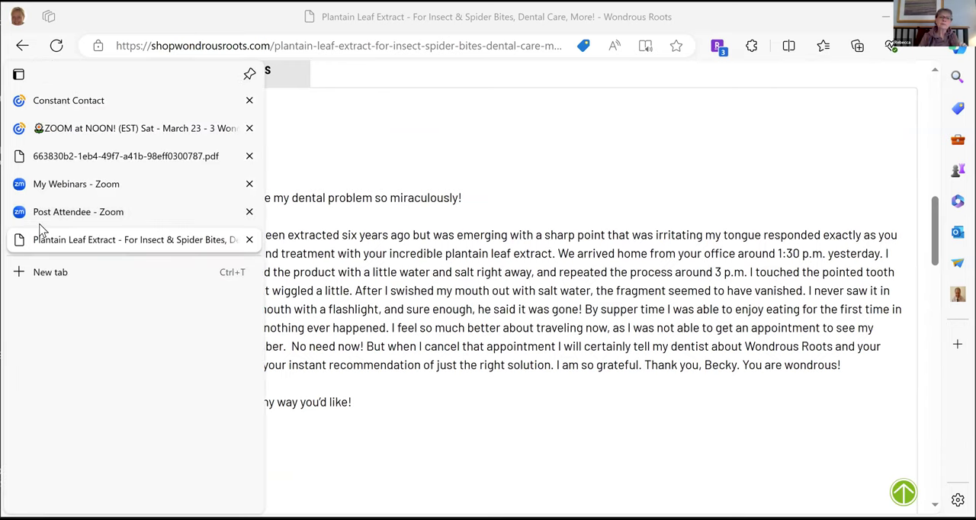
mouse_move(341, 268)
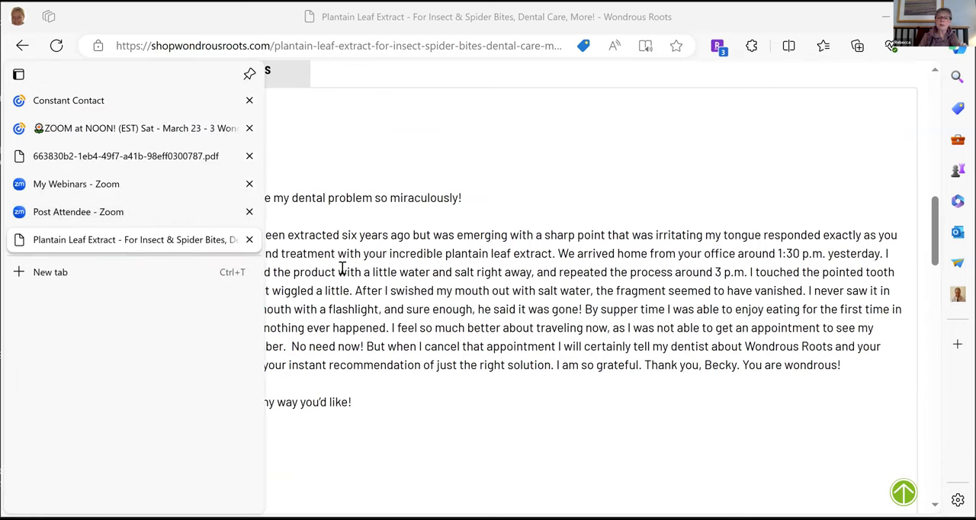
left_click(125, 156)
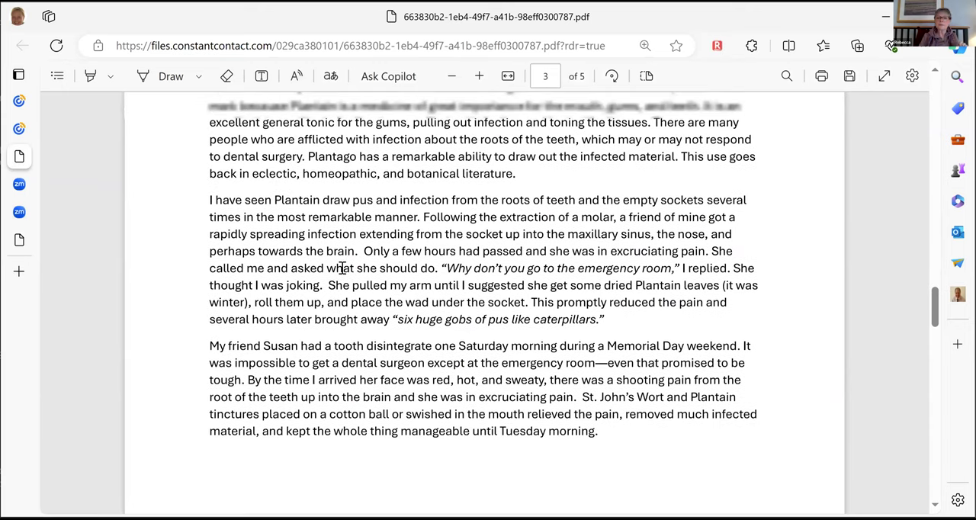
scroll("up", 3)
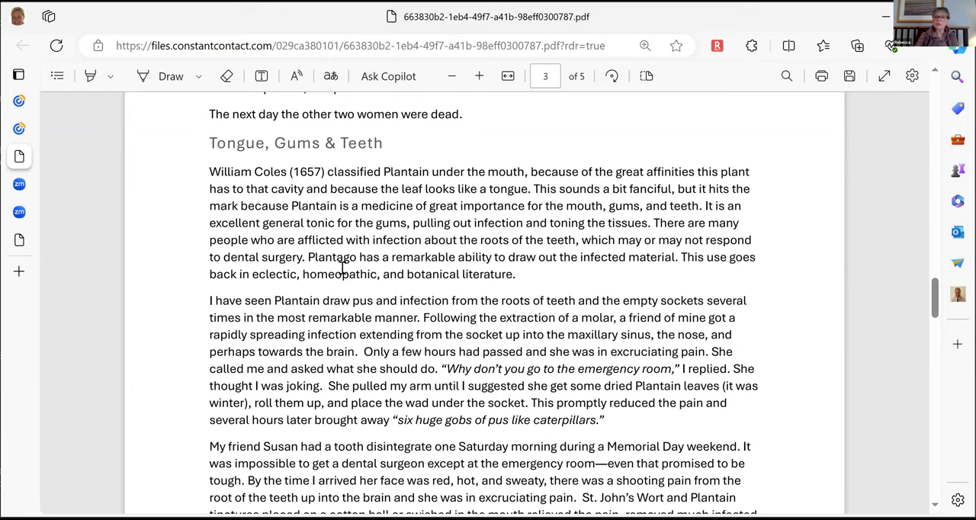
scroll("down", 3)
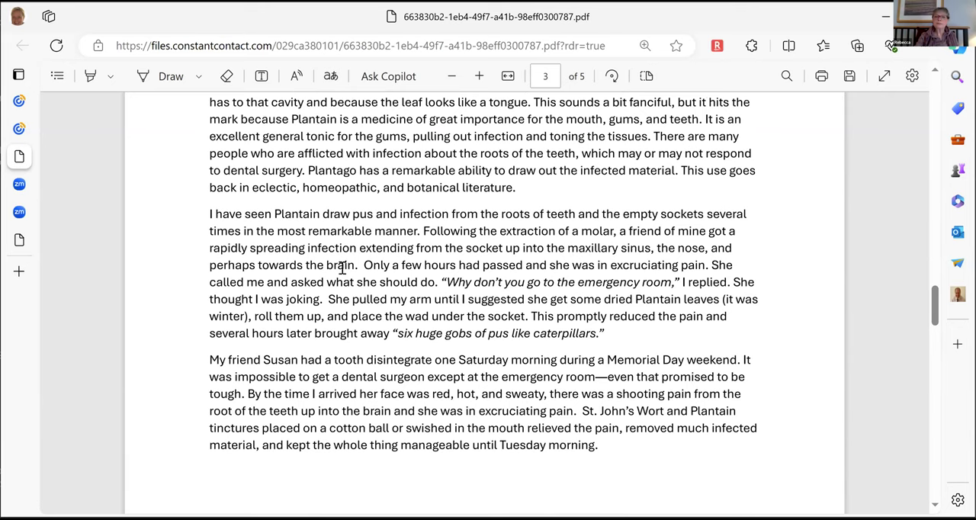
scroll("down", 3)
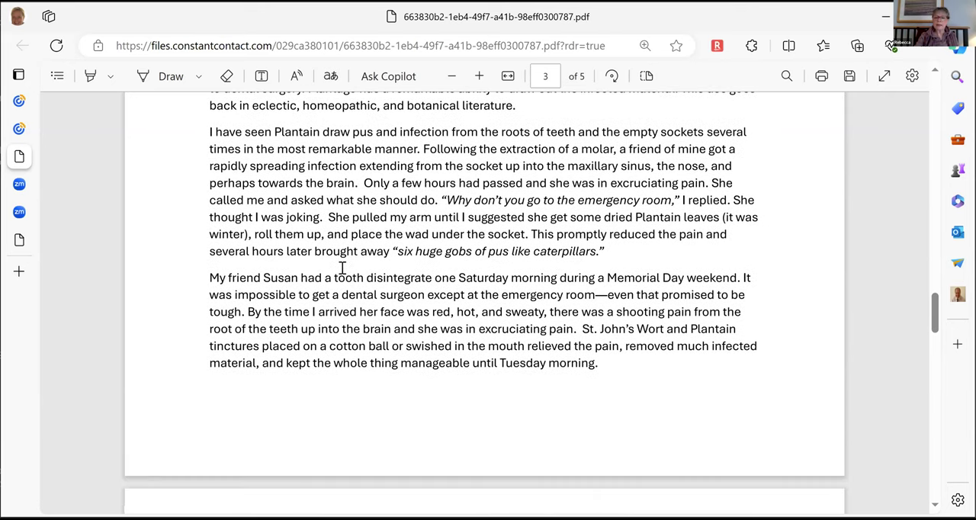
scroll("down", 3)
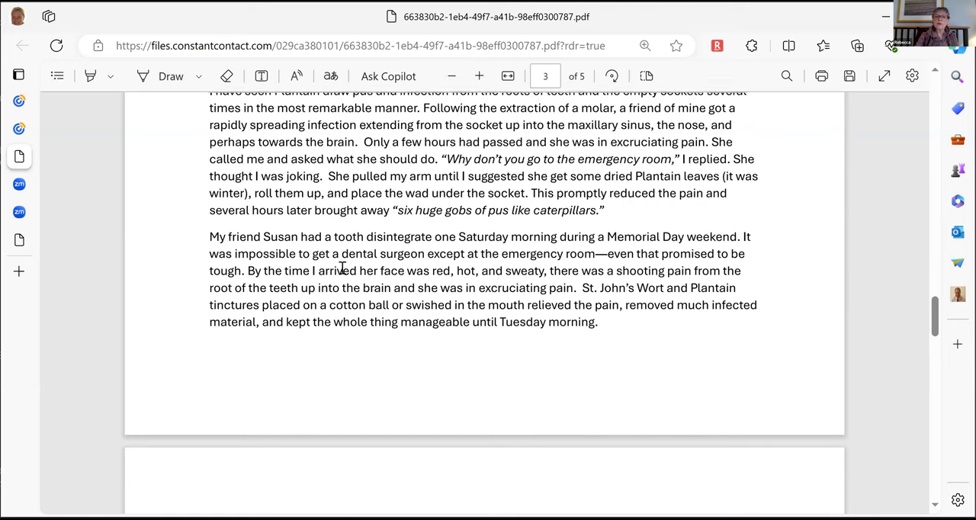
scroll("up", 3)
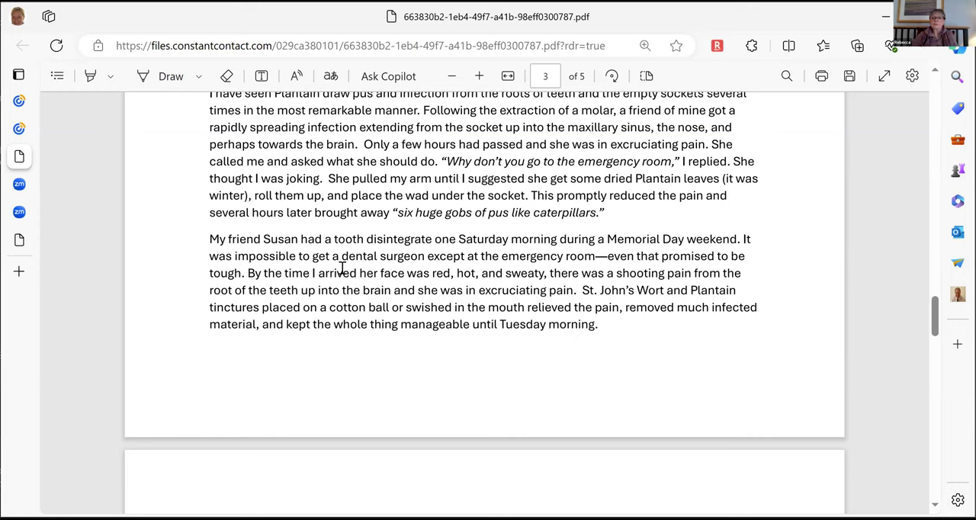
Read the Respiratory Tract paragraphs at the top of page 4, checking the page context menu.
scroll("down", 3)
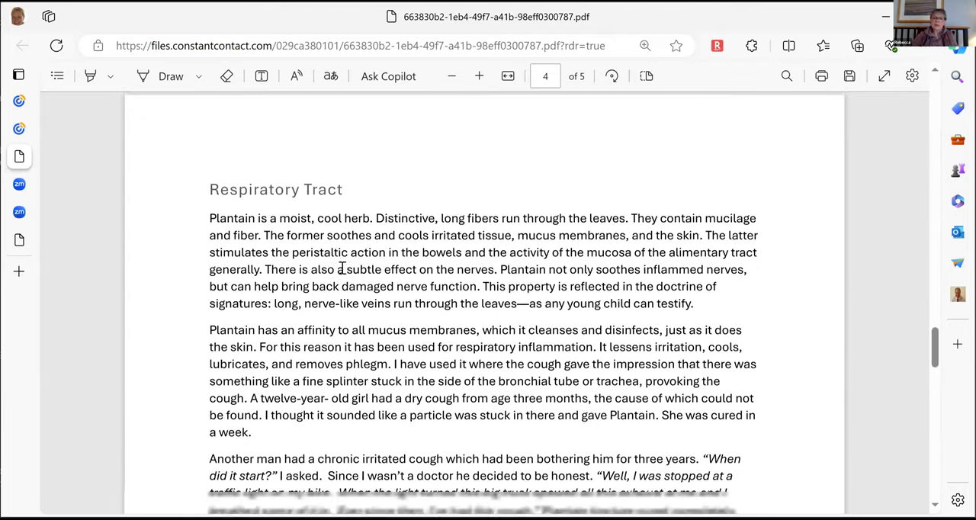
right_click(343, 271)
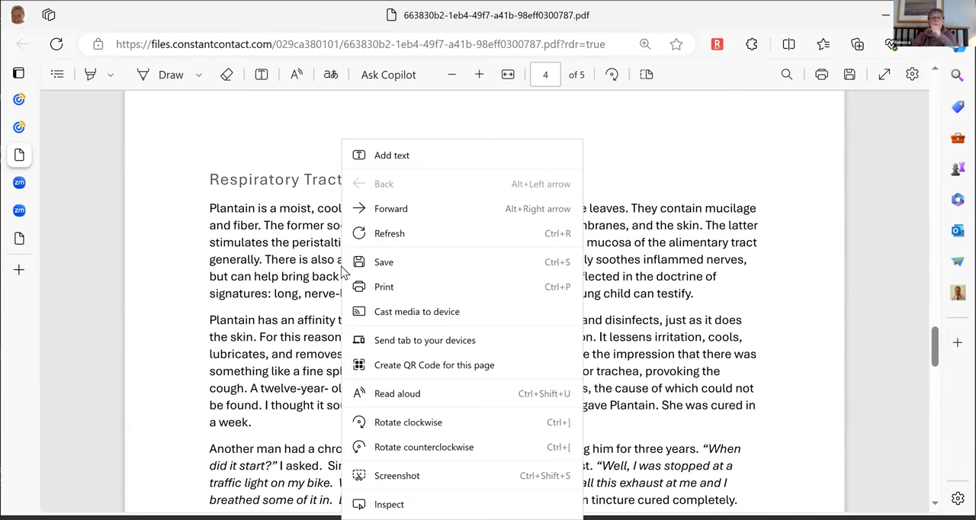
mouse_move(241, 276)
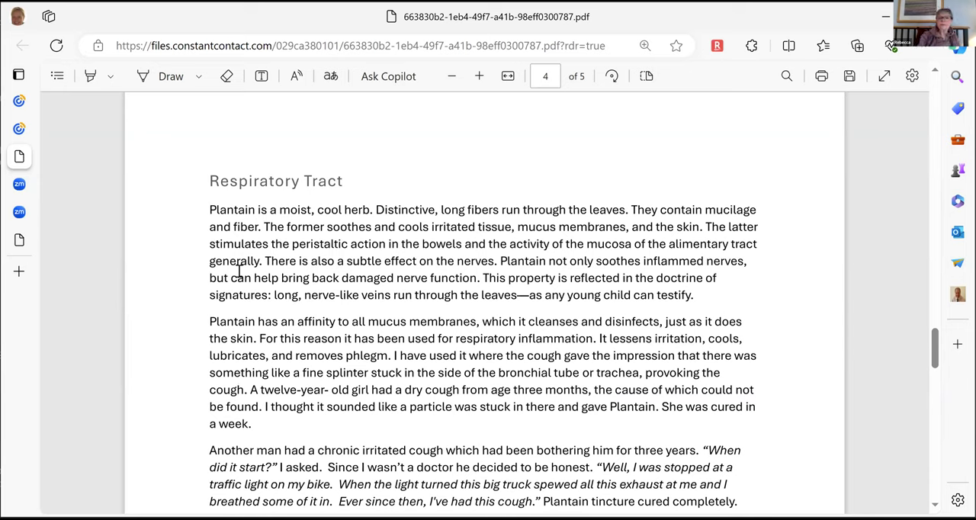
scroll("up", 3)
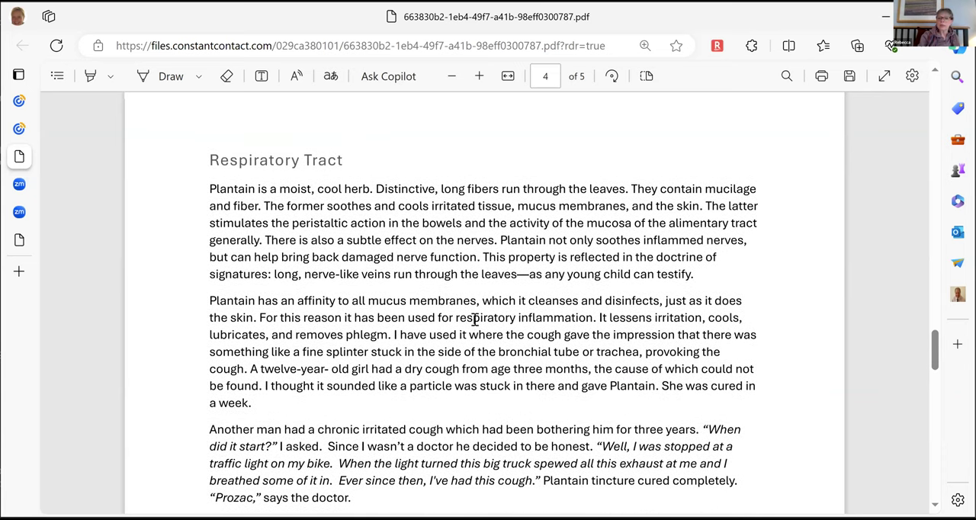
scroll("down", 3)
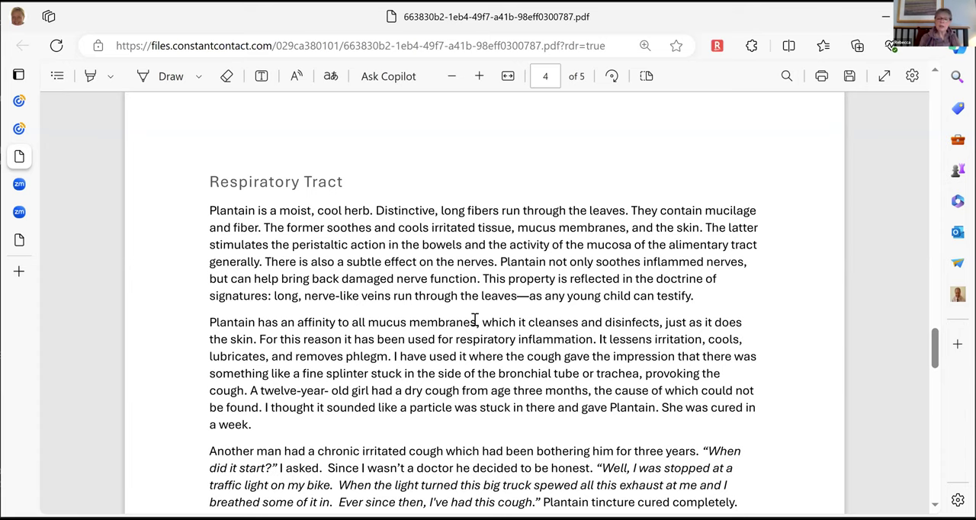
scroll("up", 3)
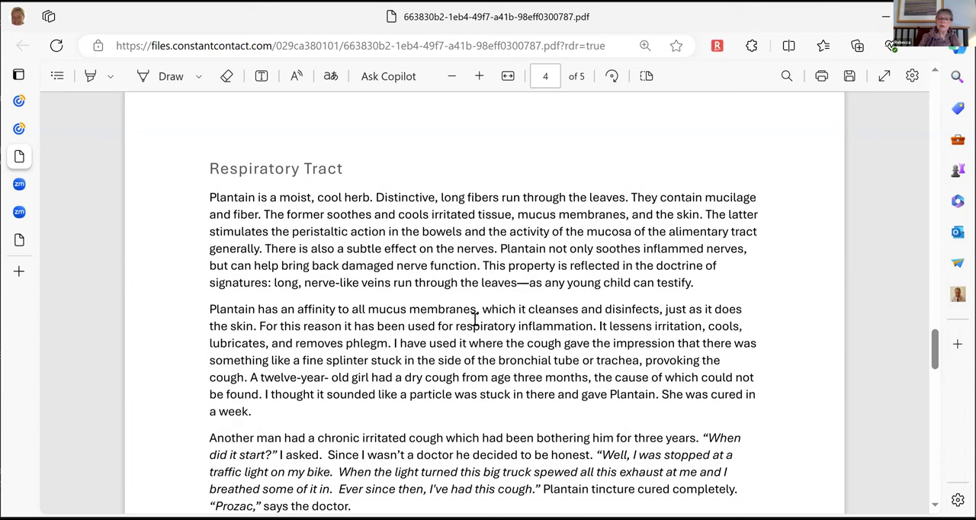
scroll("down", 3)
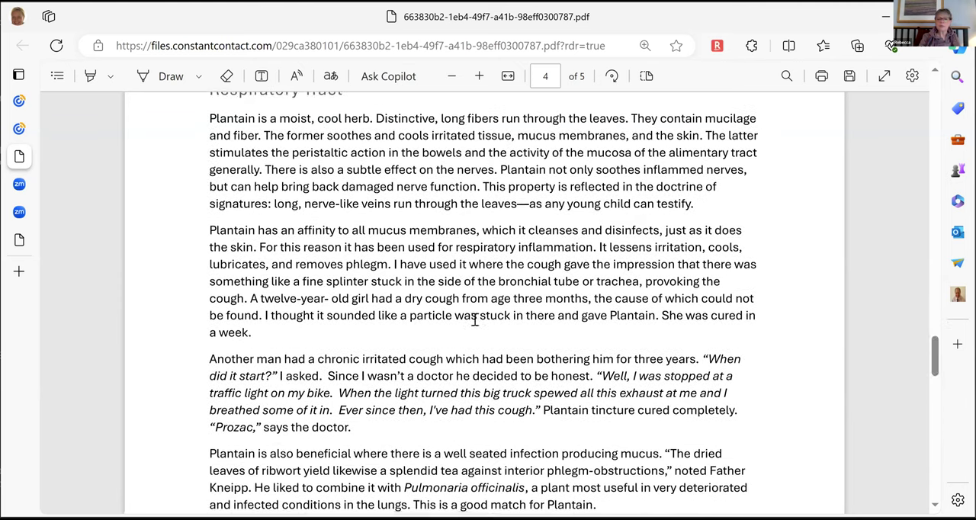
scroll("down", 3)
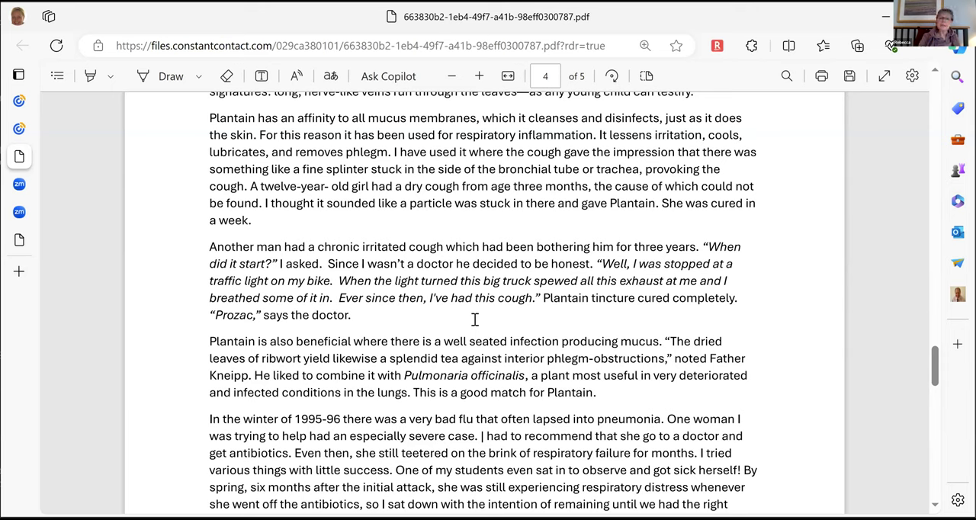
Continue down page 4 through the Culpeper quote to the Large Intestine heading.
scroll("down", 3)
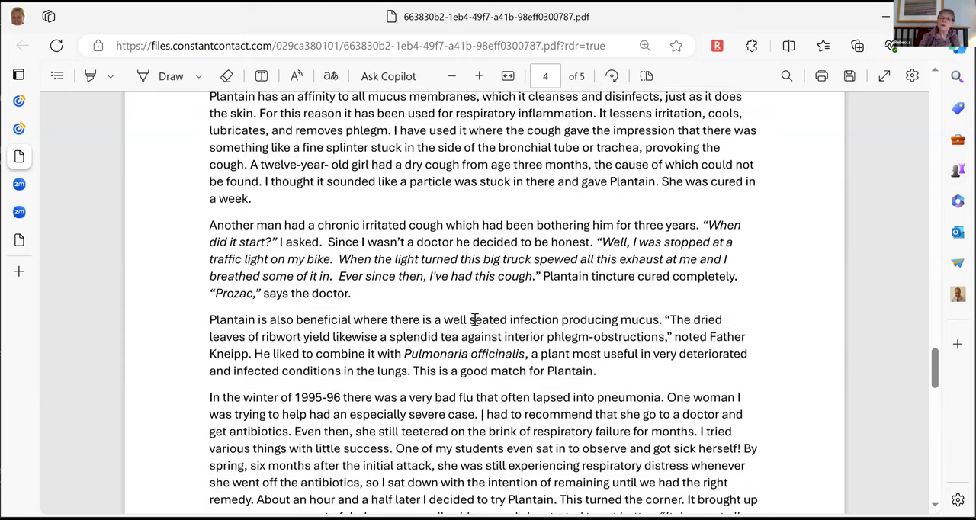
scroll("down", 3)
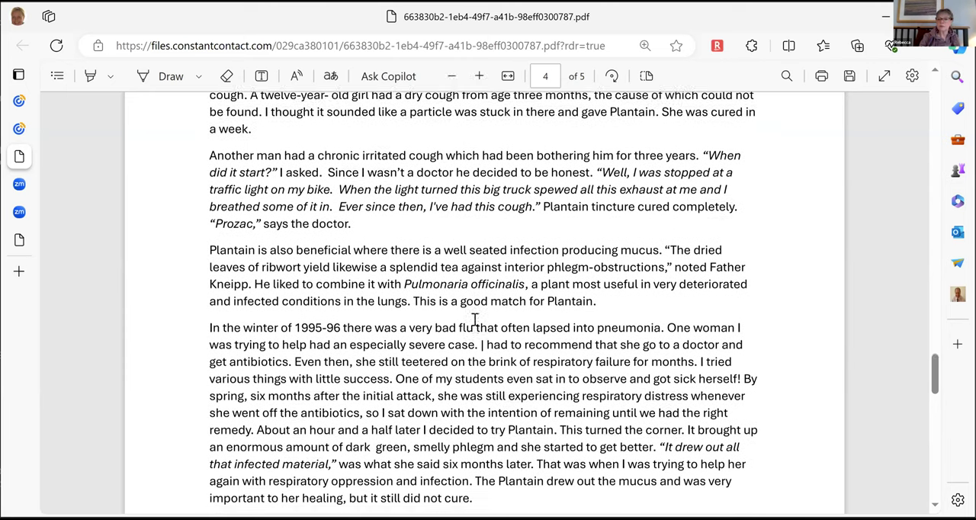
scroll("down", 3)
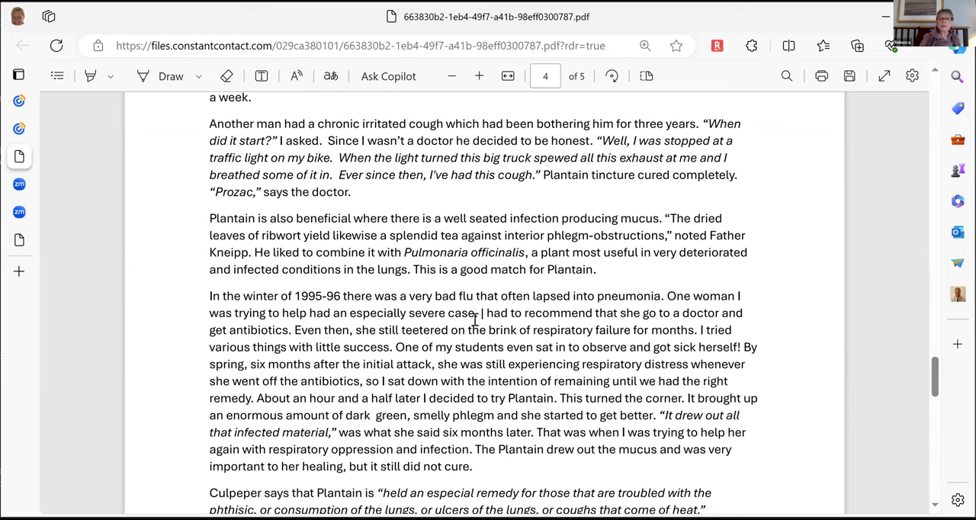
scroll("down", 3)
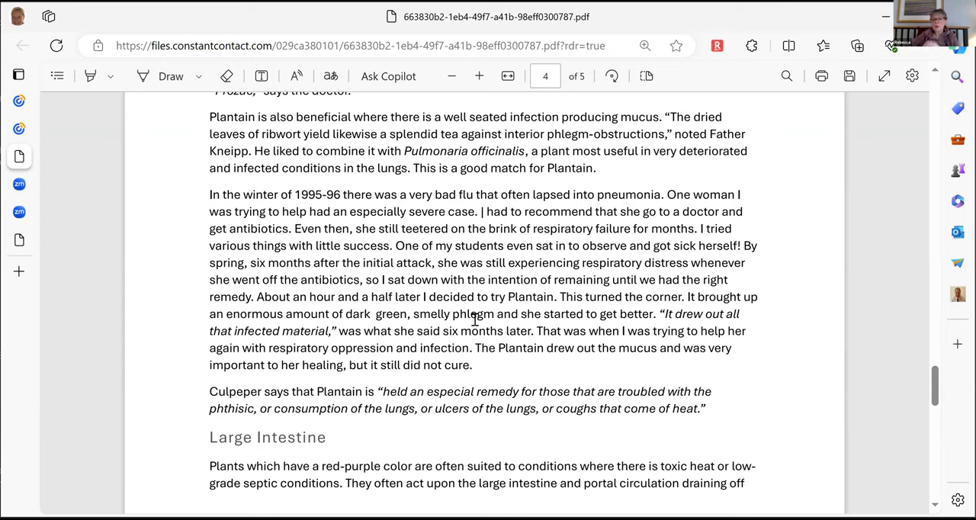
Read back and forth over the end of page 4's Large Intestine section.
scroll("down", 3)
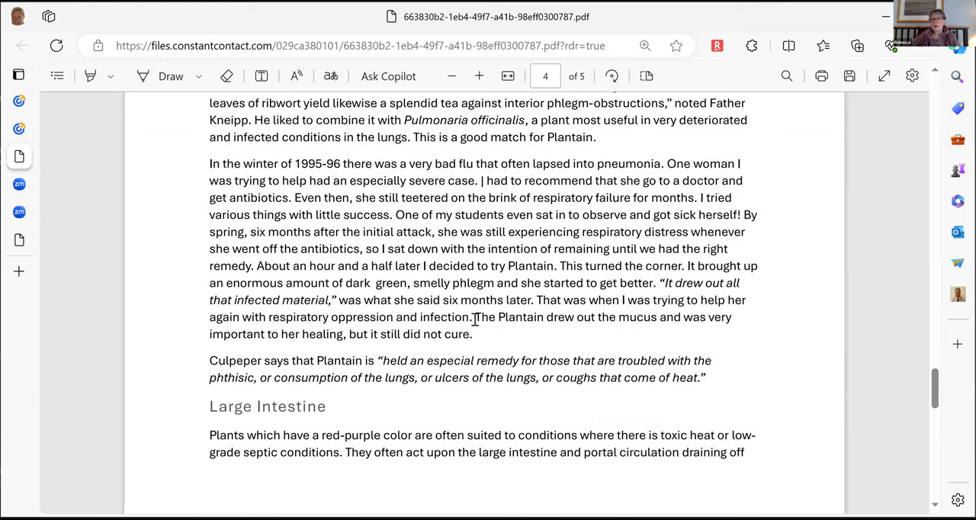
scroll("down", 3)
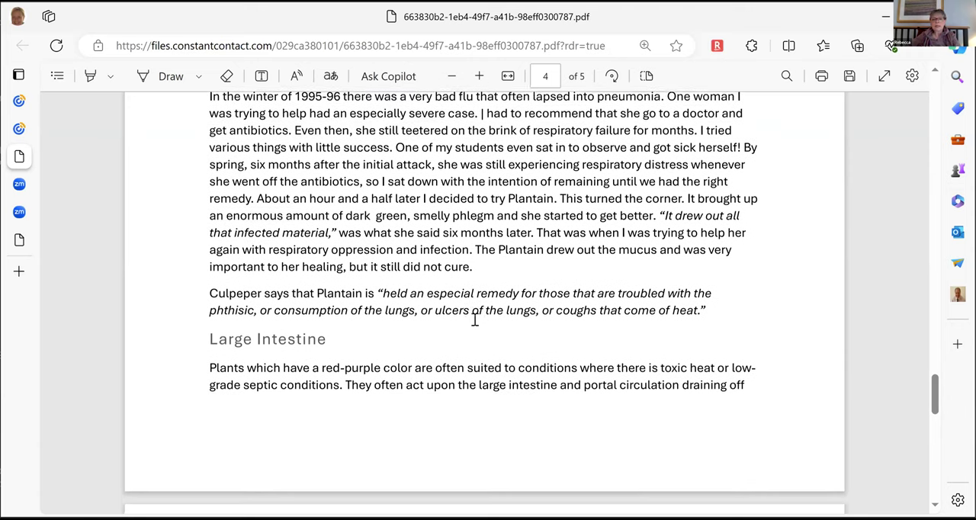
scroll("down", 3)
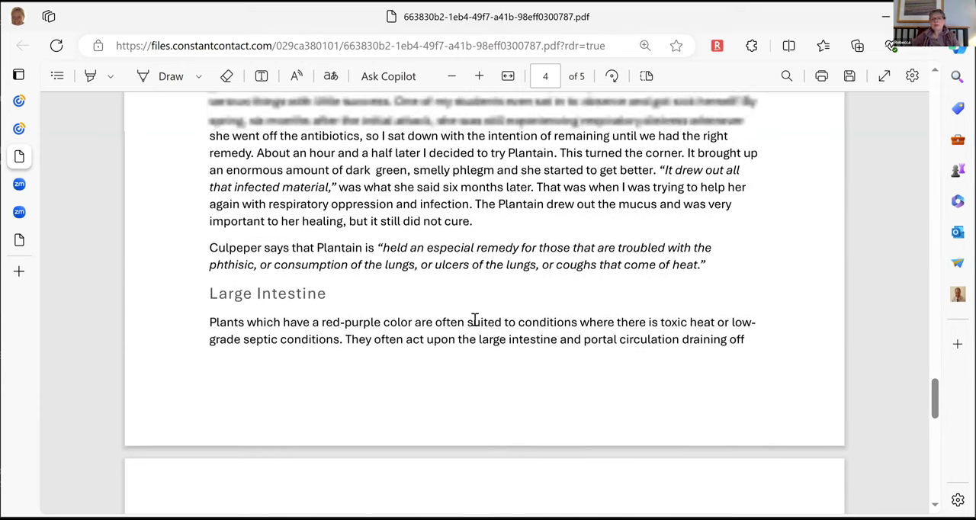
scroll("up", 3)
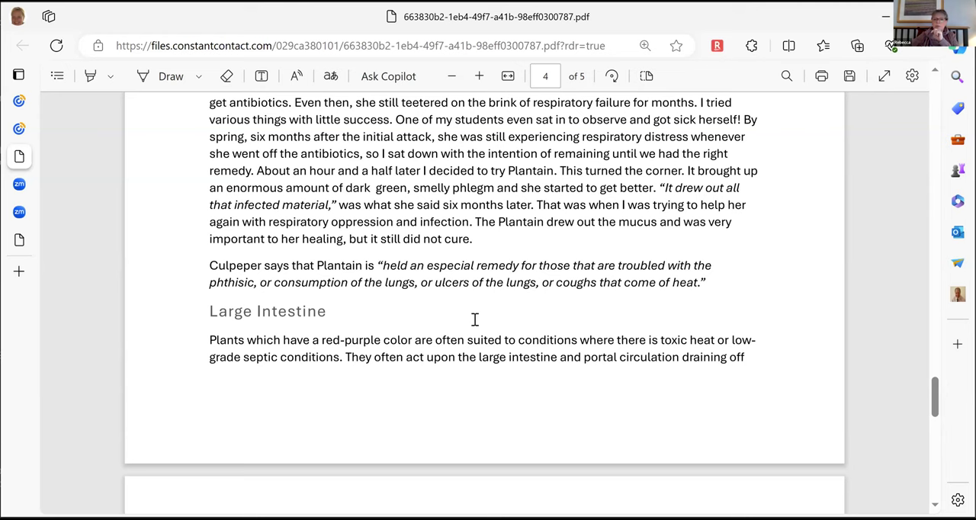
scroll("up", 3)
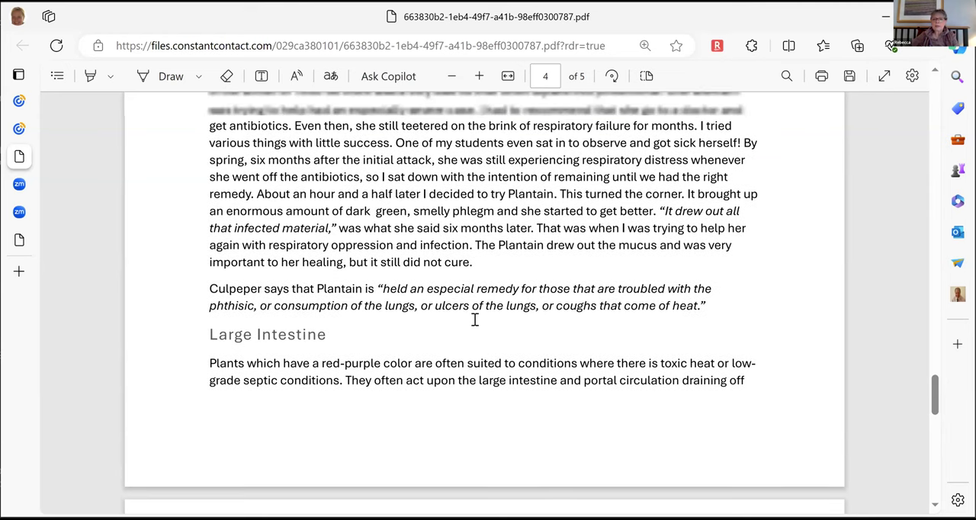
scroll("up", 3)
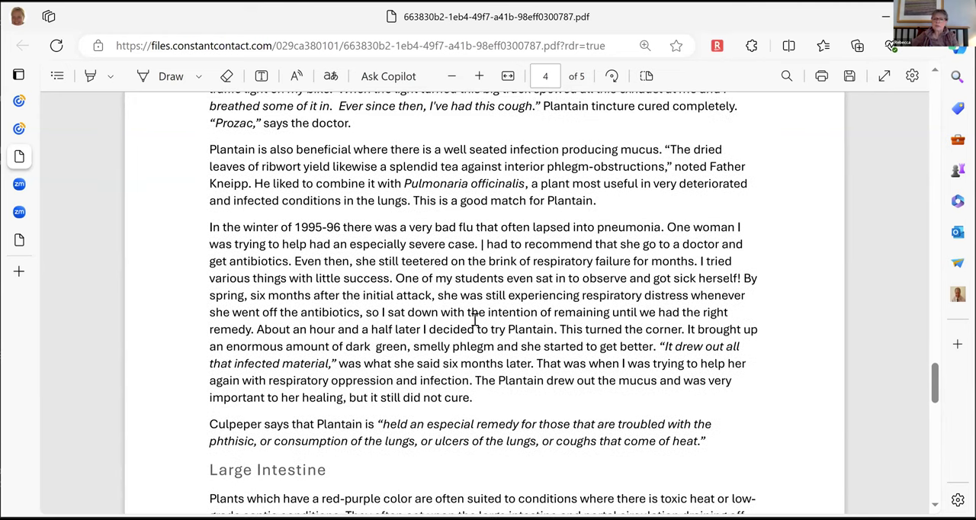
scroll("down", 3)
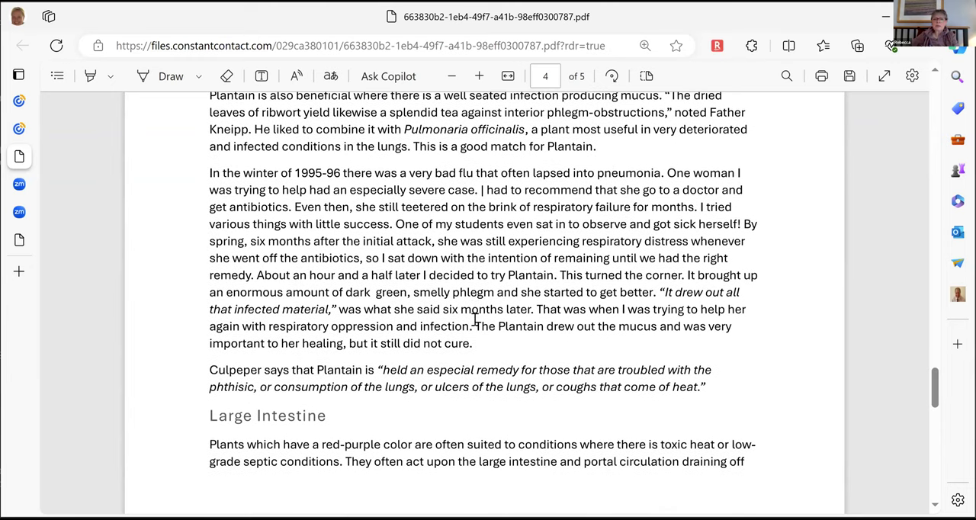
Move past the page 4 to 5 break to page 5's detoxifier and bowel-regulator paragraph.
scroll("down", 3)
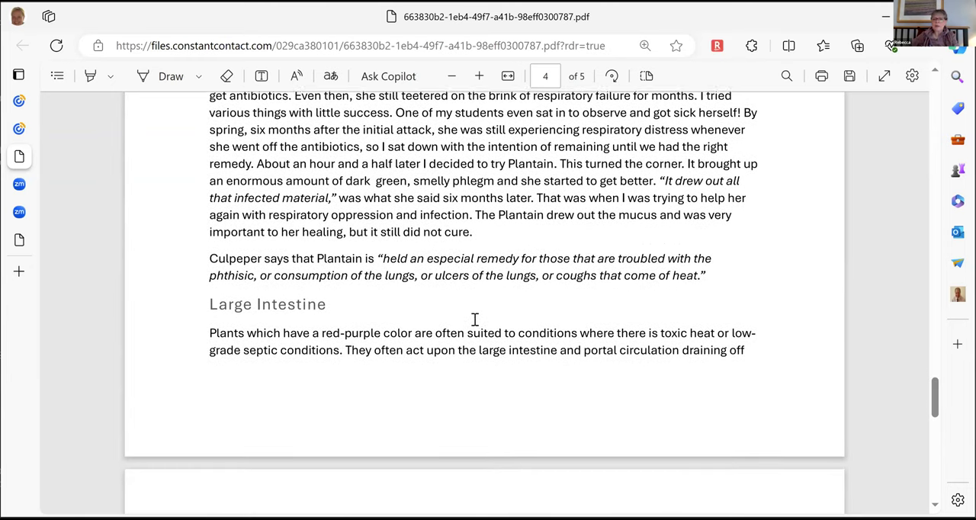
scroll("down", 3)
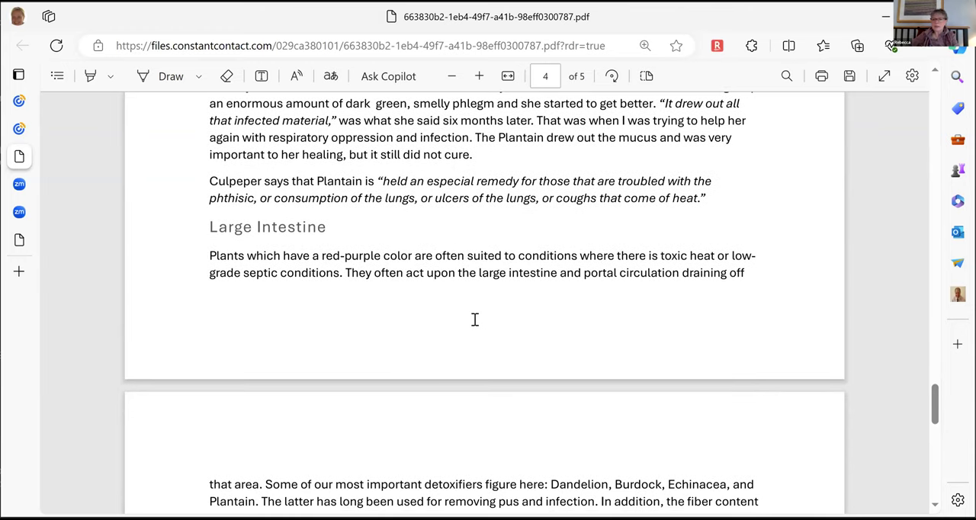
scroll("down", 3)
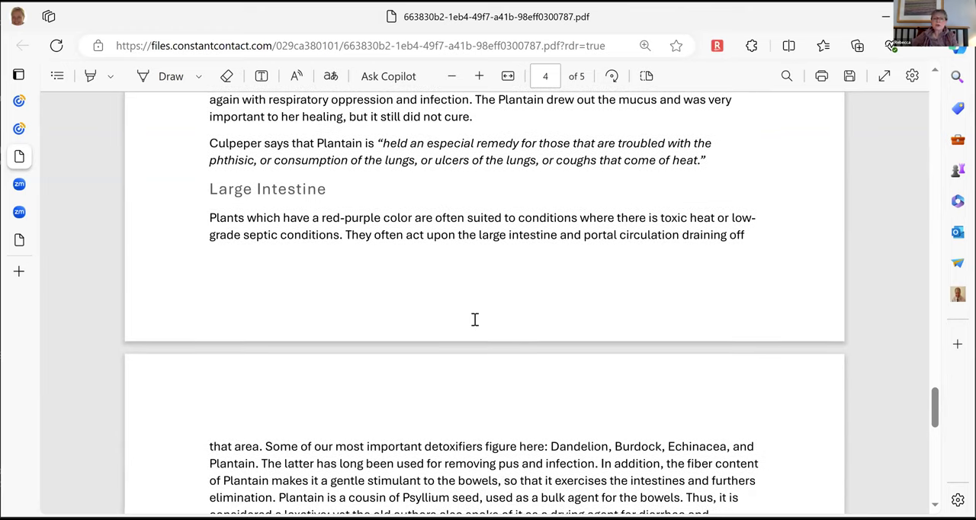
scroll("down", 3)
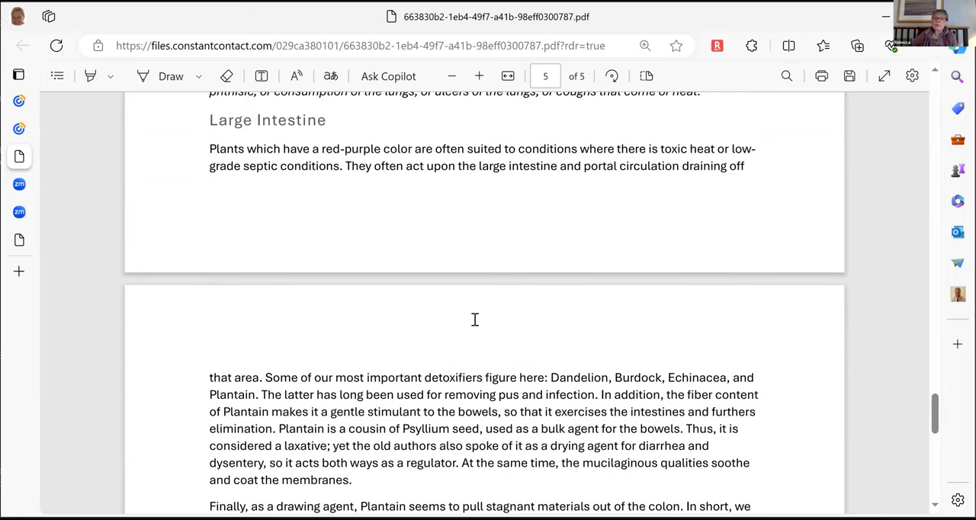
scroll("up", 3)
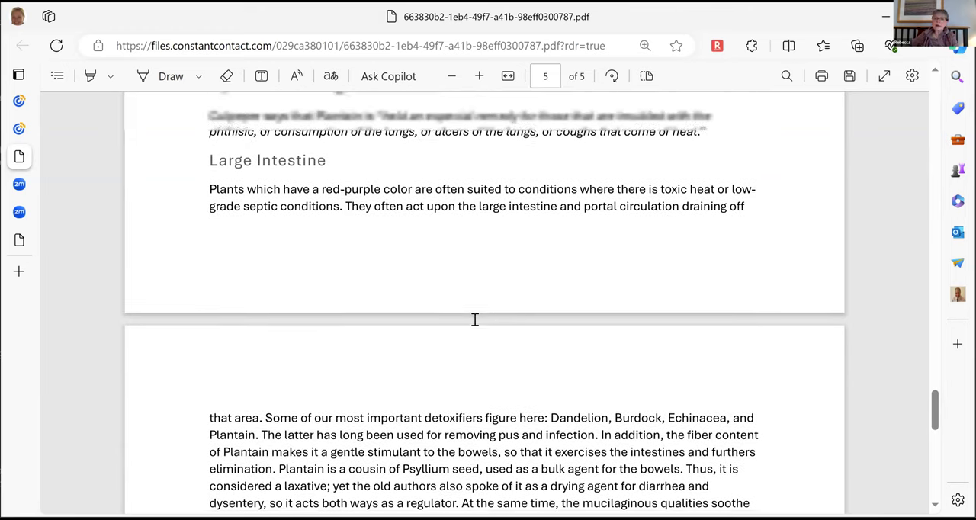
scroll("up", 3)
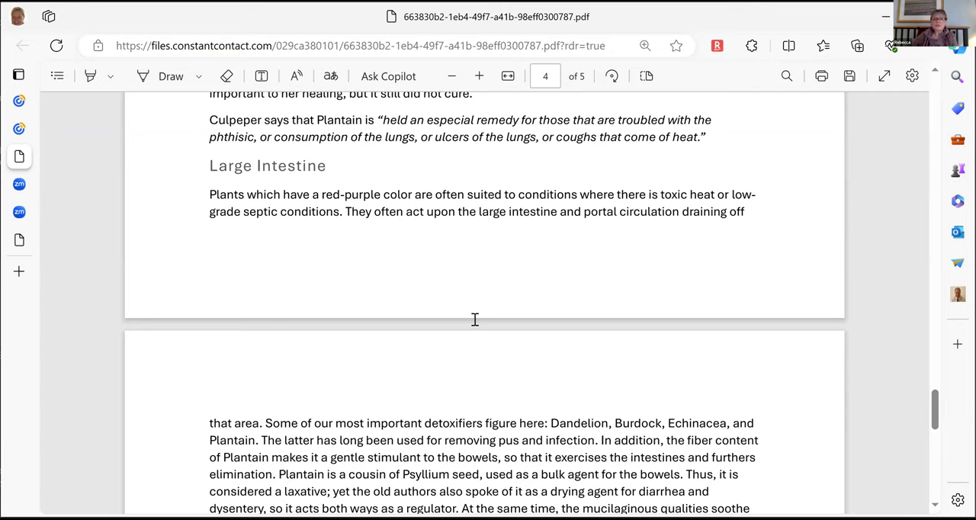
scroll("down", 3)
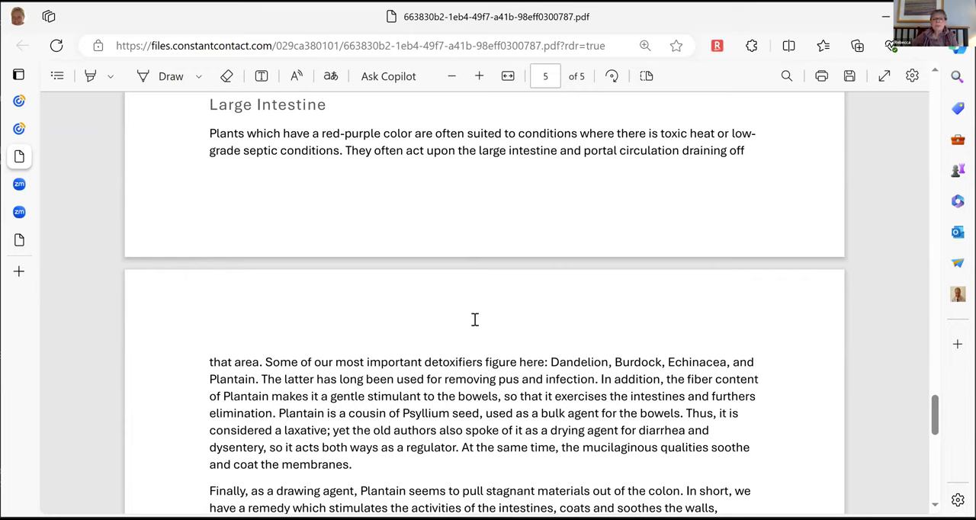
Read down page 5 past the drawing-agent paragraph until Preparation & Use appears.
scroll("down", 3)
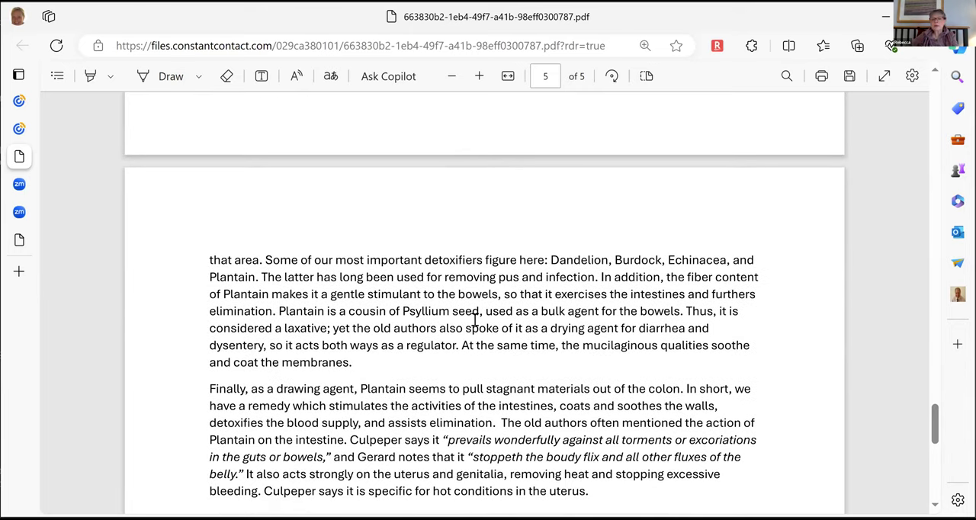
scroll("down", 3)
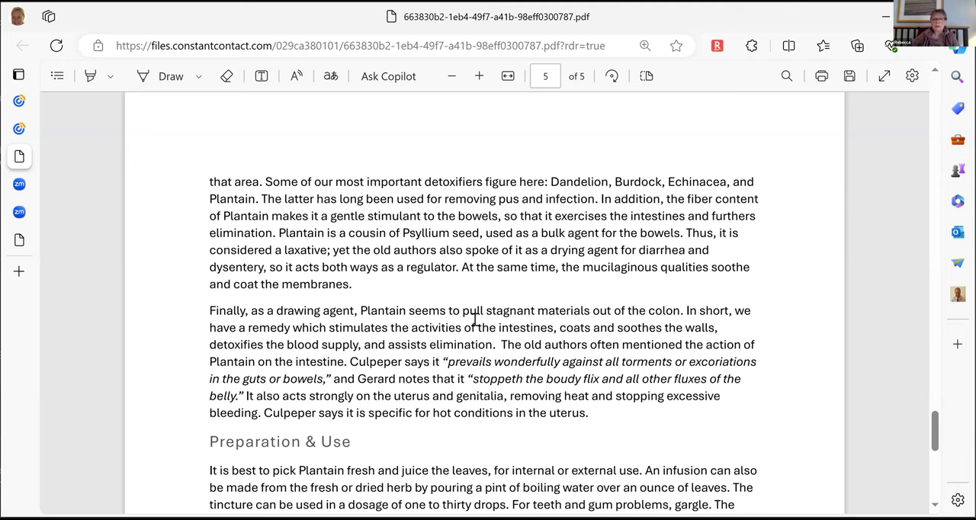
scroll("down", 3)
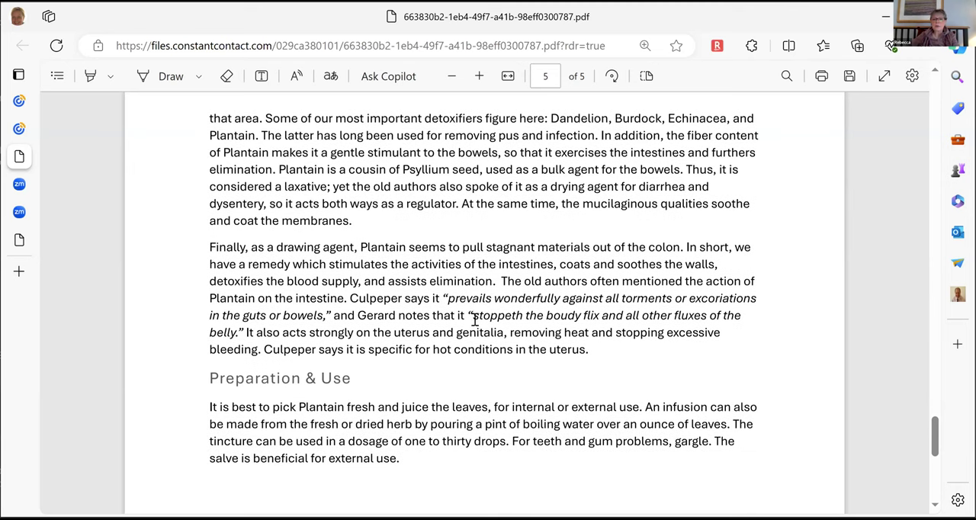
scroll("up", 3)
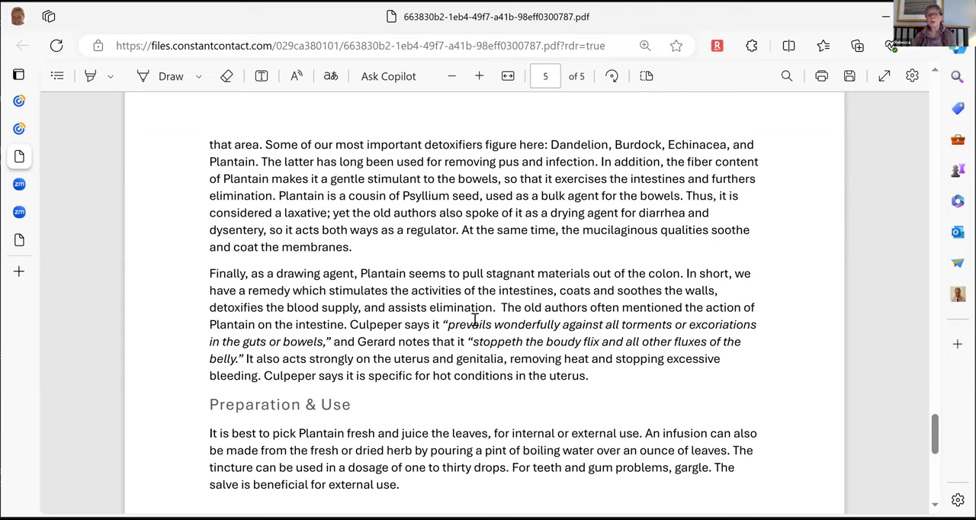
mouse_move(501, 304)
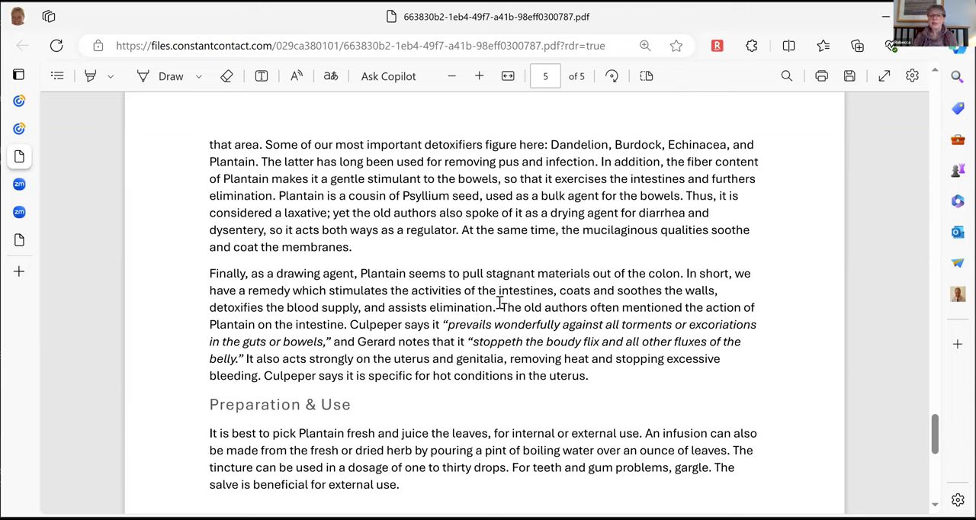
mouse_move(703, 175)
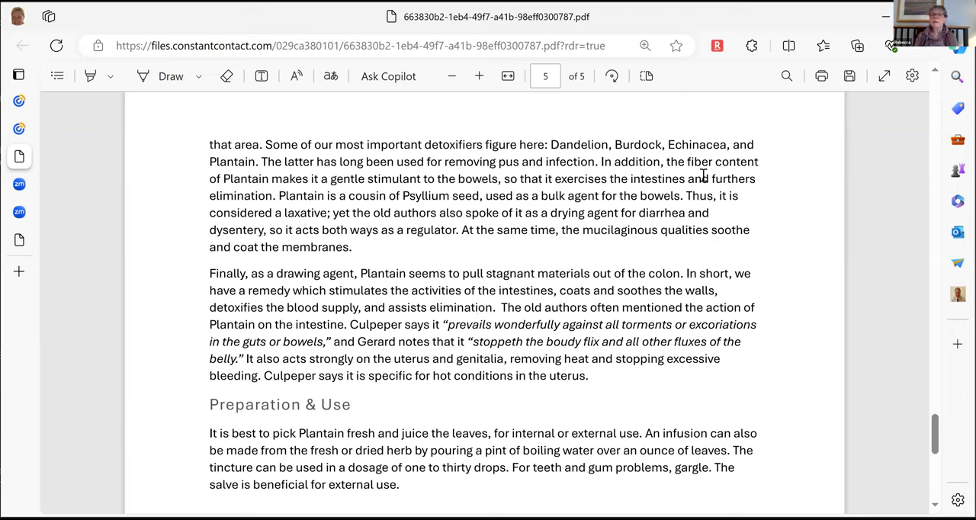
mouse_move(781, 235)
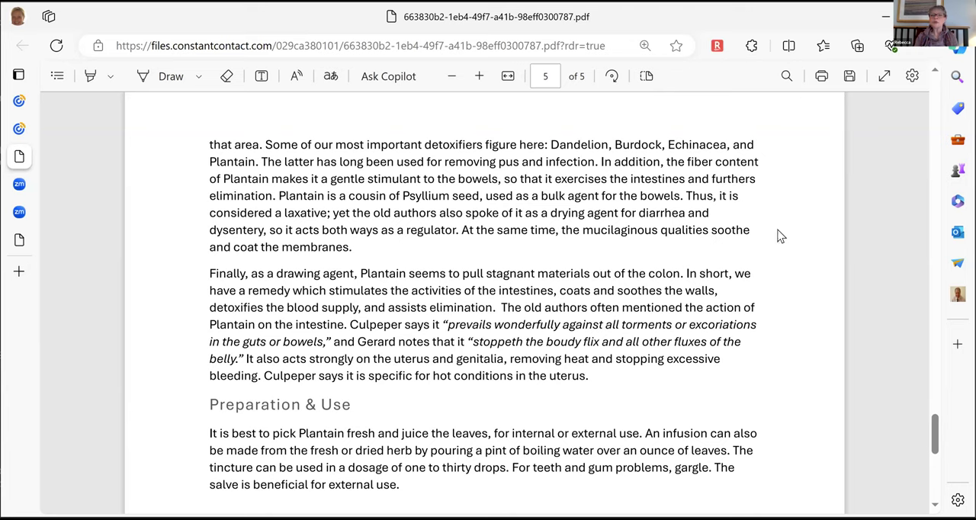
mouse_move(613, 266)
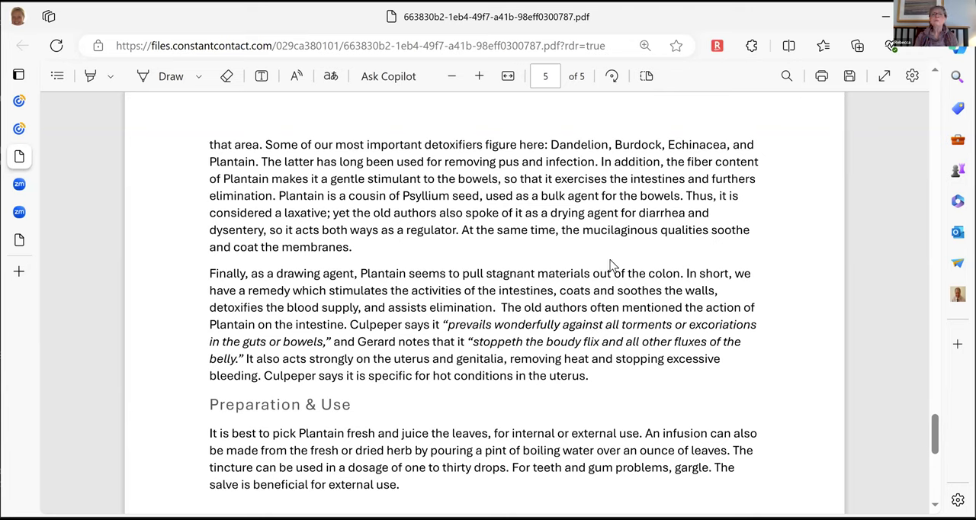
mouse_move(578, 244)
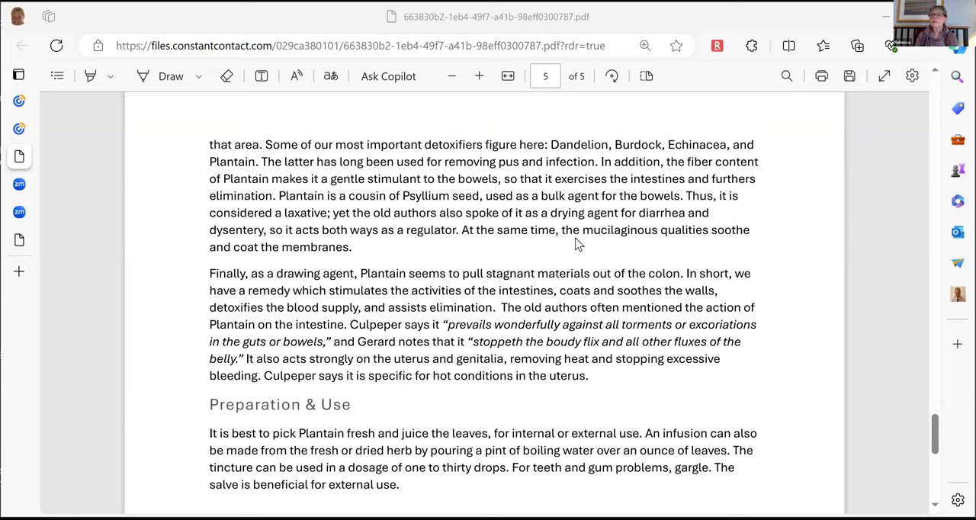
mouse_move(404, 134)
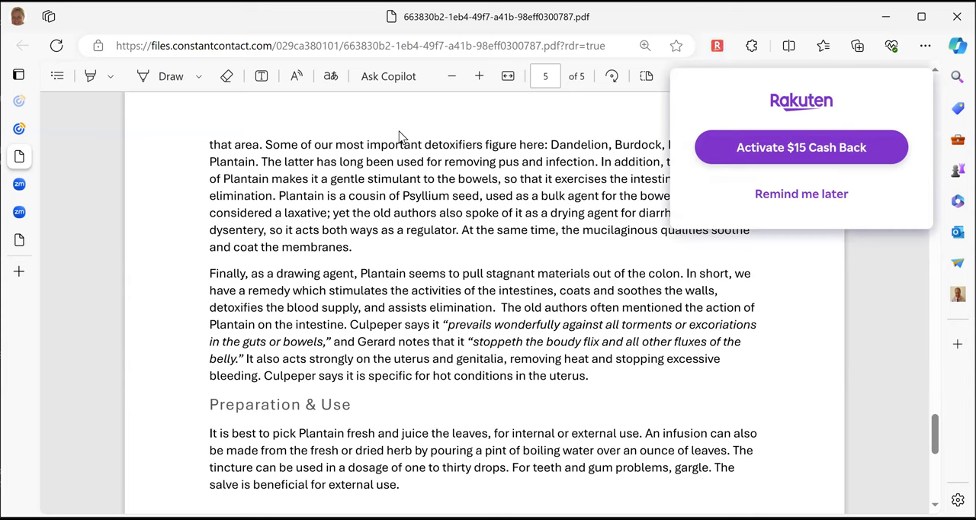
mouse_move(379, 159)
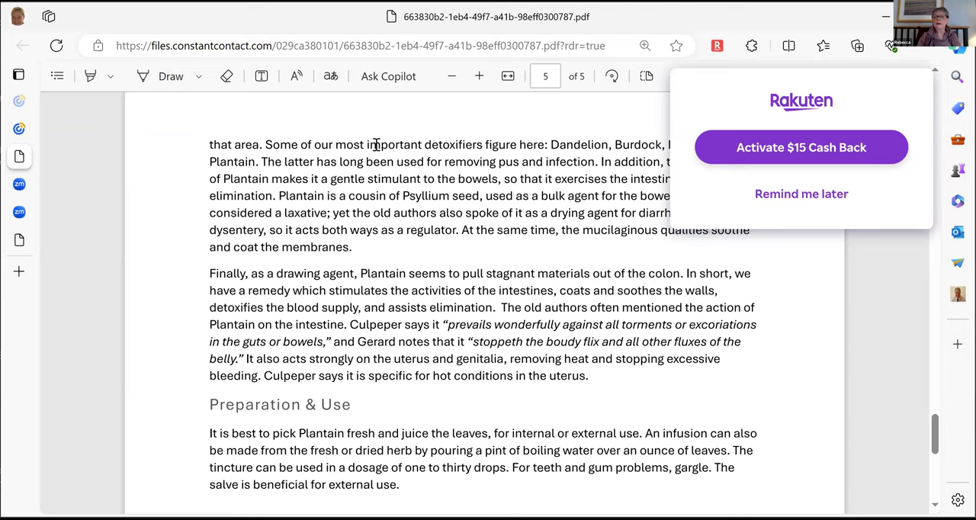
mouse_move(405, 79)
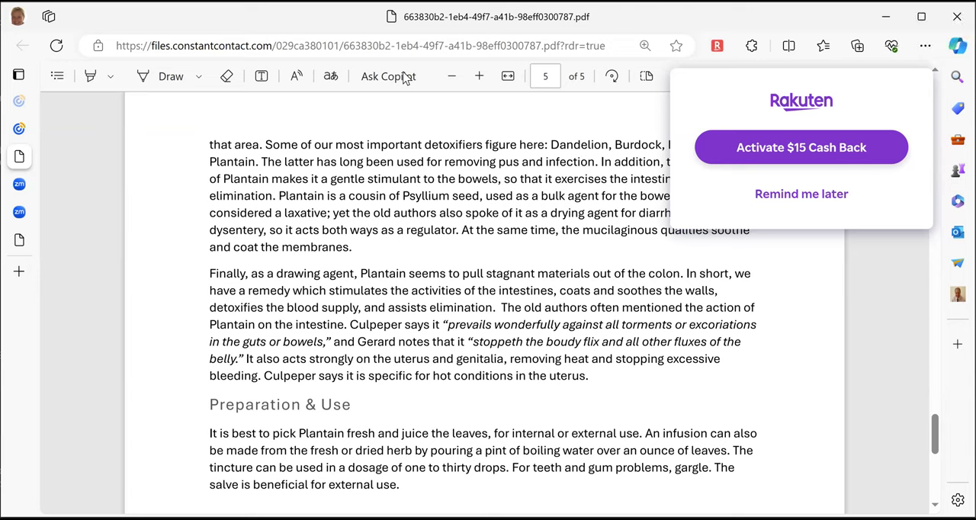
mouse_move(433, 122)
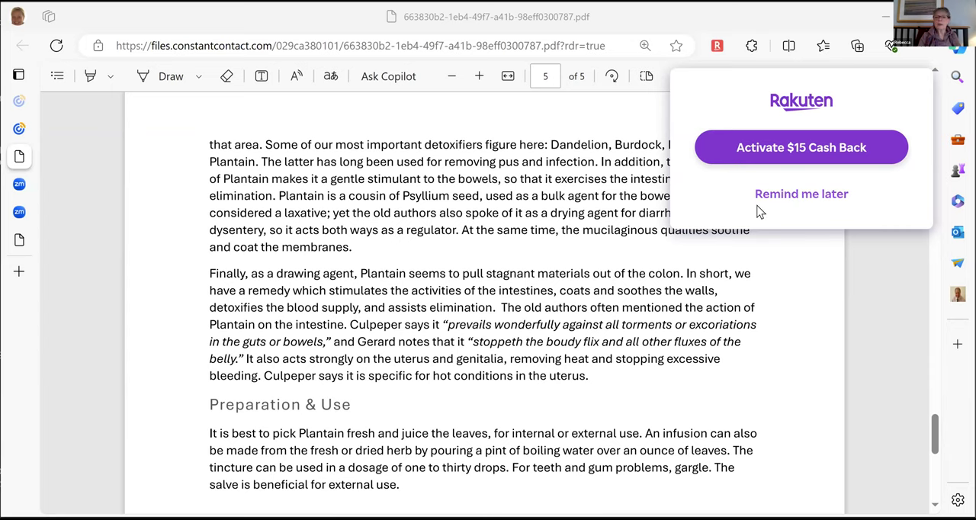
Dismiss the Rakuten cashback popup with 'Remind me later' and show the full Preparation & Use section.
left_click(801, 193)
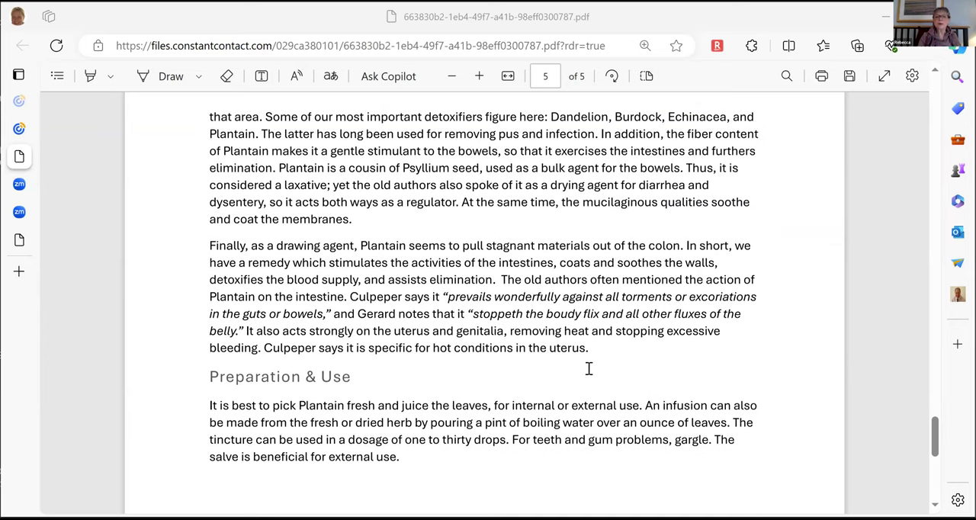
scroll("down", 3)
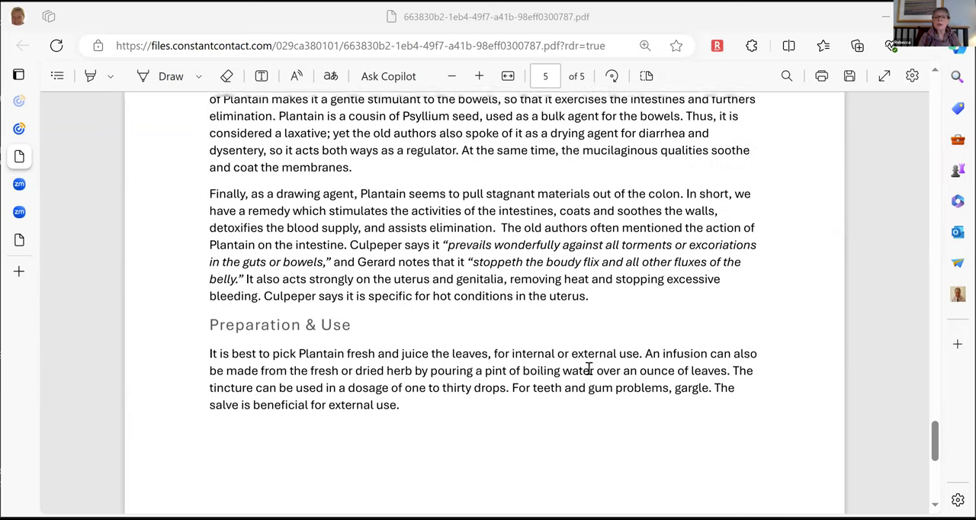
scroll("up", 3)
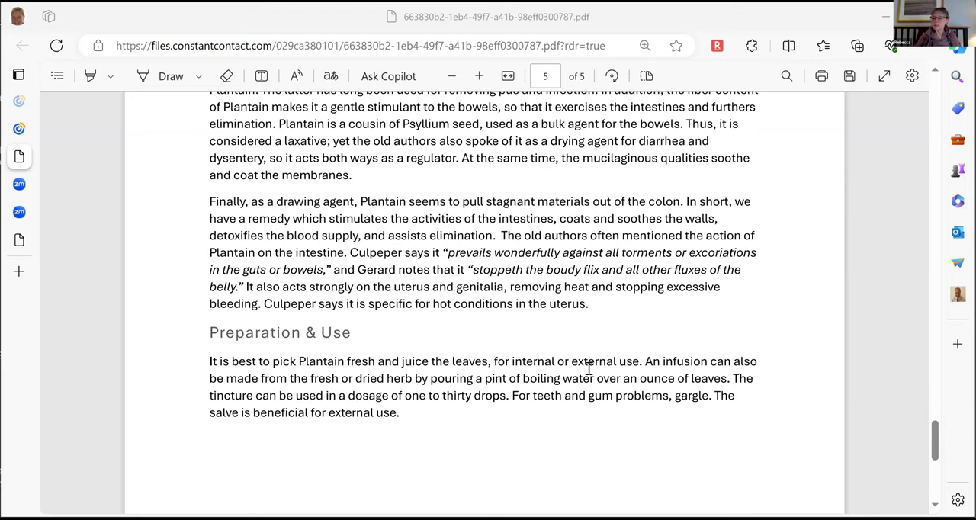
Scroll back up from page 5 to page 4's mucus-membrane and chronic-cough passages.
scroll("down", 3)
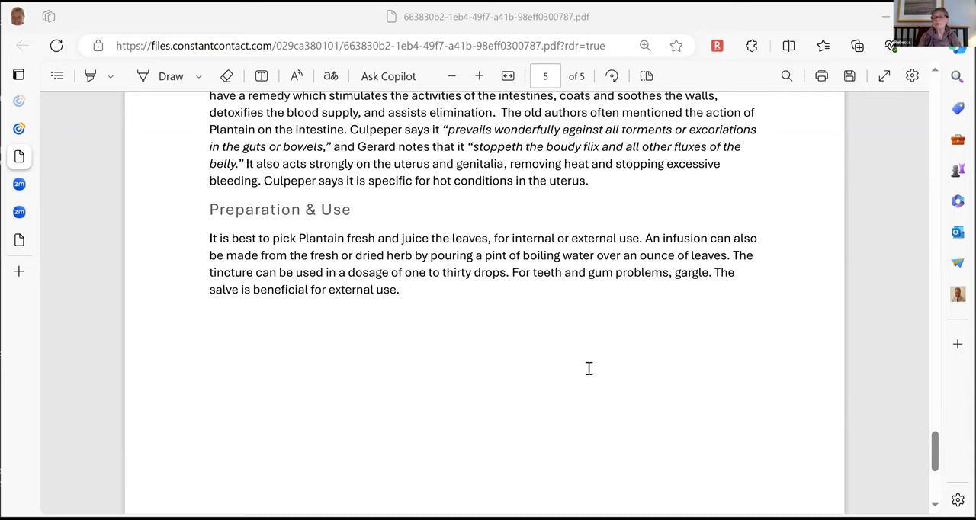
scroll("up", 3)
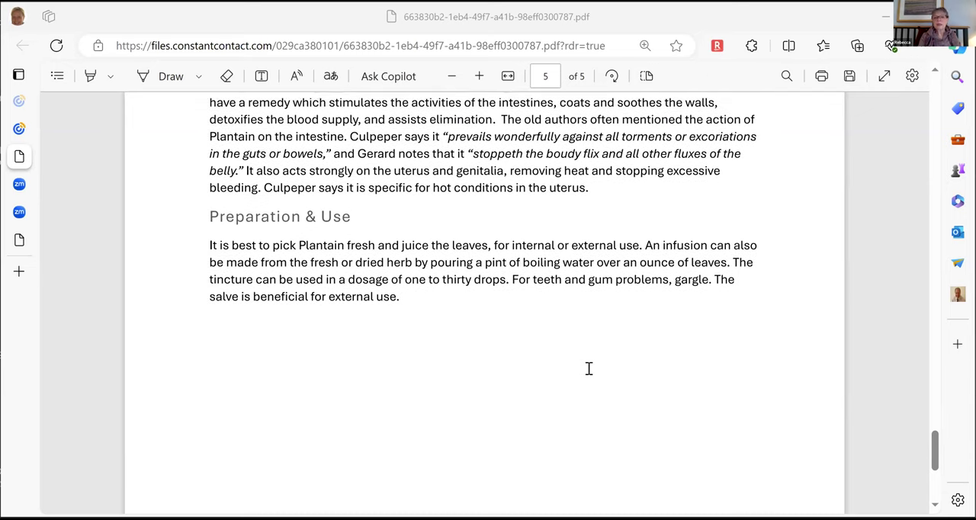
scroll("up", 3)
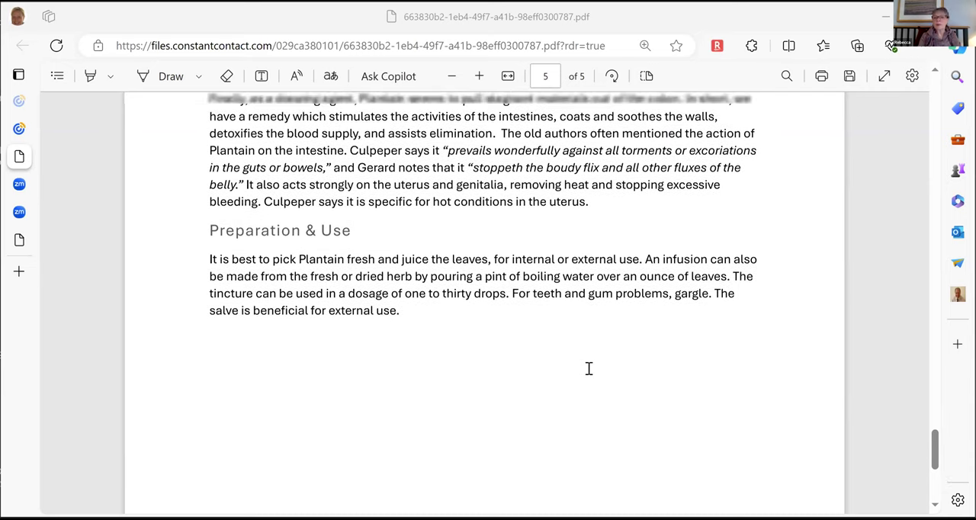
scroll("up", 3)
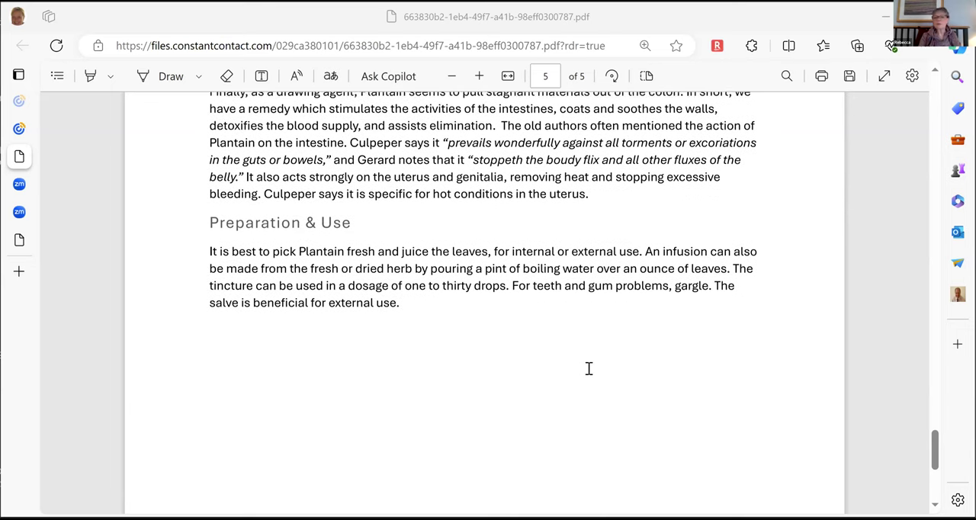
scroll("up", 3)
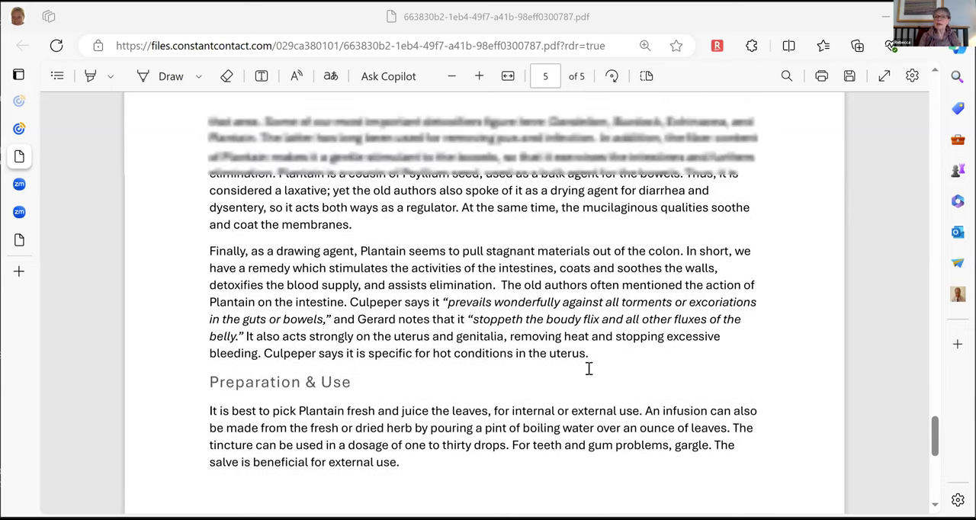
scroll("up", 3)
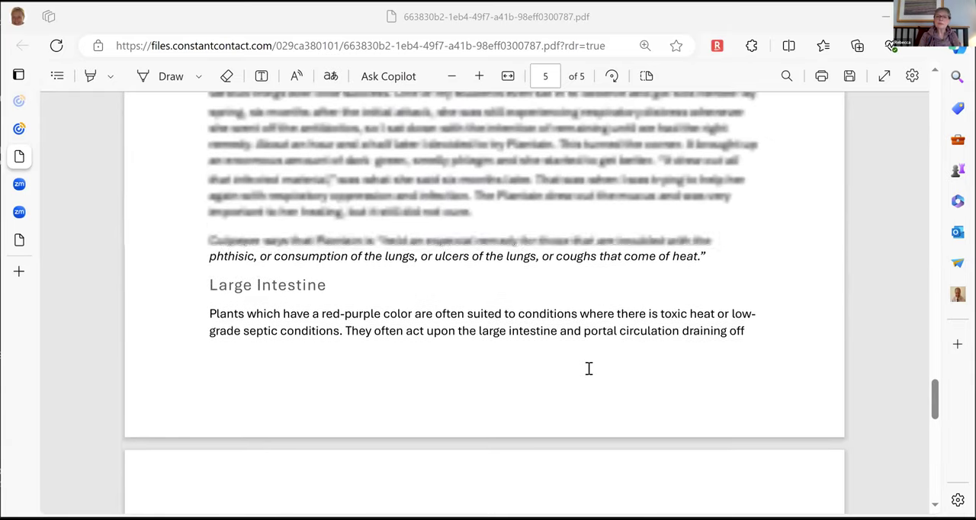
scroll("up", 3)
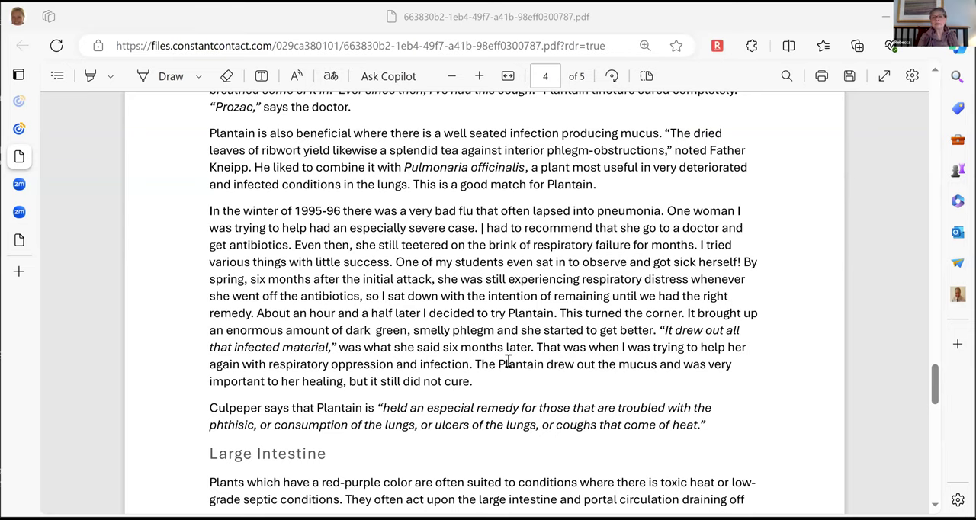
scroll("up", 3)
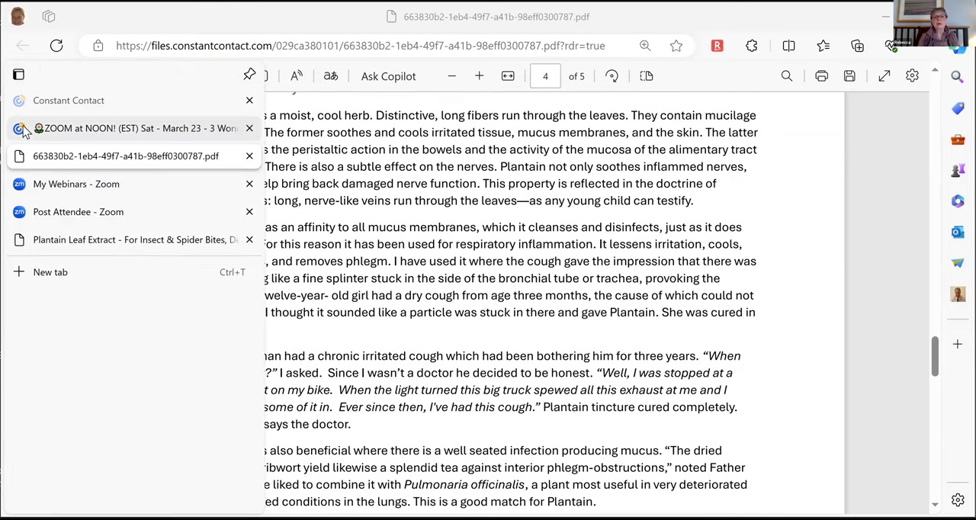
Back in the newsletter tab, open Eric Bakker's Horopito article via Learn More.
left_click(137, 128)
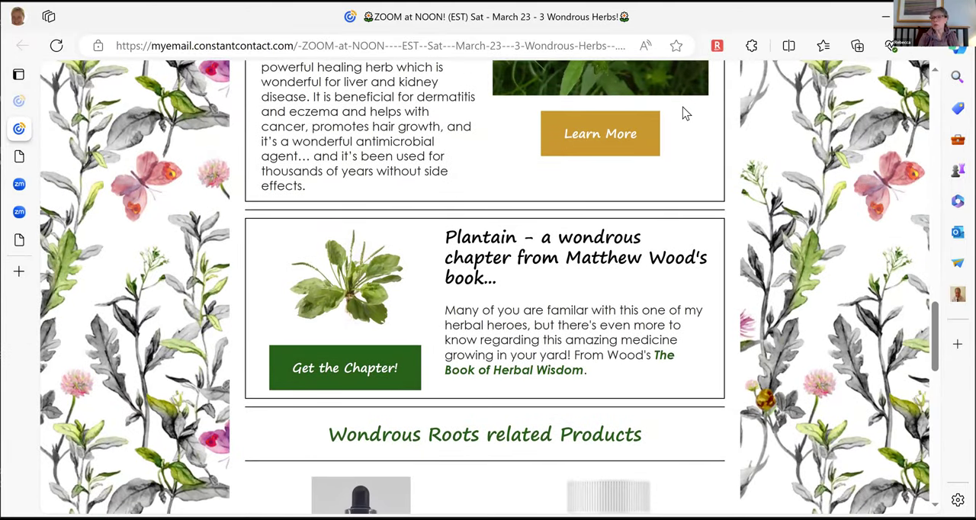
mouse_move(922, 221)
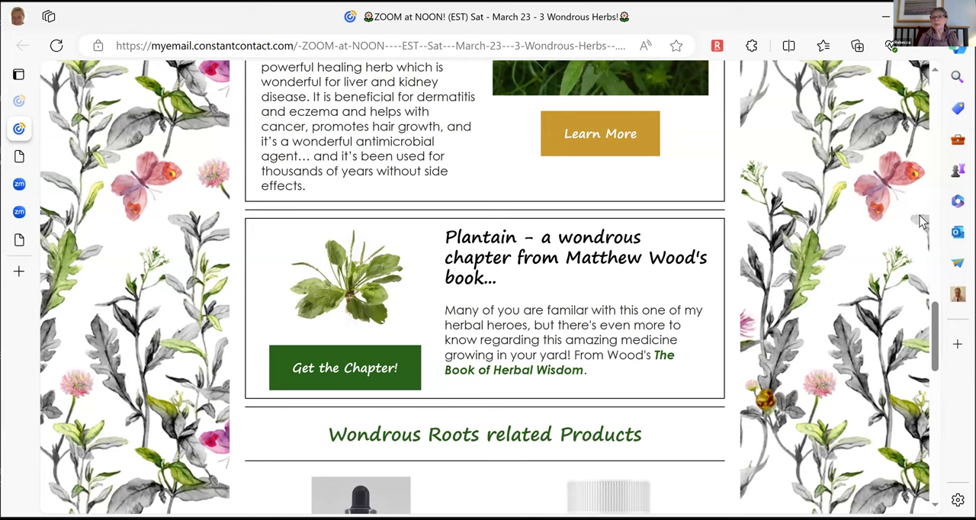
mouse_move(731, 267)
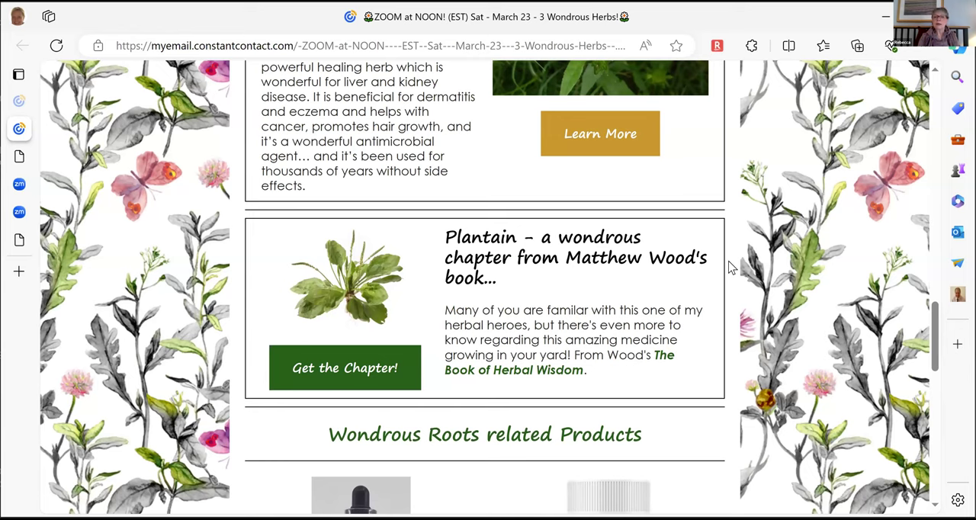
scroll("up", 3)
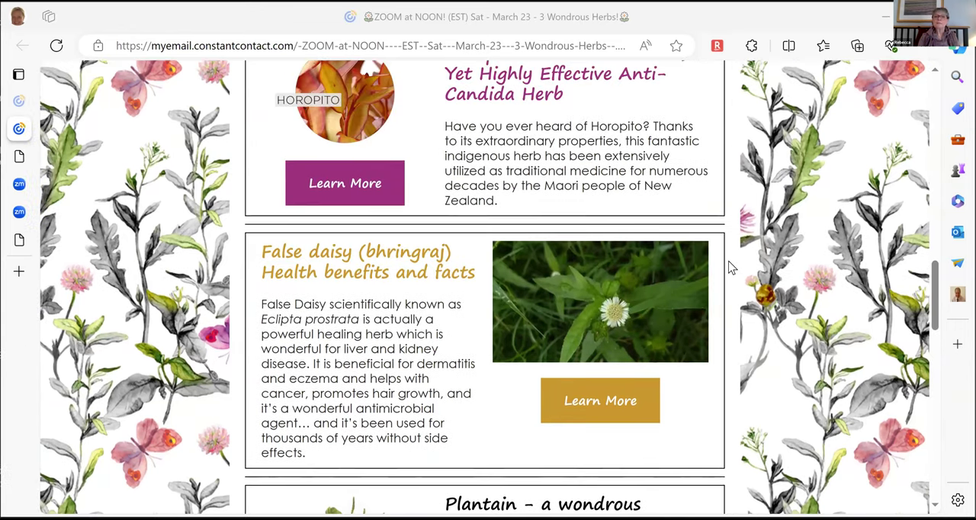
scroll("up", 3)
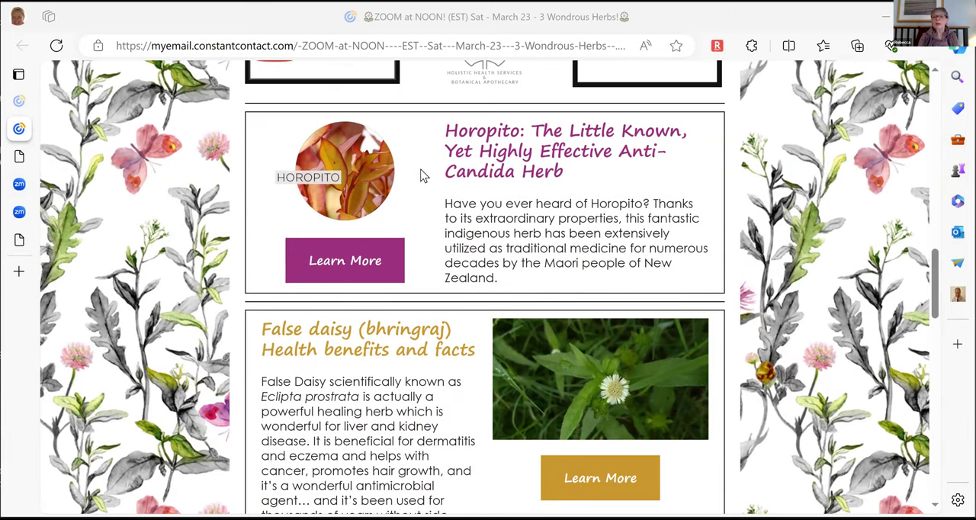
mouse_move(345, 275)
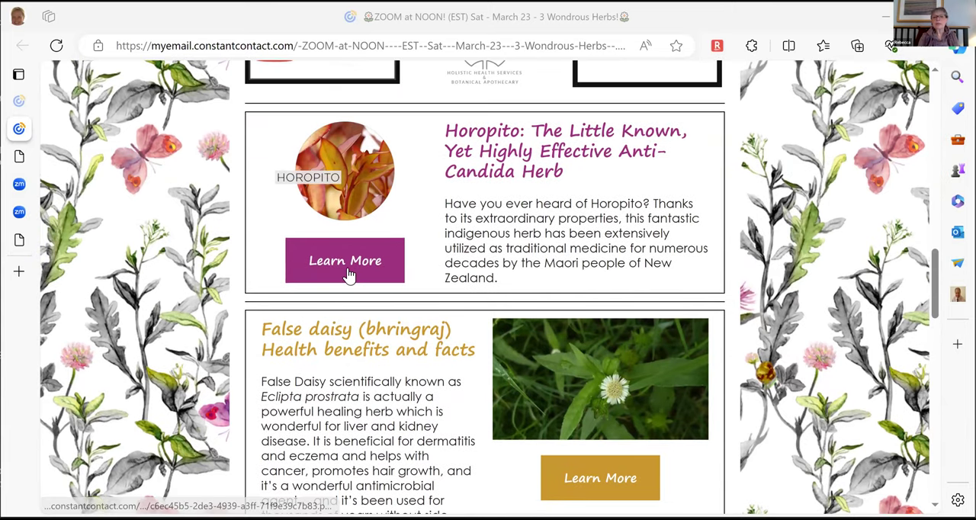
left_click(345, 259)
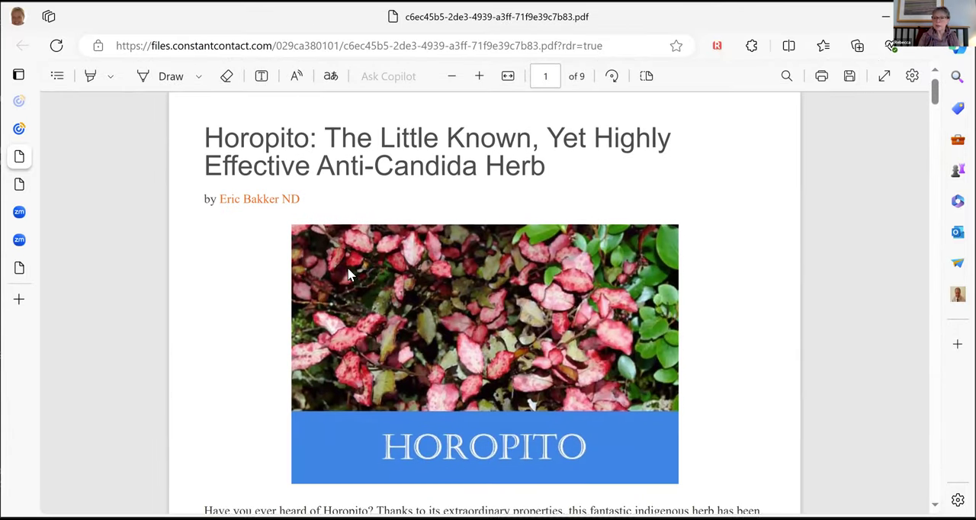
Read page 1 of the Horopito PDF down to the 'Introducing Horopito' heading.
scroll("down", 3)
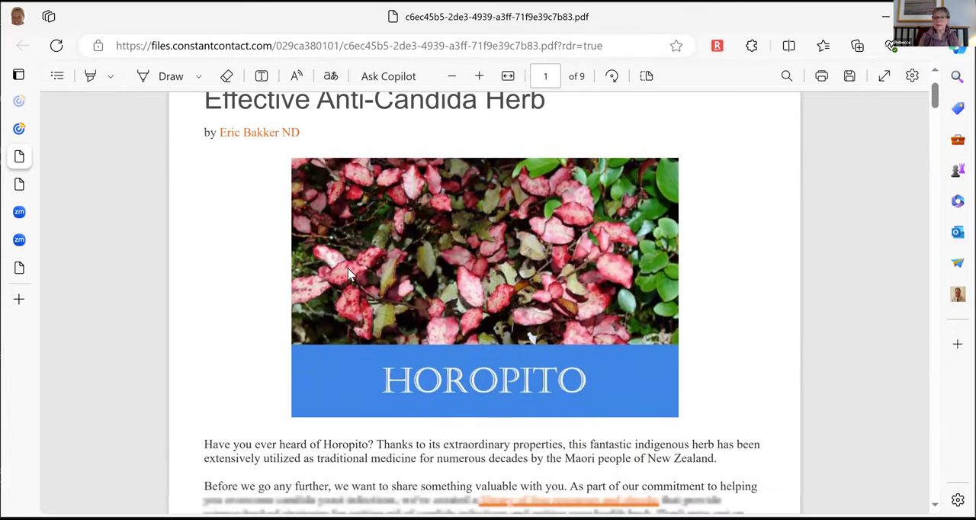
scroll("up", 3)
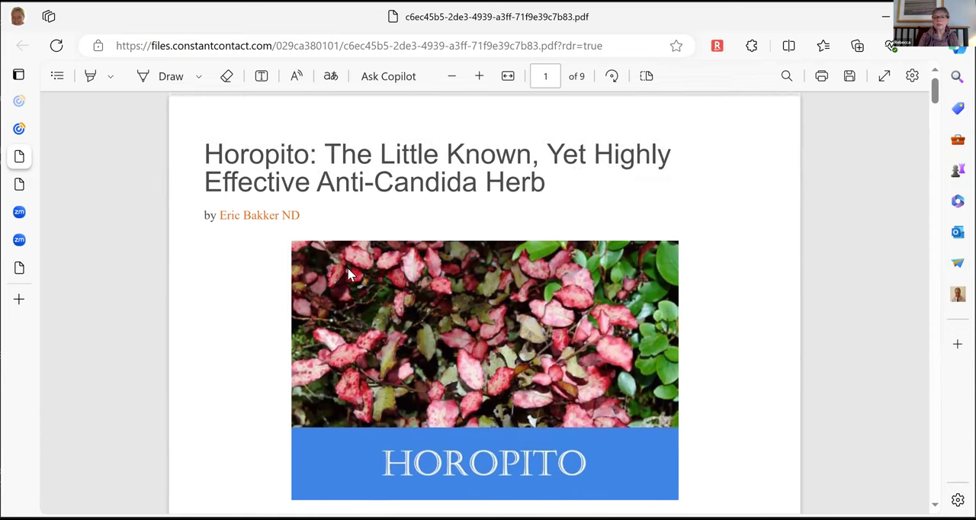
scroll("down", 3)
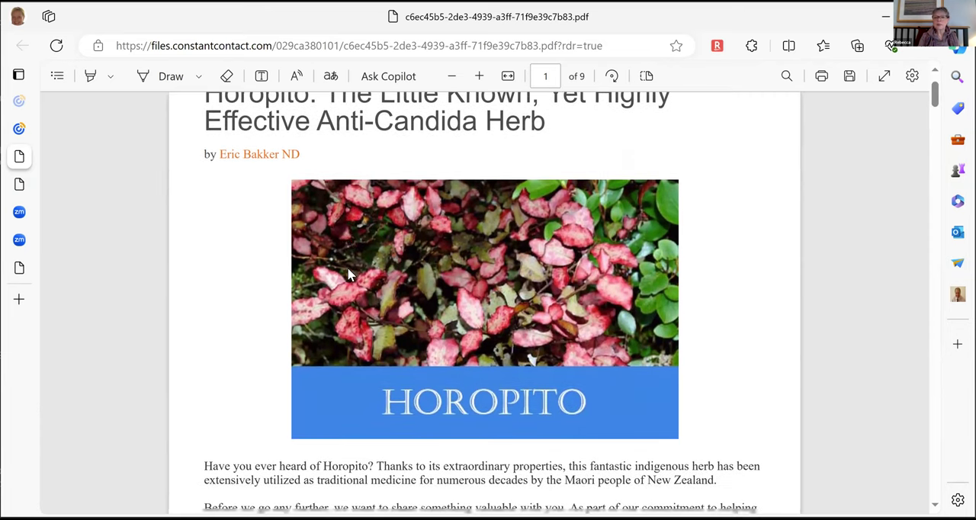
scroll("down", 3)
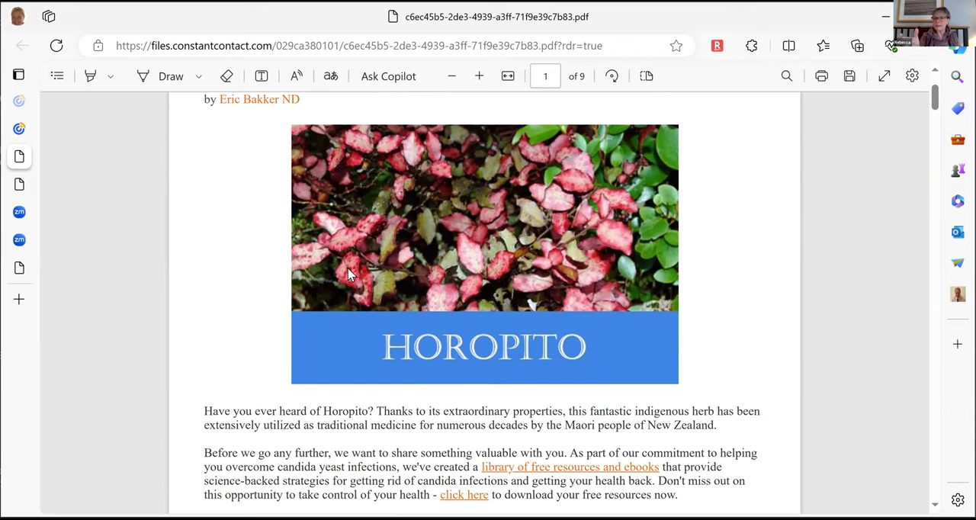
scroll("down", 3)
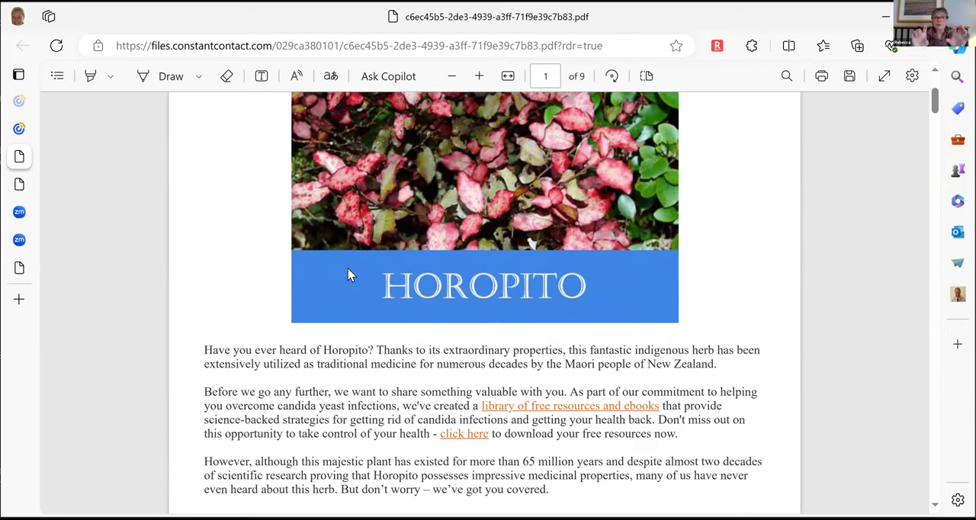
scroll("down", 3)
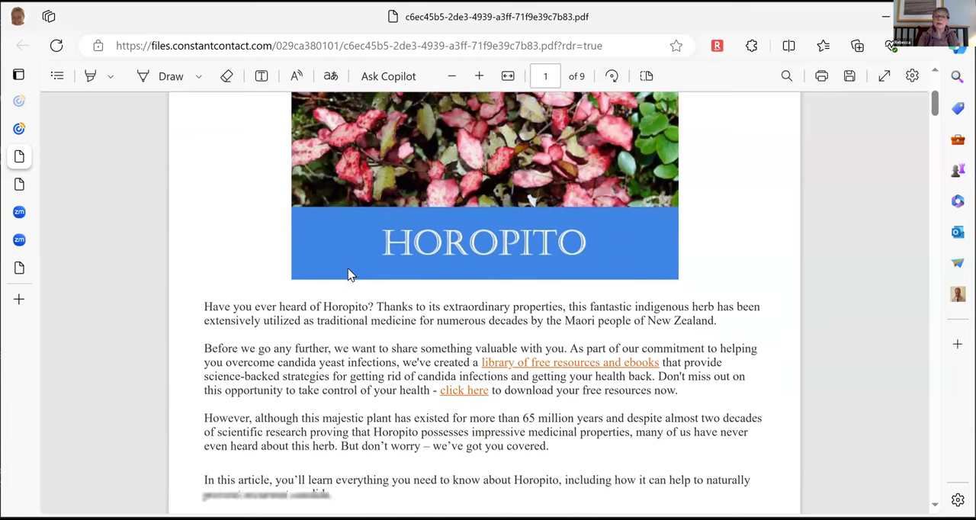
scroll("down", 3)
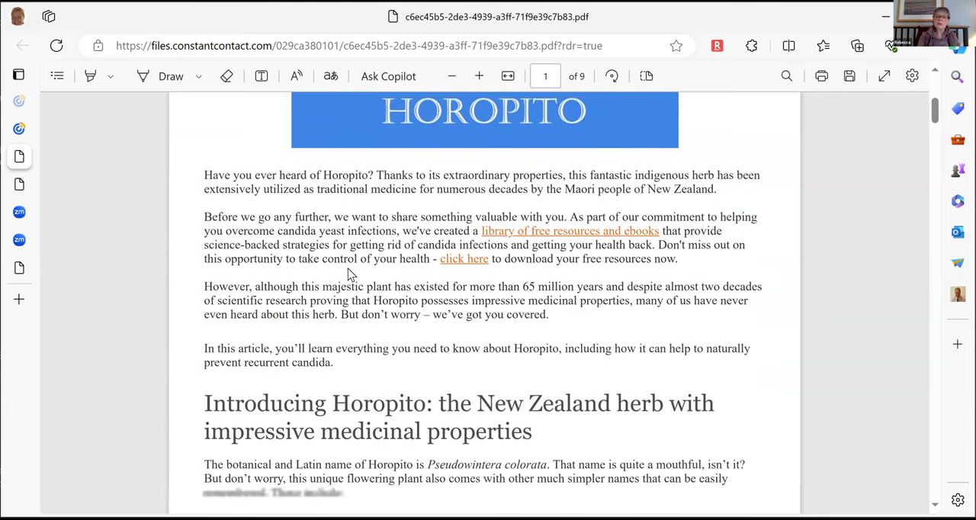
Read through pages 2 and 3 on candida overgrowth.
scroll("down", 3)
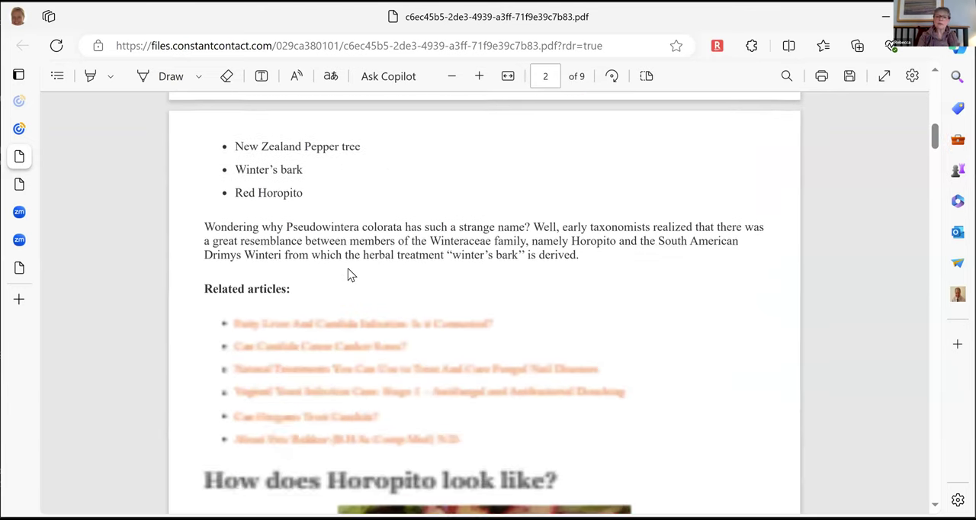
scroll("down", 3)
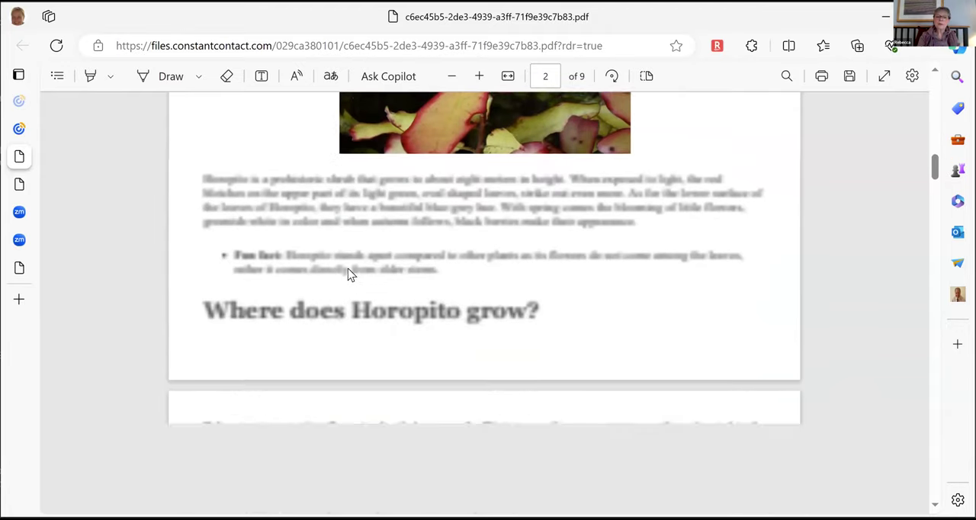
scroll("down", 3)
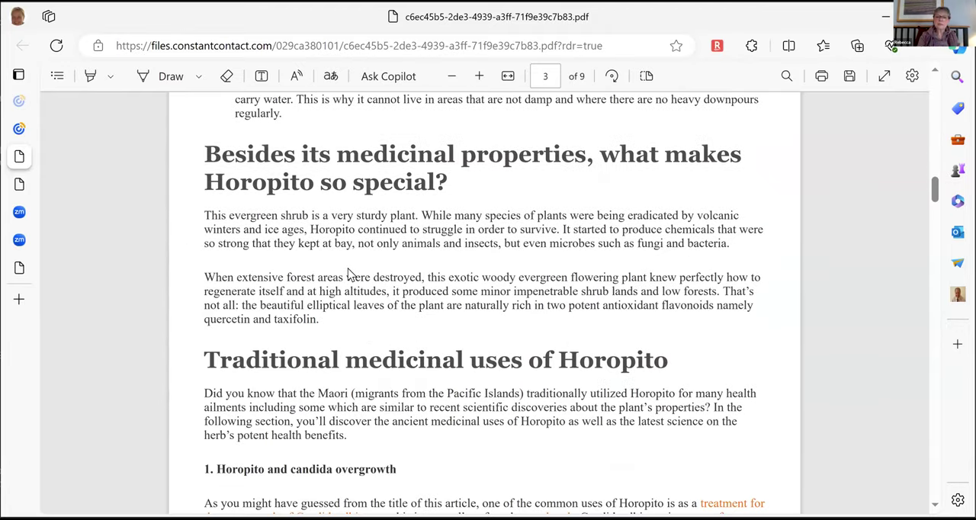
scroll("down", 3)
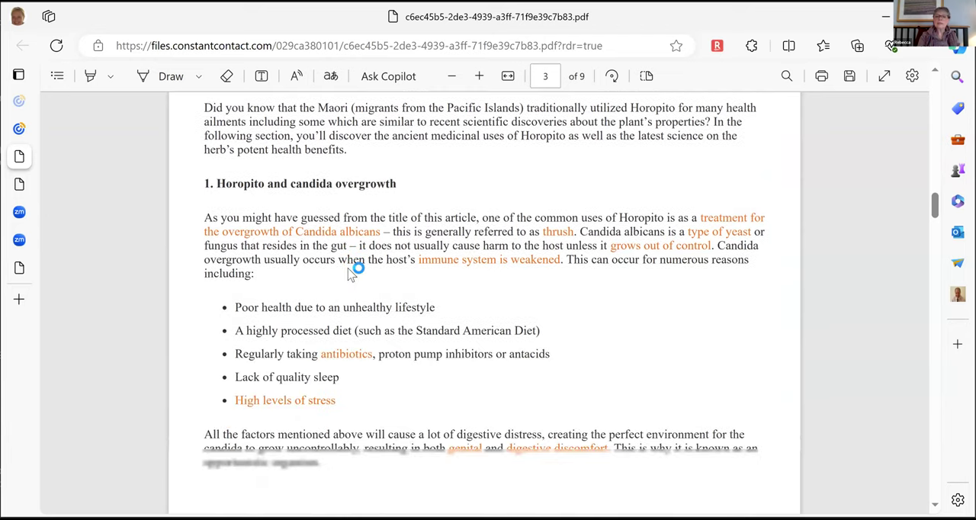
scroll("down", 3)
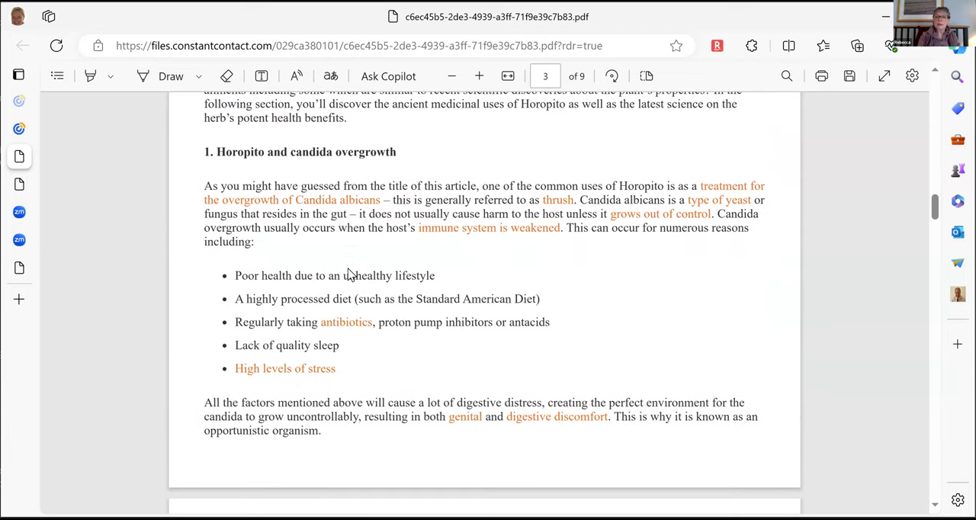
scroll("down", 3)
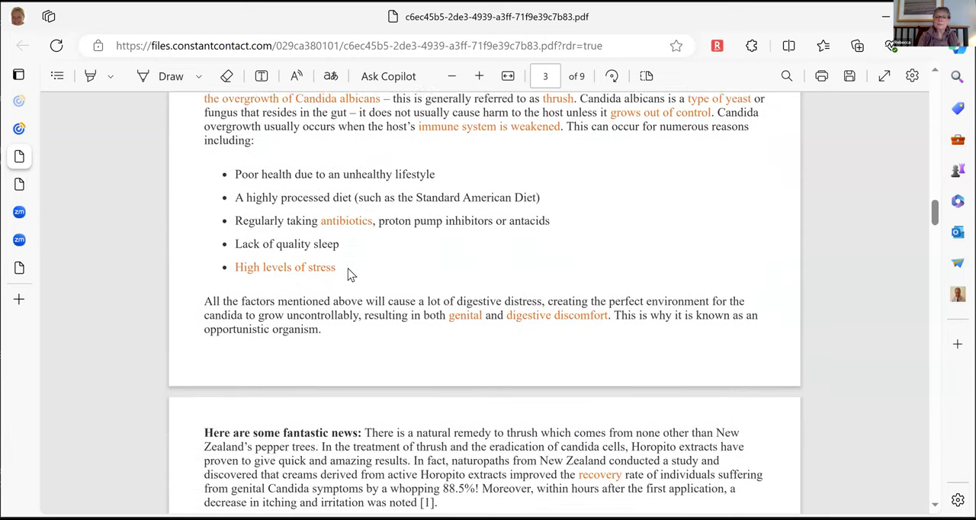
scroll("down", 3)
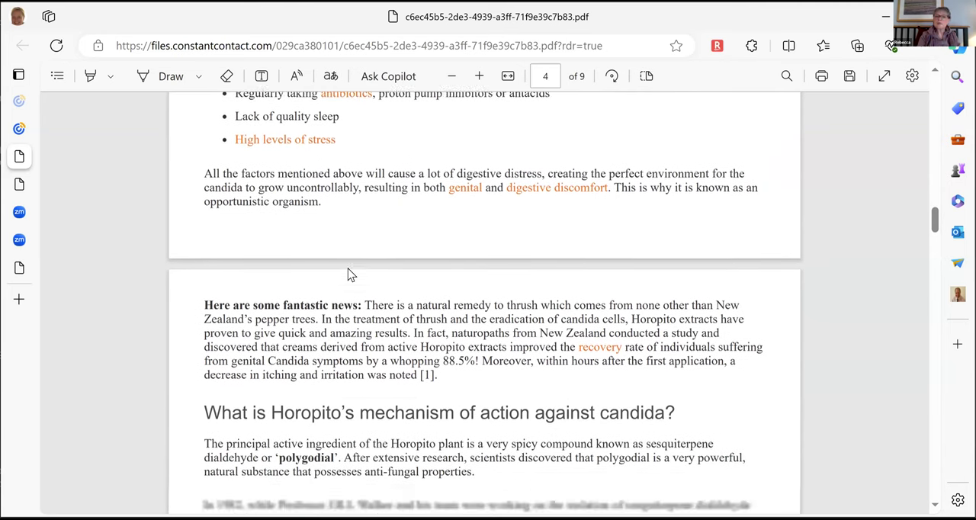
scroll("down", 3)
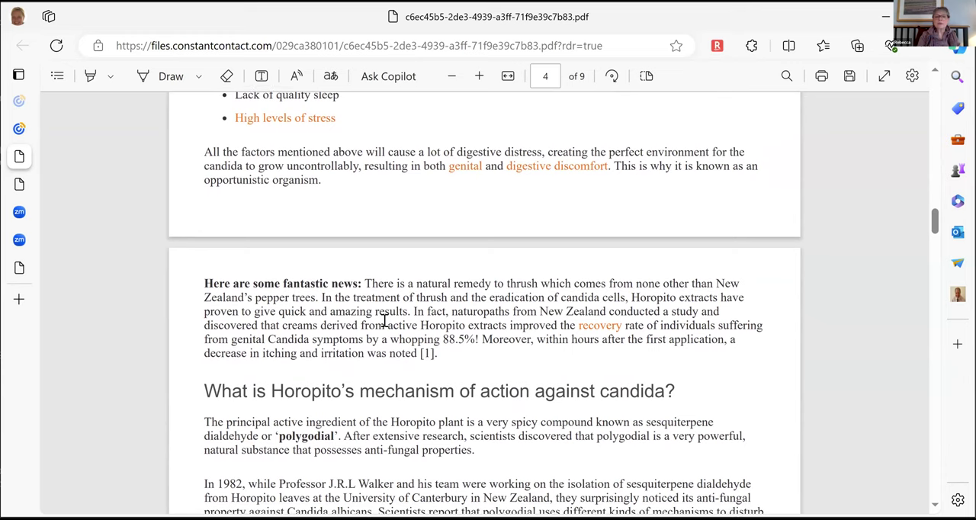
Reach page 4's 'mechanism of action against candida' section mentioning polygodial.
scroll("up", 3)
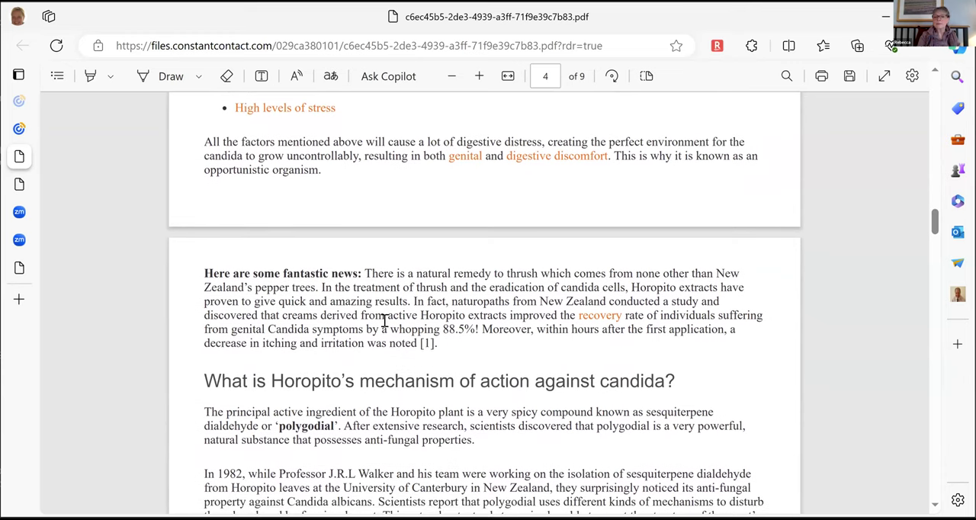
scroll("down", 3)
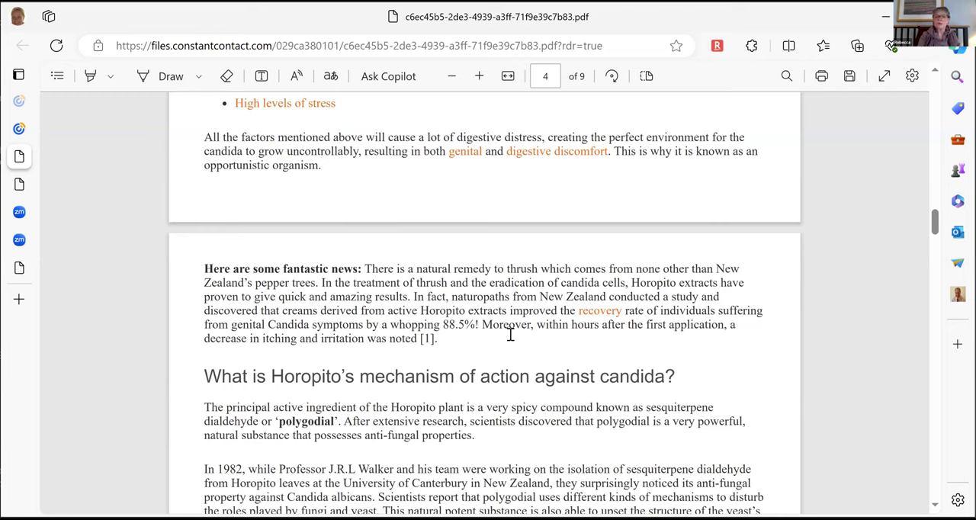
mouse_move(513, 355)
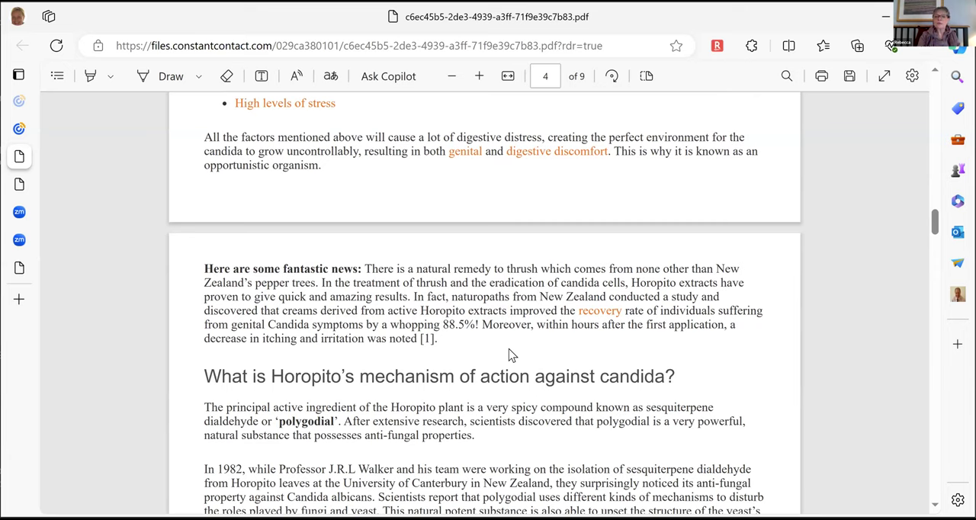
scroll("down", 3)
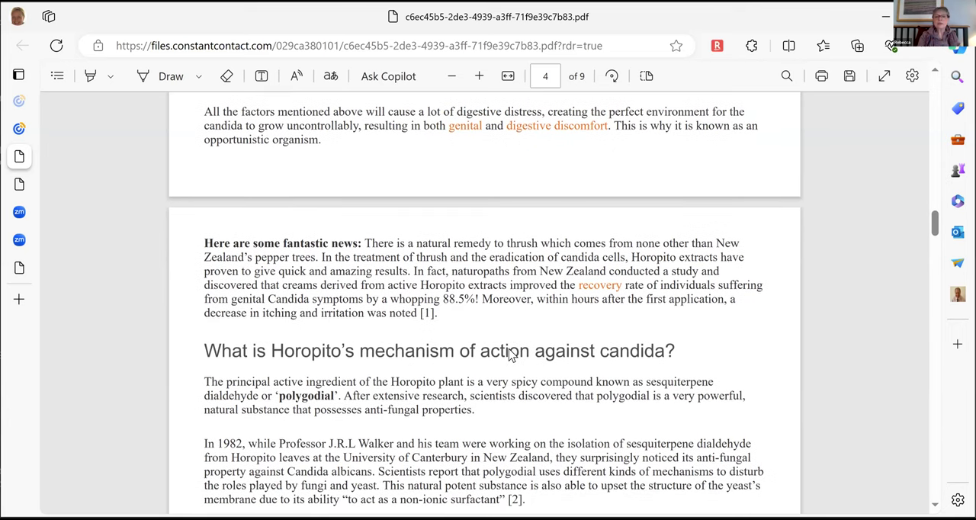
scroll("down", 3)
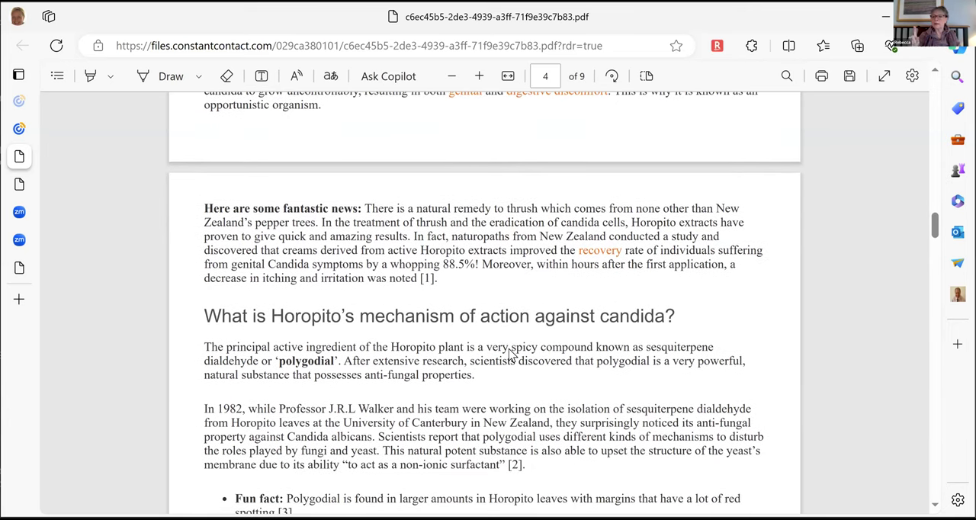